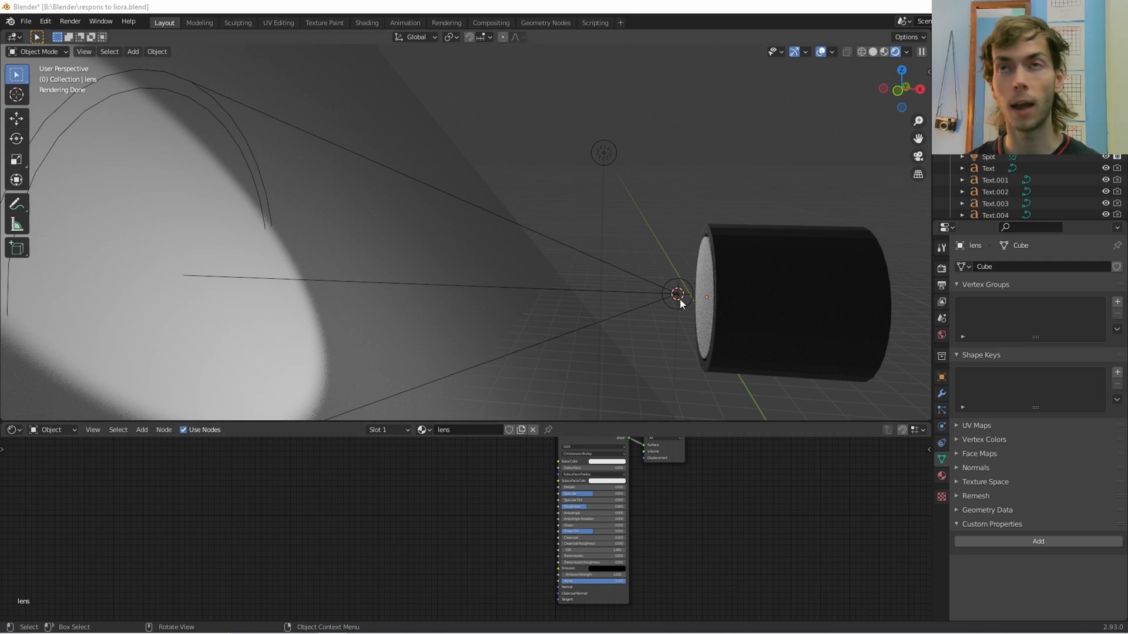
mouse_move(701, 294)
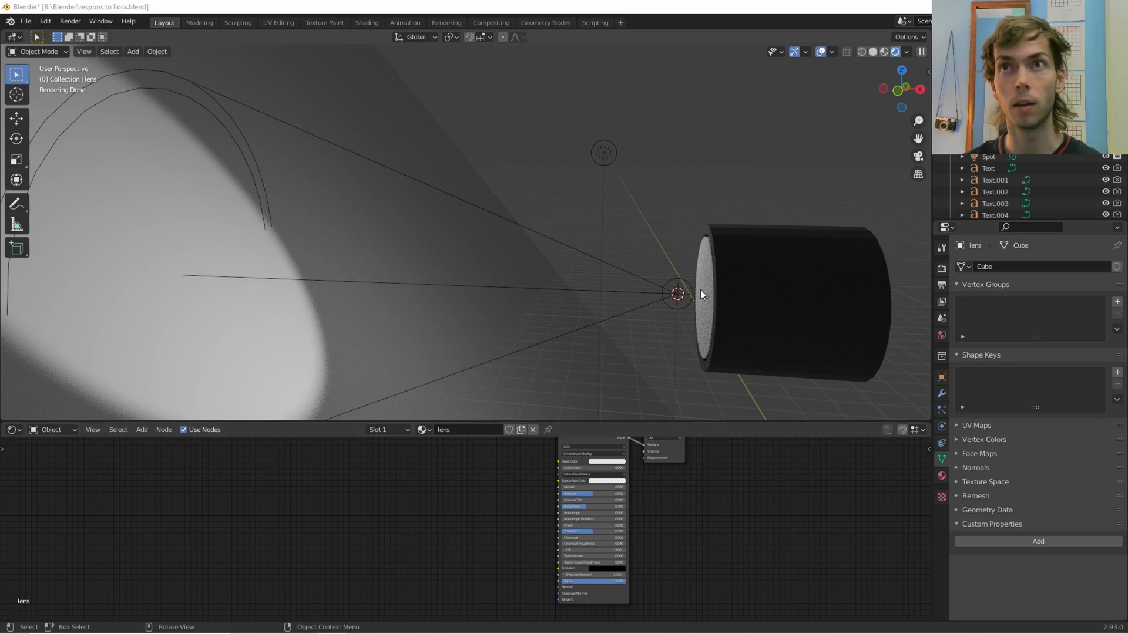
mouse_move(706, 314)
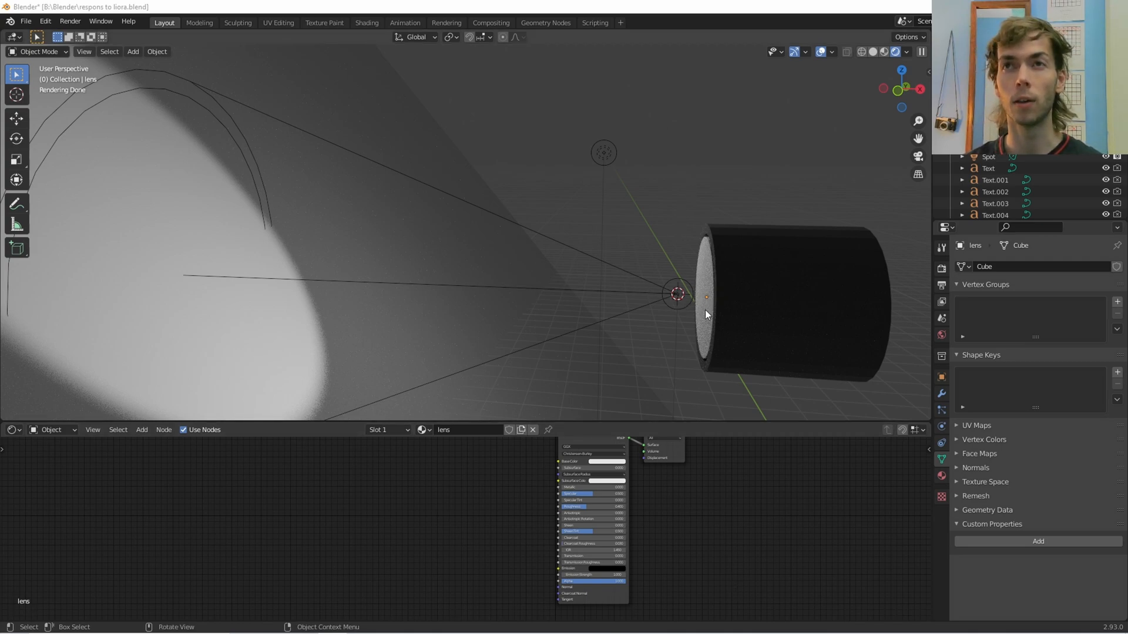
mouse_move(626, 289)
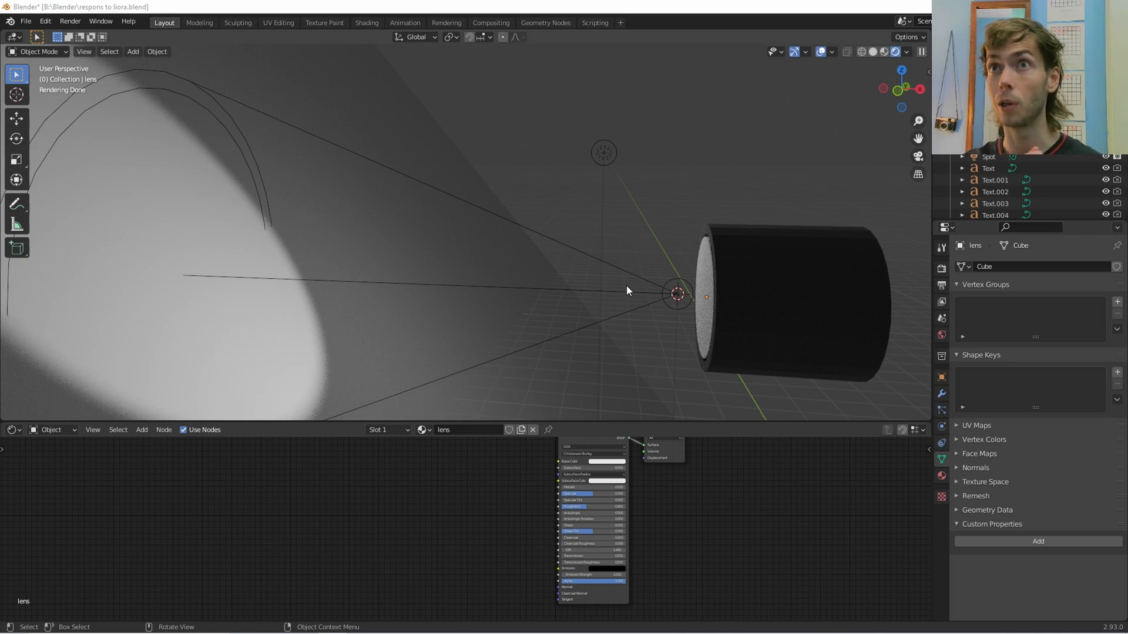
mouse_move(628, 326)
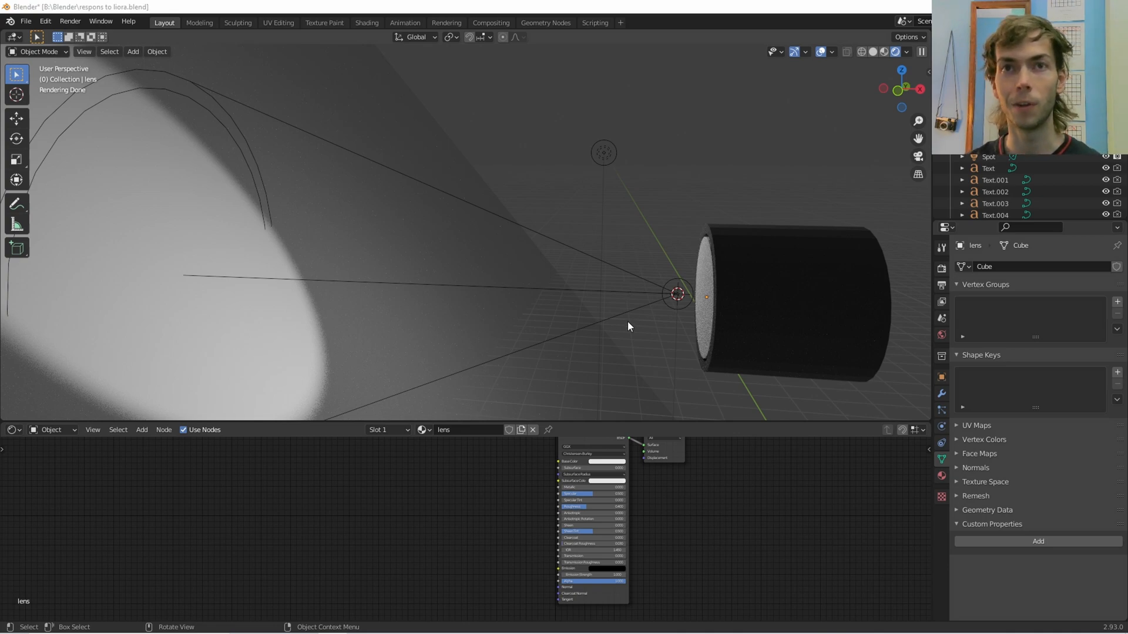
mouse_move(595, 307)
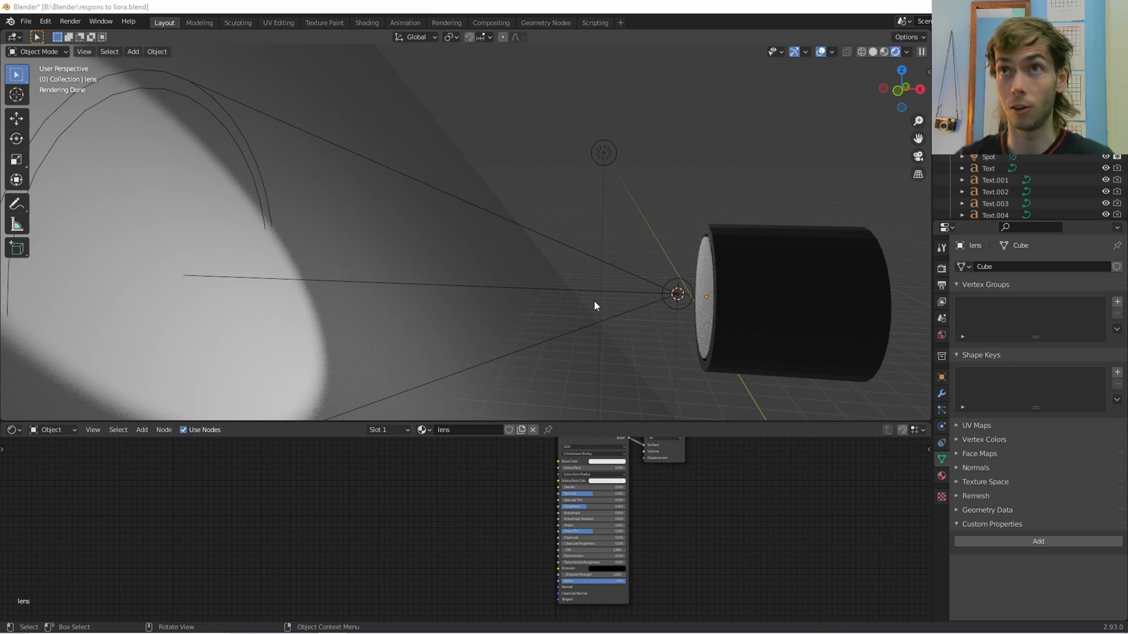
mouse_move(600, 328)
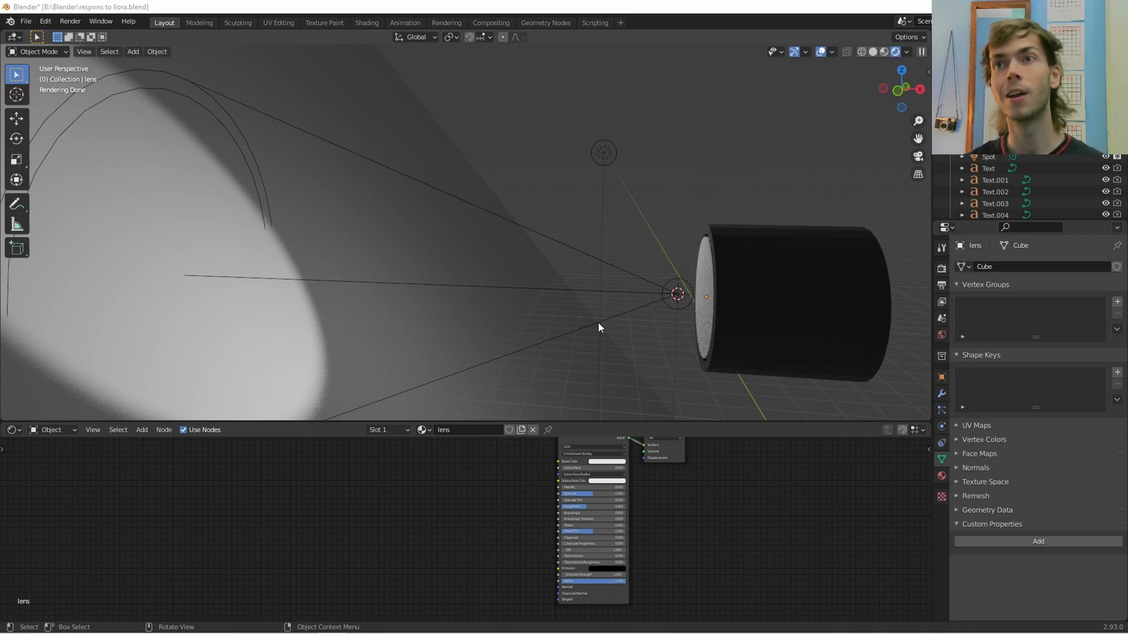
mouse_move(514, 363)
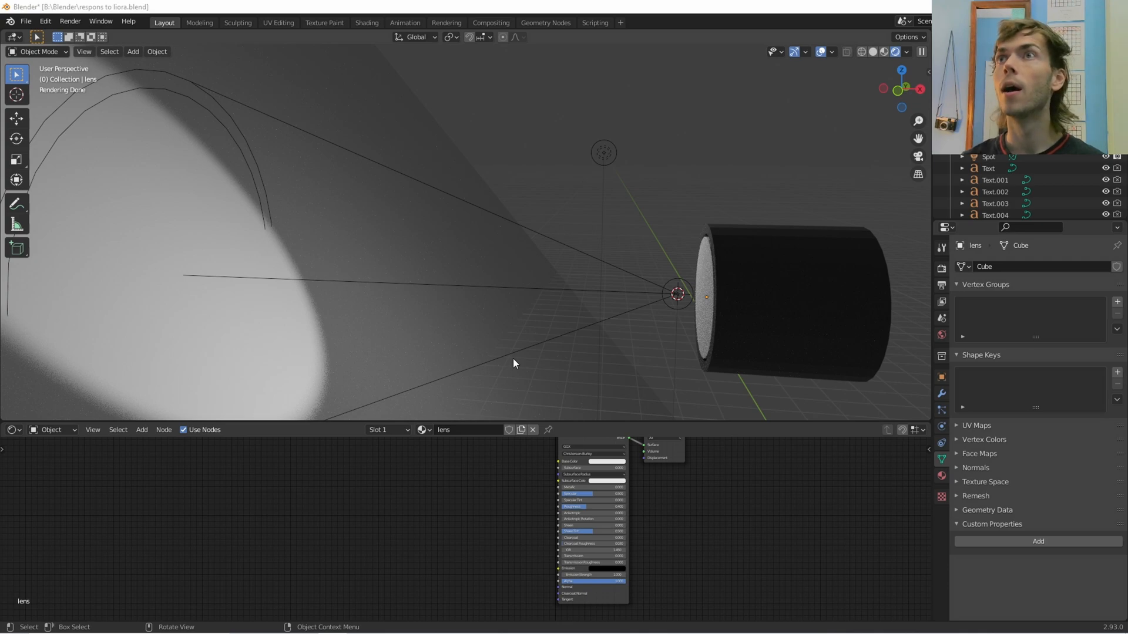
mouse_move(521, 368)
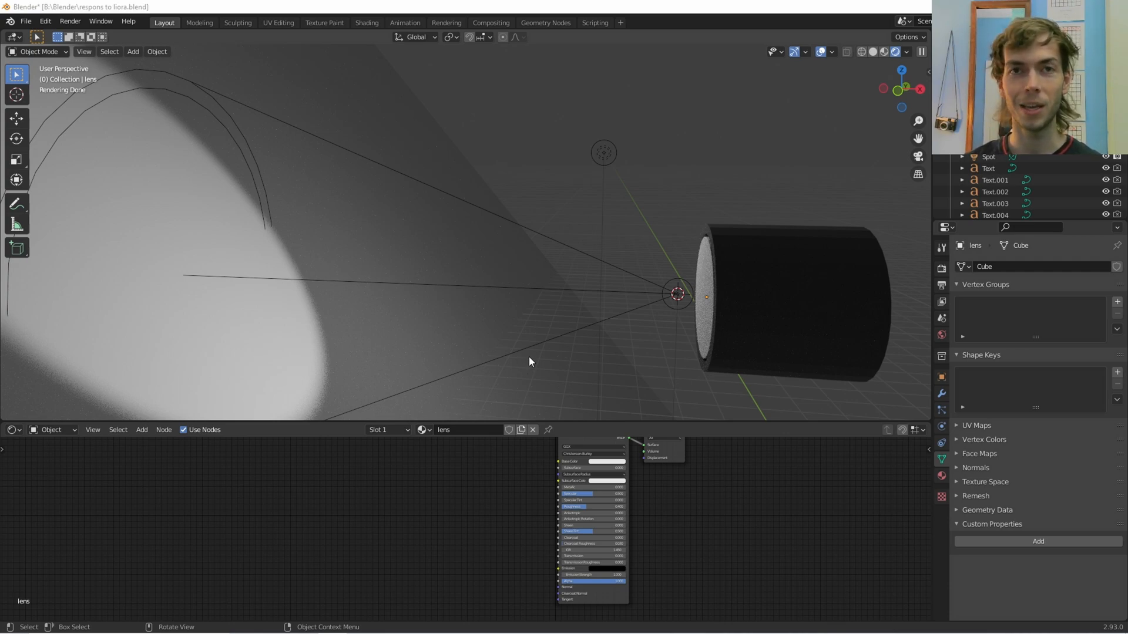
mouse_move(526, 363)
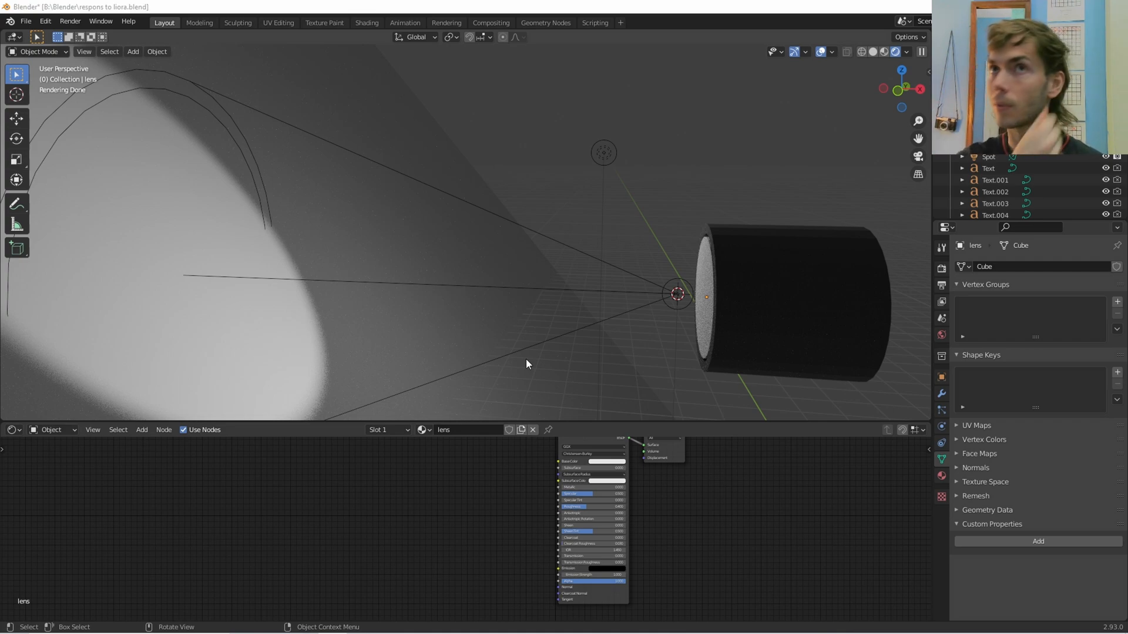
mouse_move(593, 343)
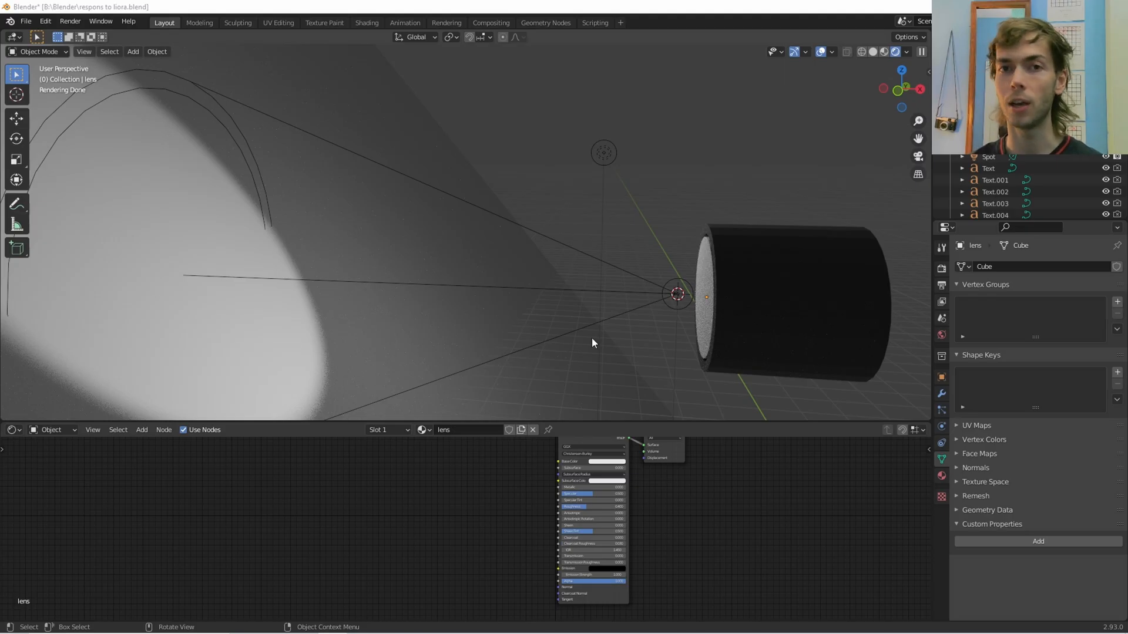
mouse_move(581, 282)
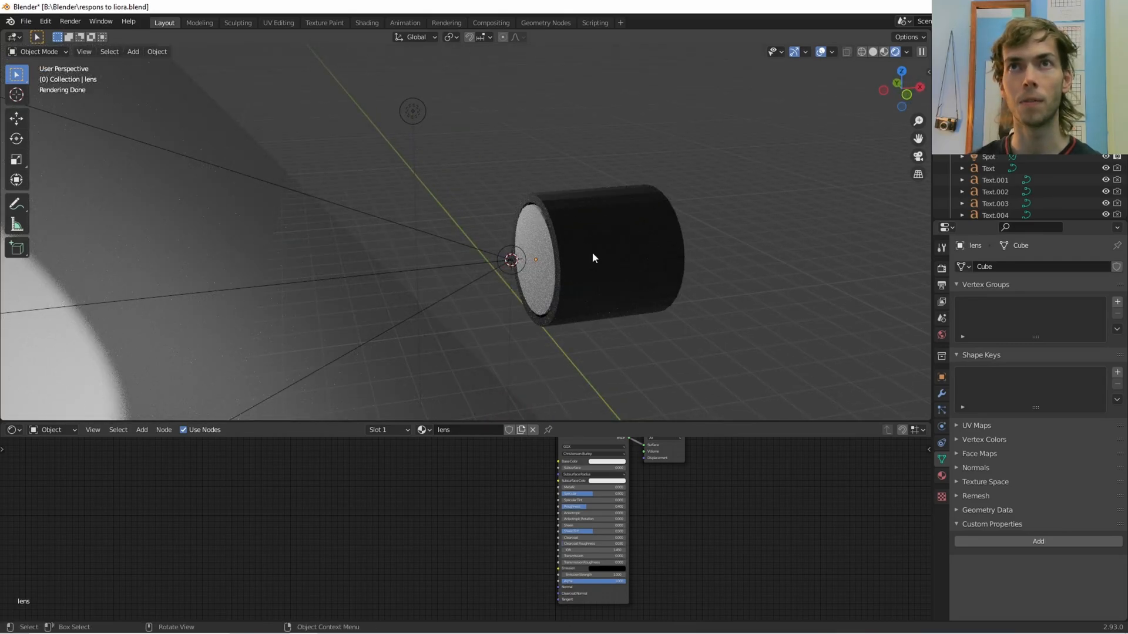
Inspect the housing's 'back' material, then the spotlight's 2000 W, 45° spot light settings.
left_click(605, 252)
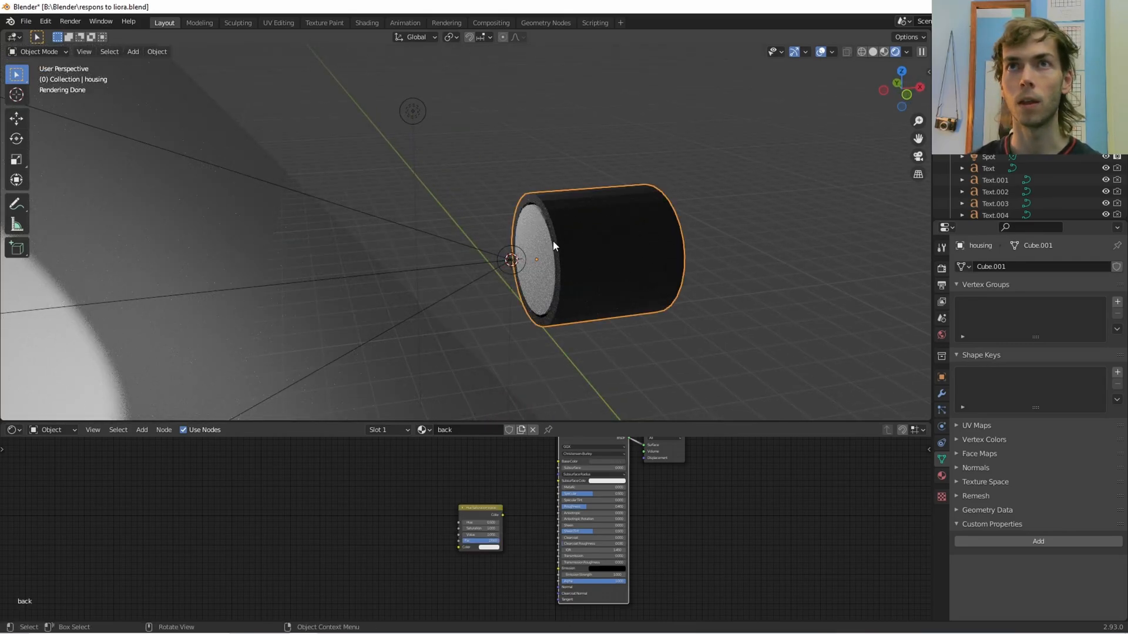
left_click(536, 259)
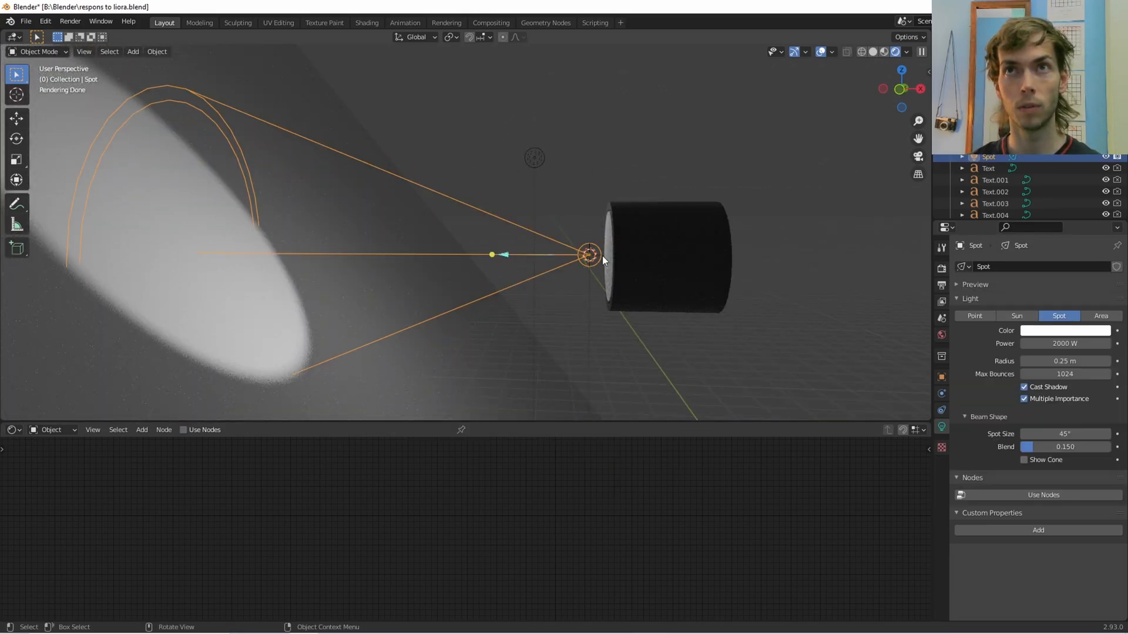
left_click(666, 257)
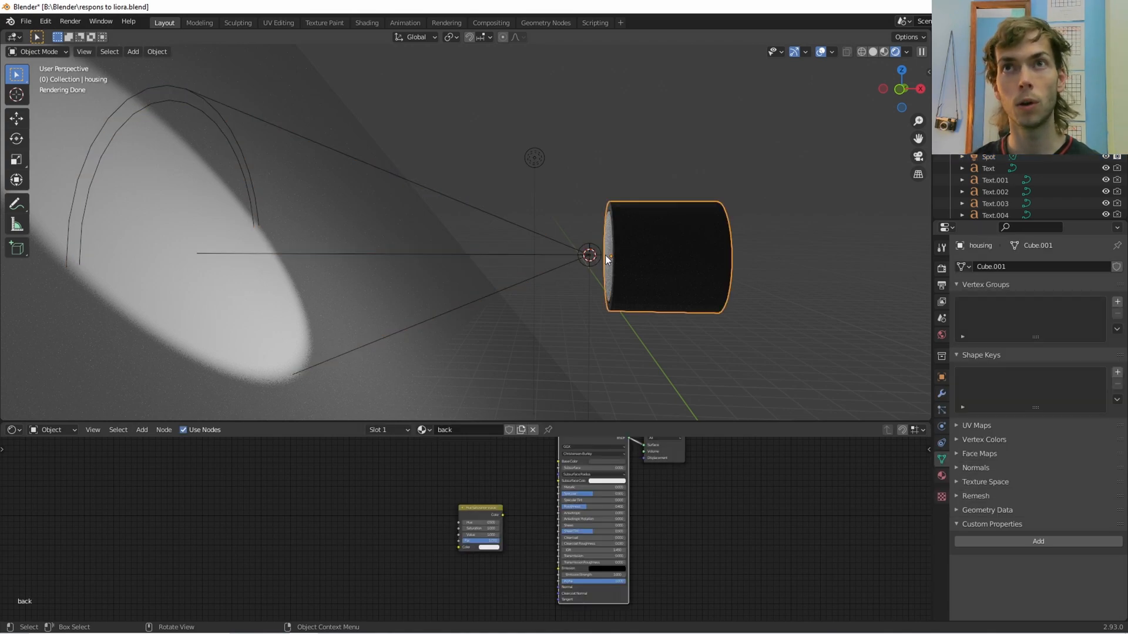
left_click(612, 259)
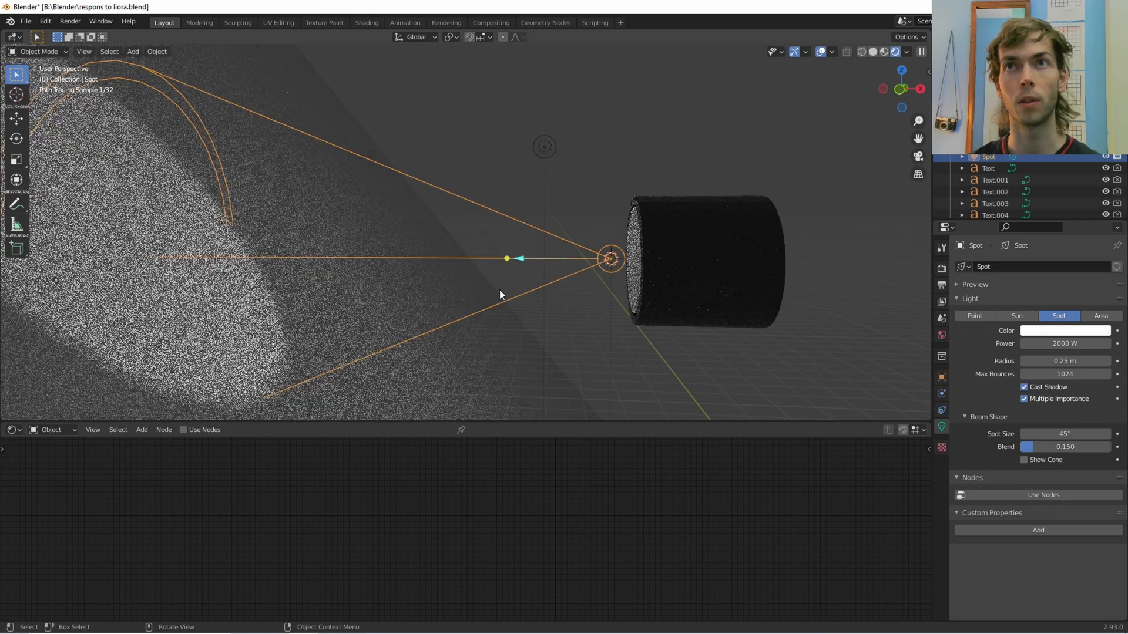
Link a Hue Saturation Value node into the lens shader and make its input colour red.
left_click(608, 257)
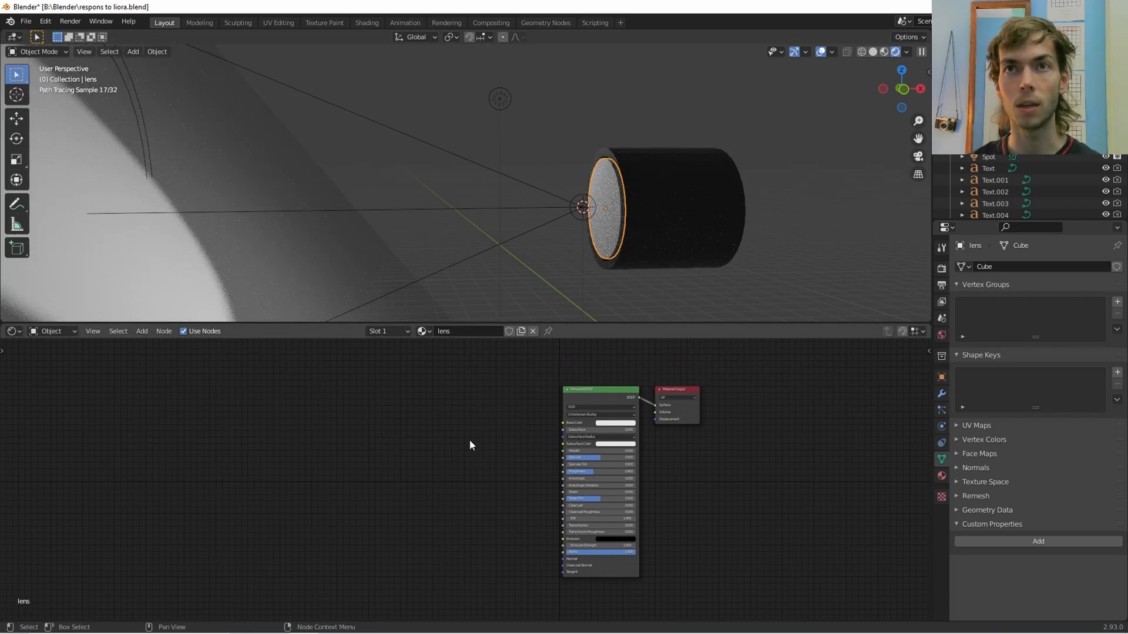
type("hue")
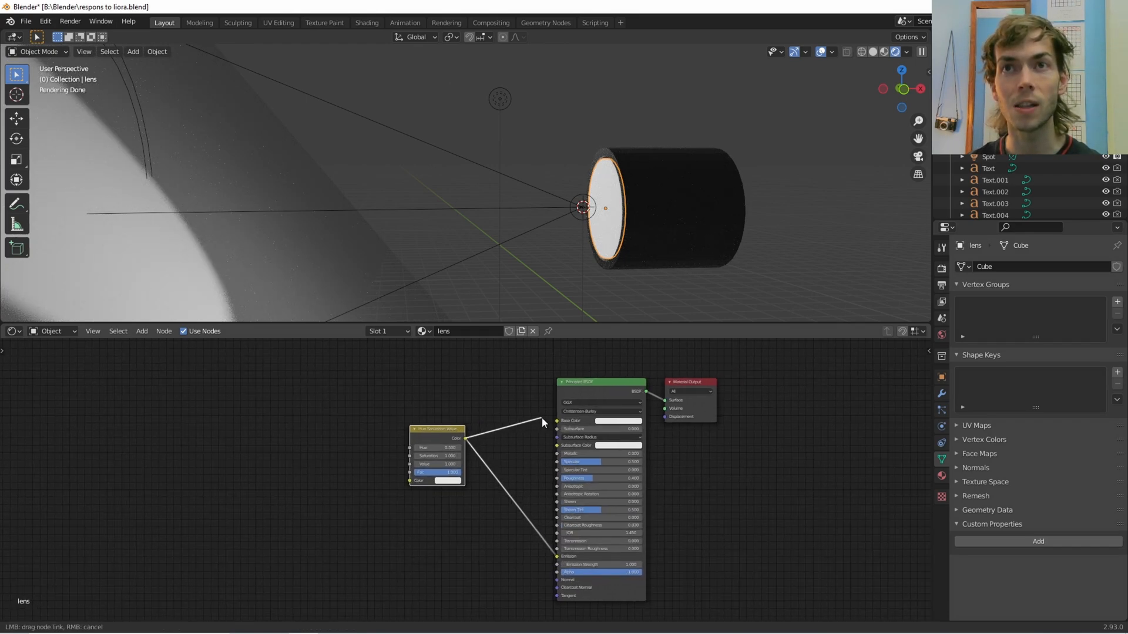
left_click(557, 421)
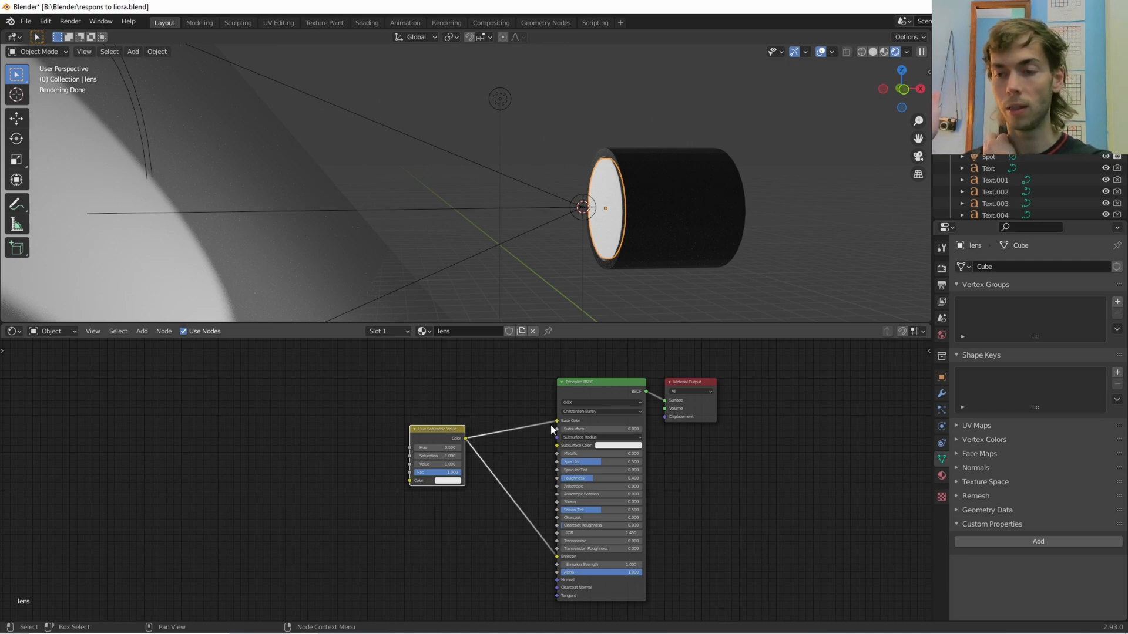
mouse_move(641, 304)
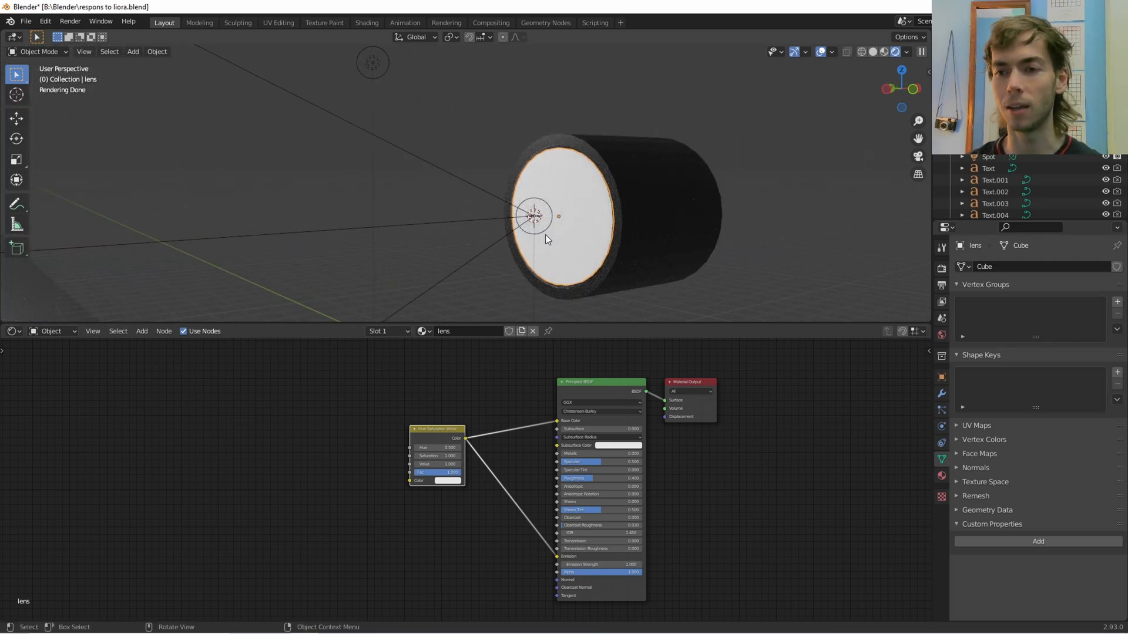
mouse_move(597, 240)
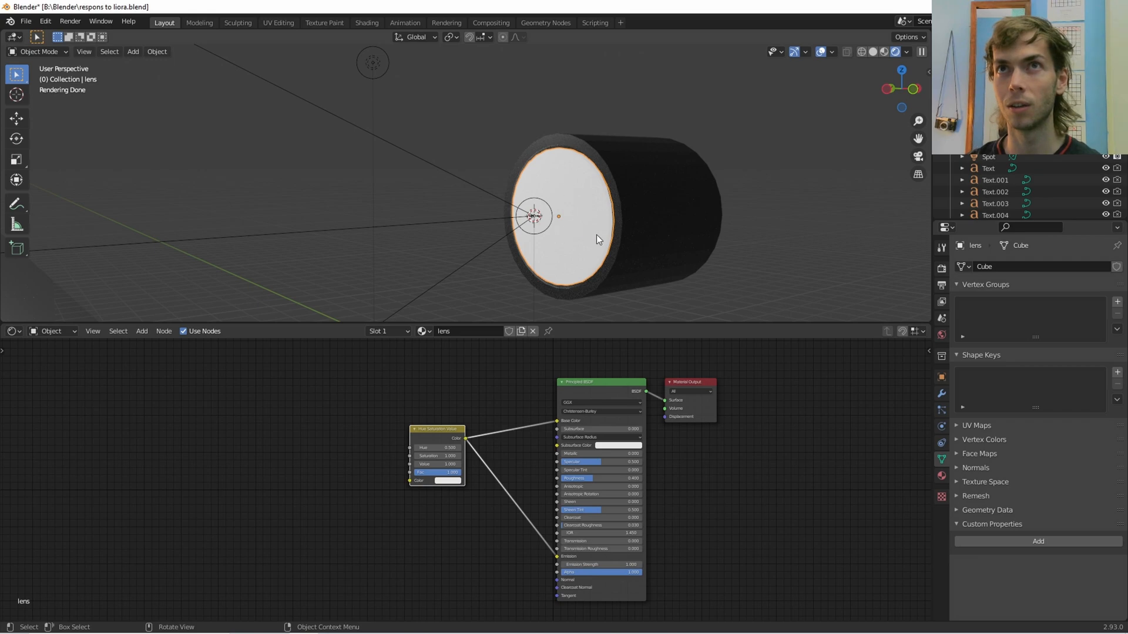
mouse_move(574, 209)
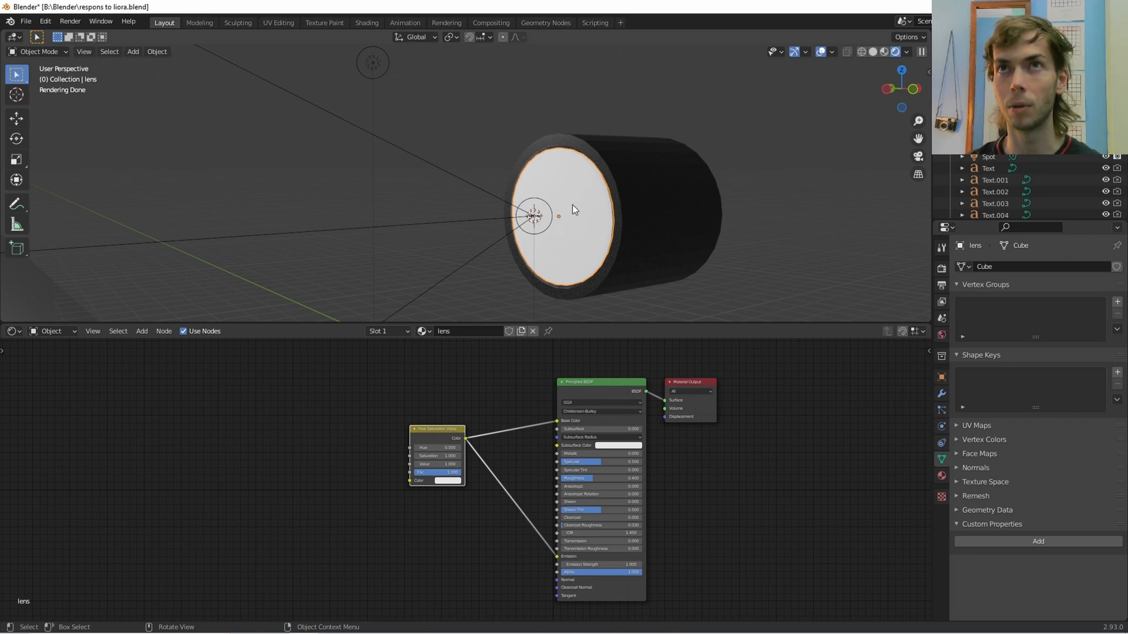
mouse_move(558, 216)
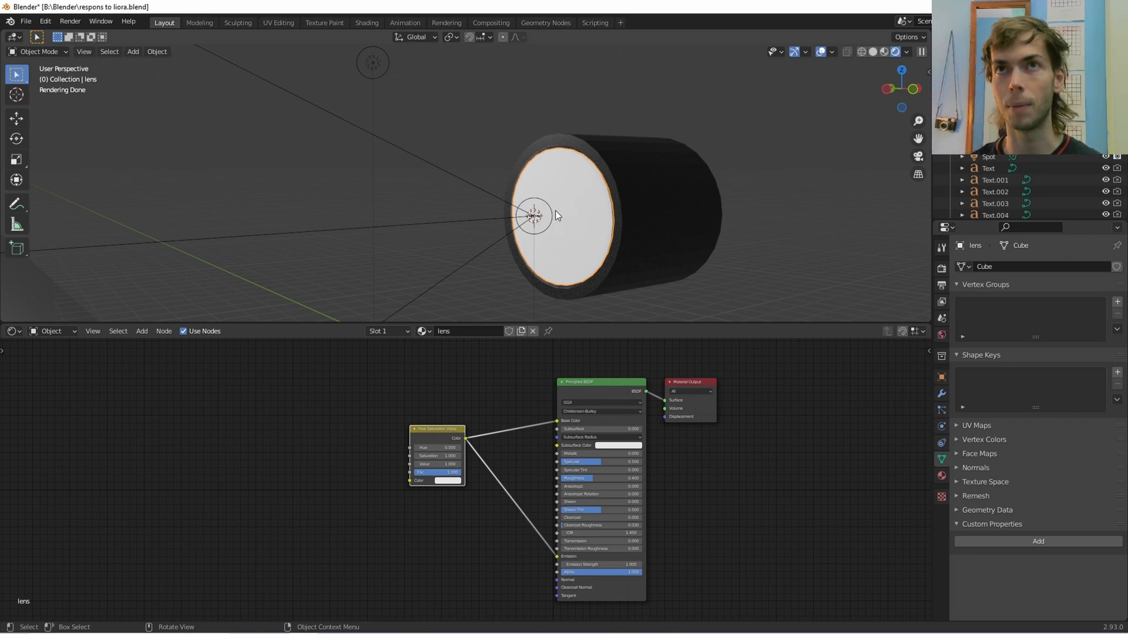
mouse_move(574, 225)
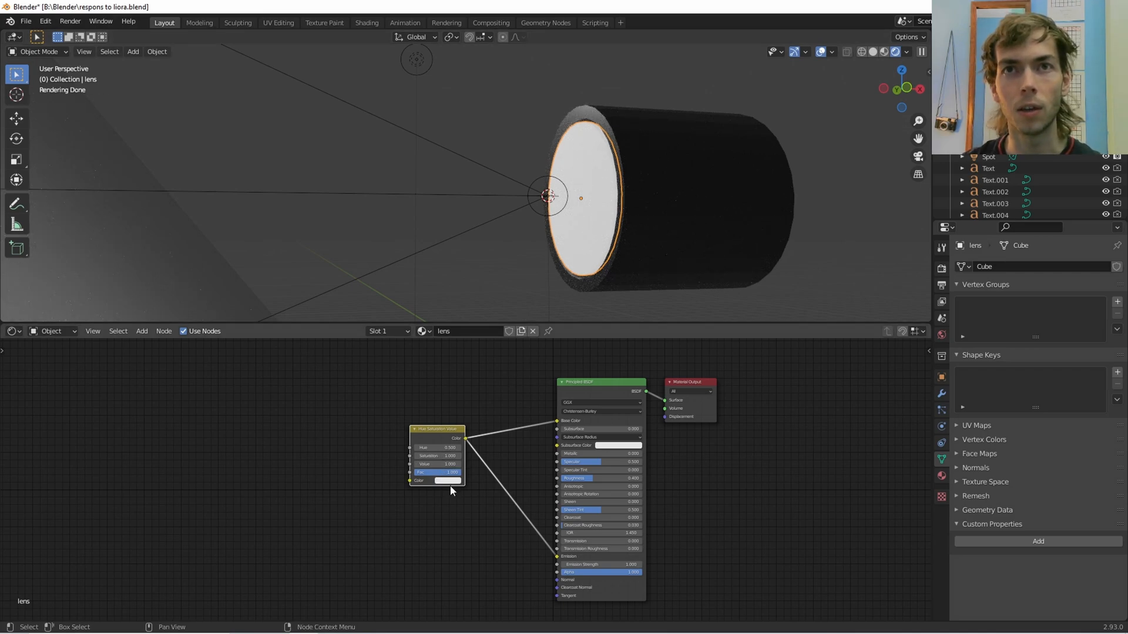
left_click(436, 456)
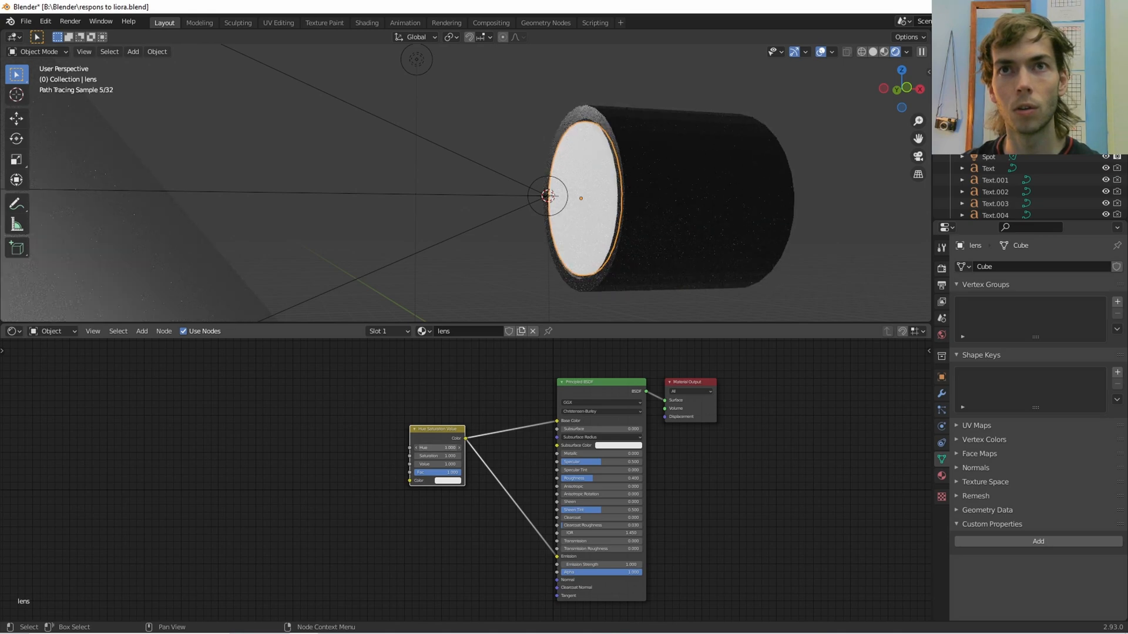
left_click(448, 481)
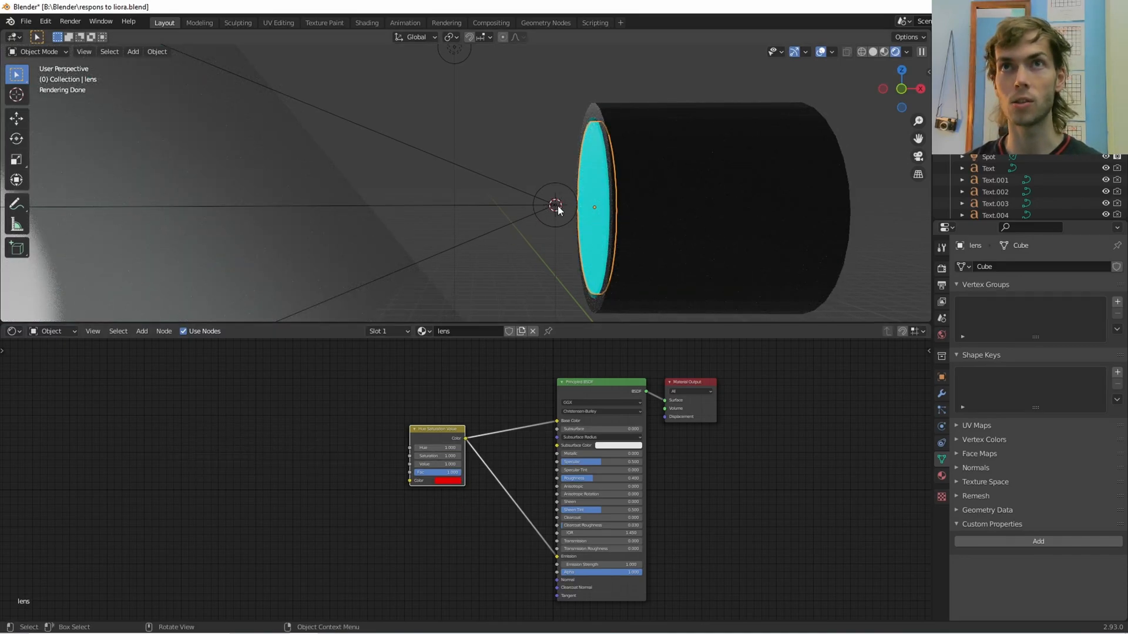
Select the spotlight and change the render engine from Eevee to Cycles.
left_click(554, 205)
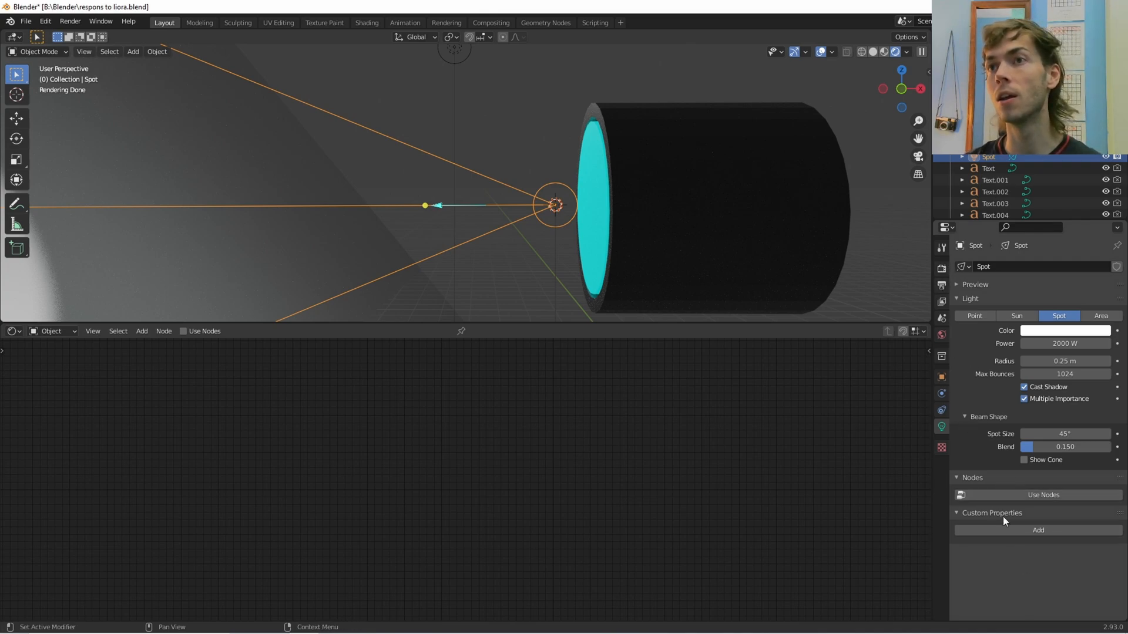
mouse_move(1044, 495)
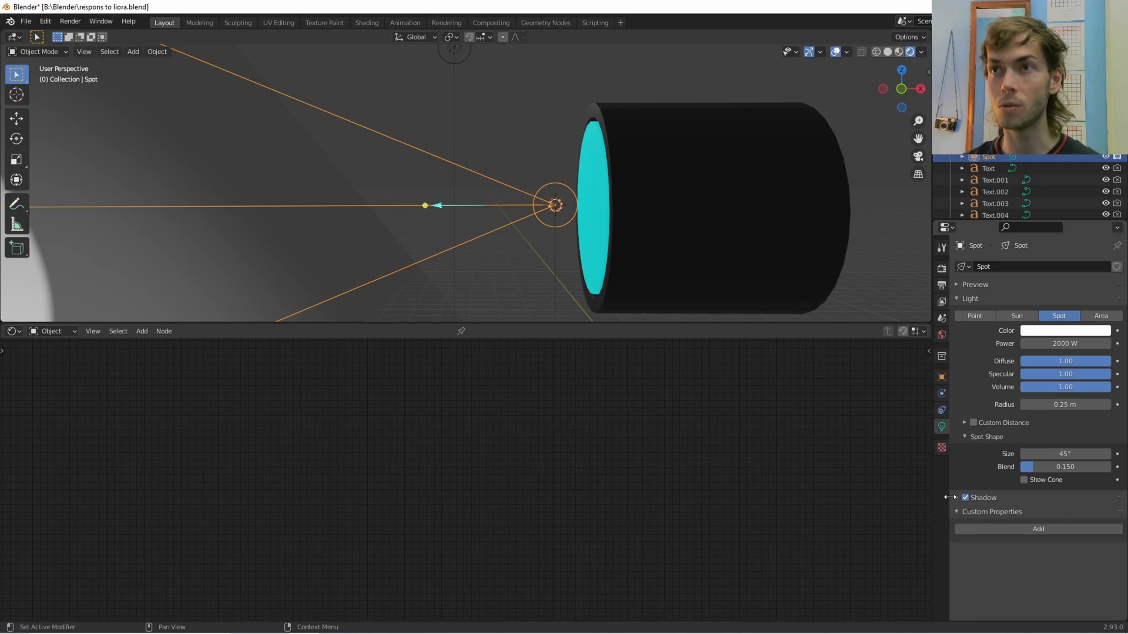
left_click(1065, 330)
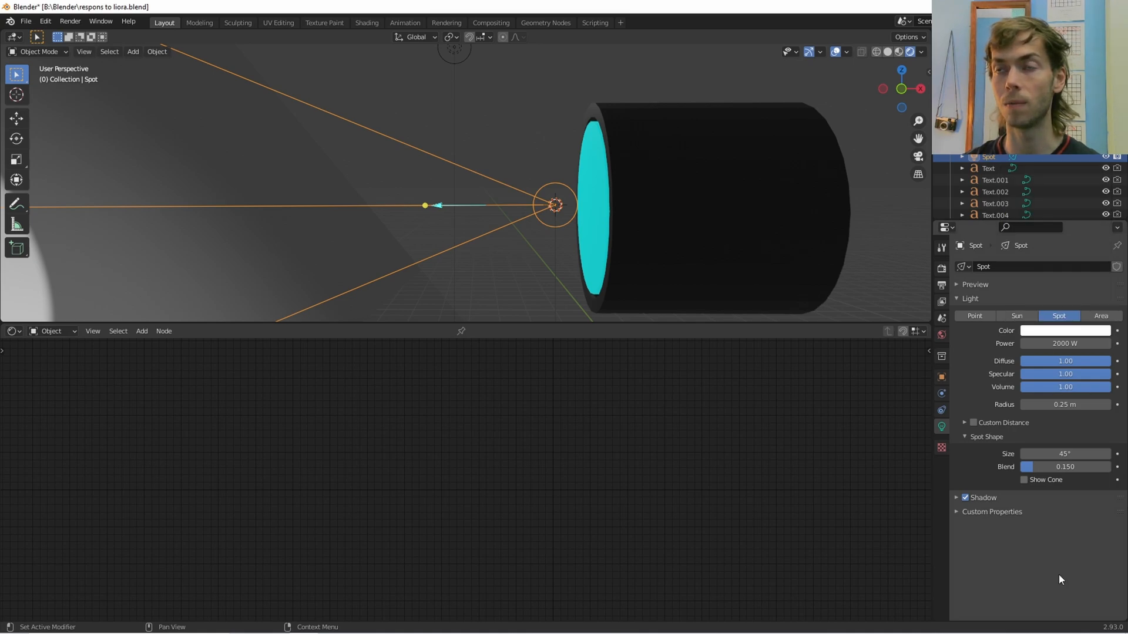
mouse_move(1049, 560)
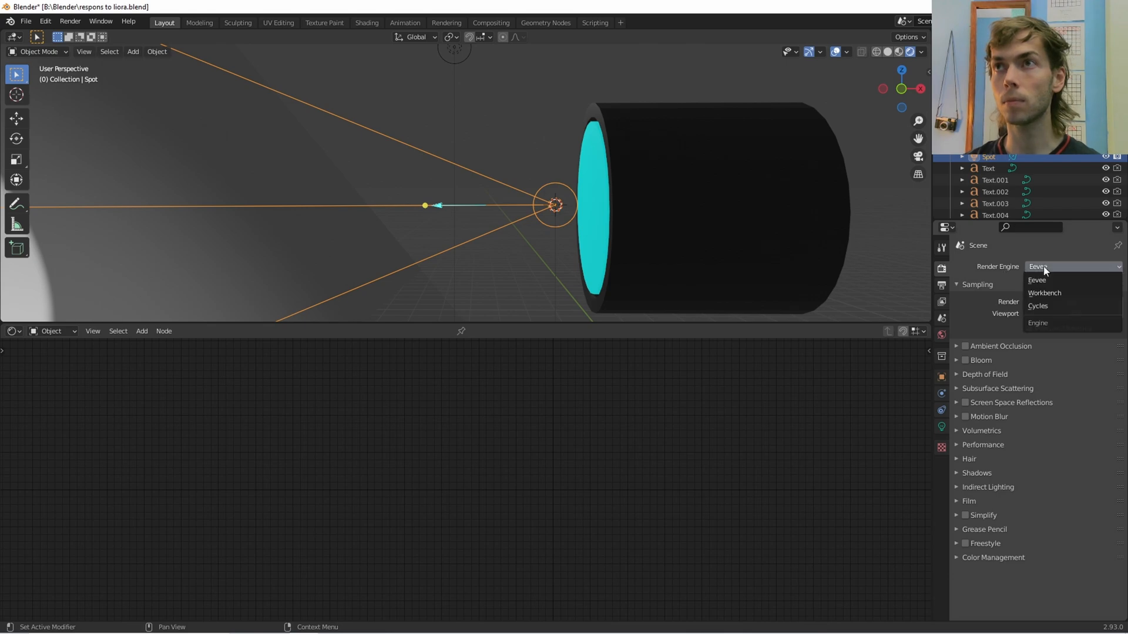
left_click(1037, 305)
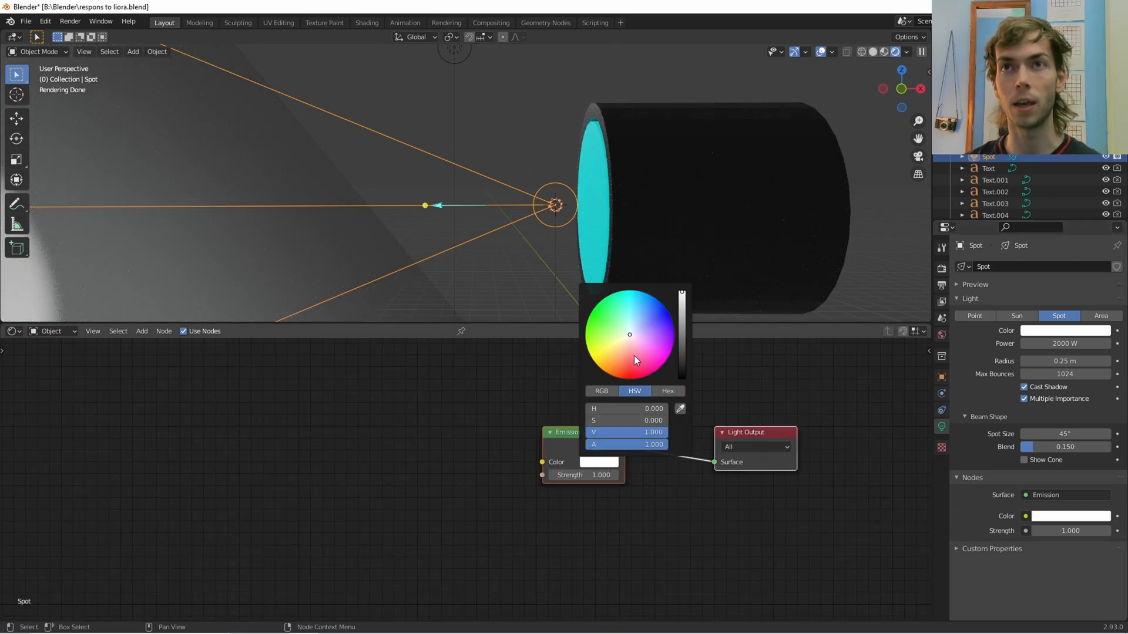
Give the spotlight's Hue Saturation Value node a red input colour and hue 0.500.
left_click(631, 379)
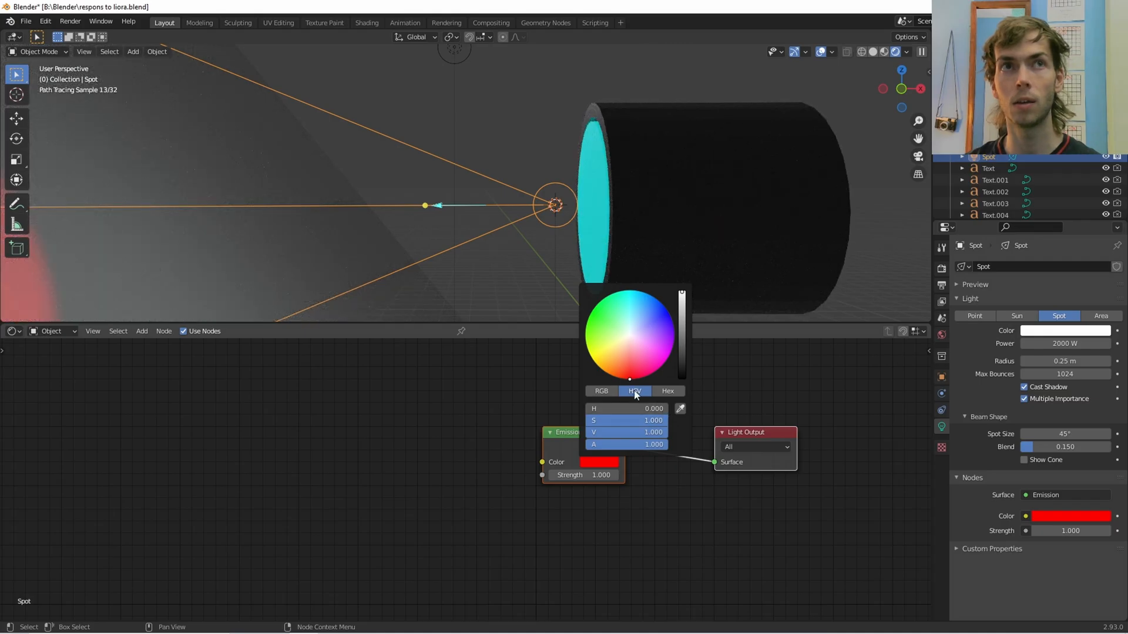
left_click(353, 229)
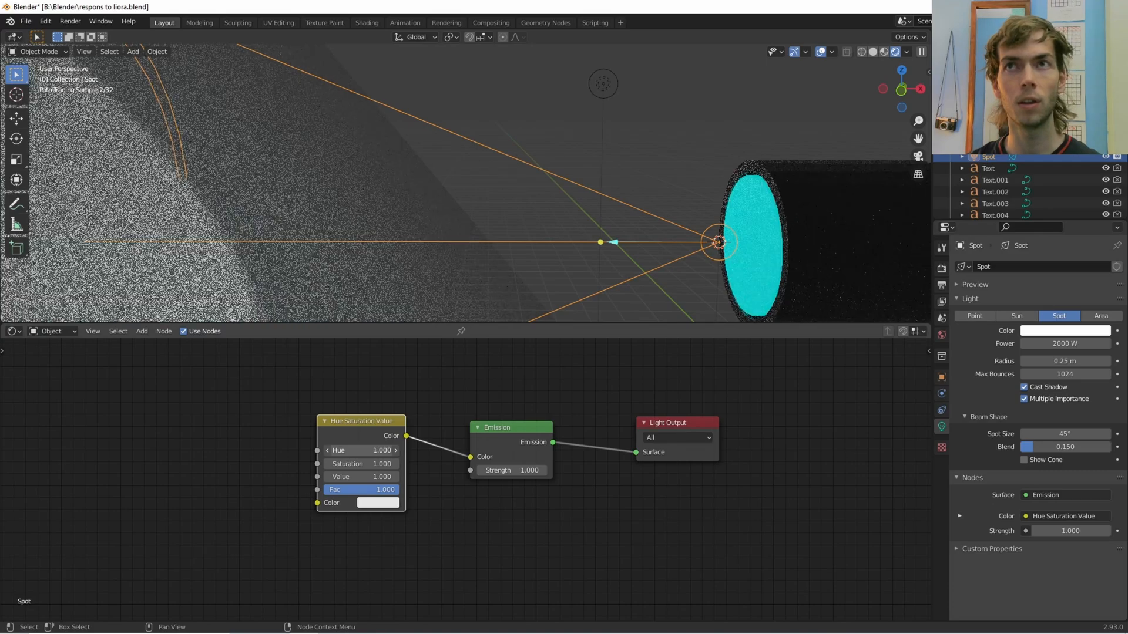
left_click(360, 451)
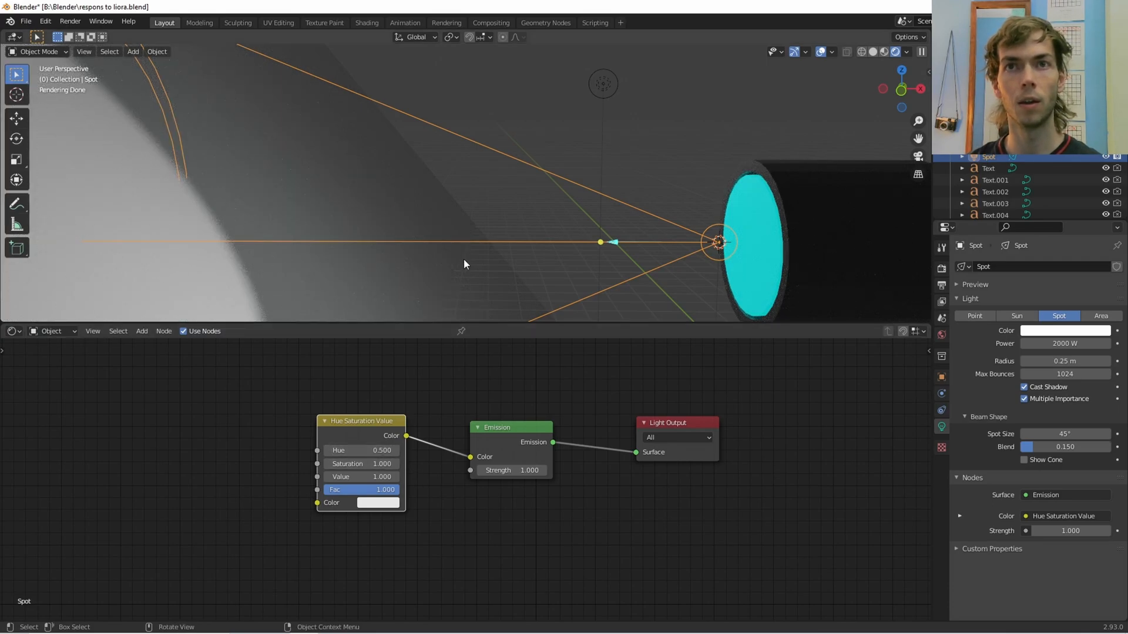
left_click(377, 502)
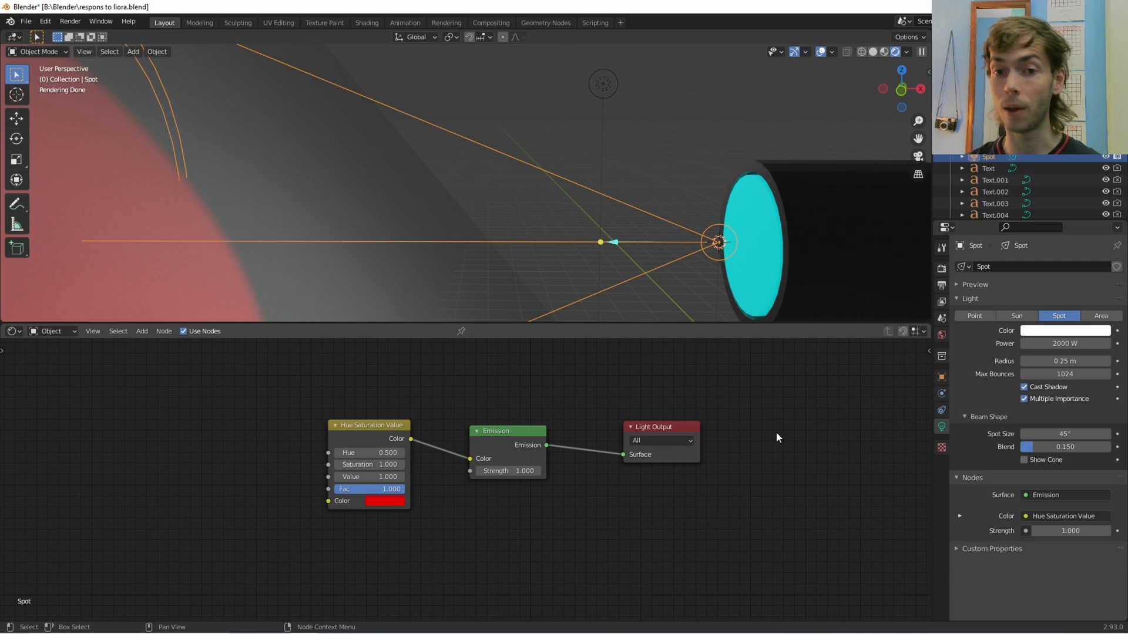
mouse_move(852, 403)
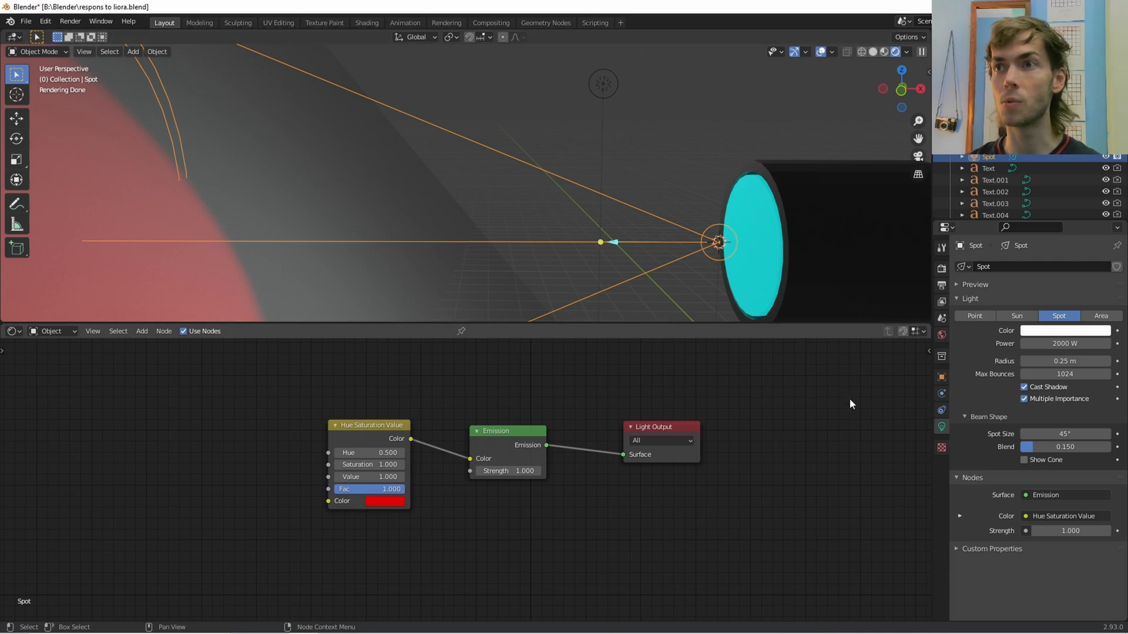
mouse_move(752, 369)
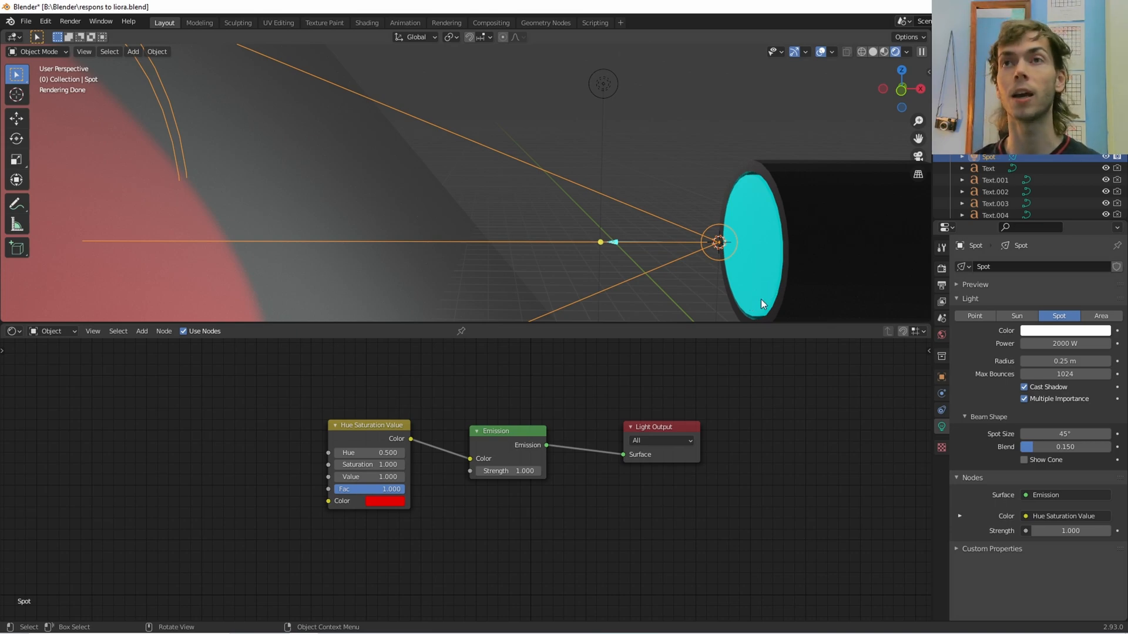
mouse_move(745, 276)
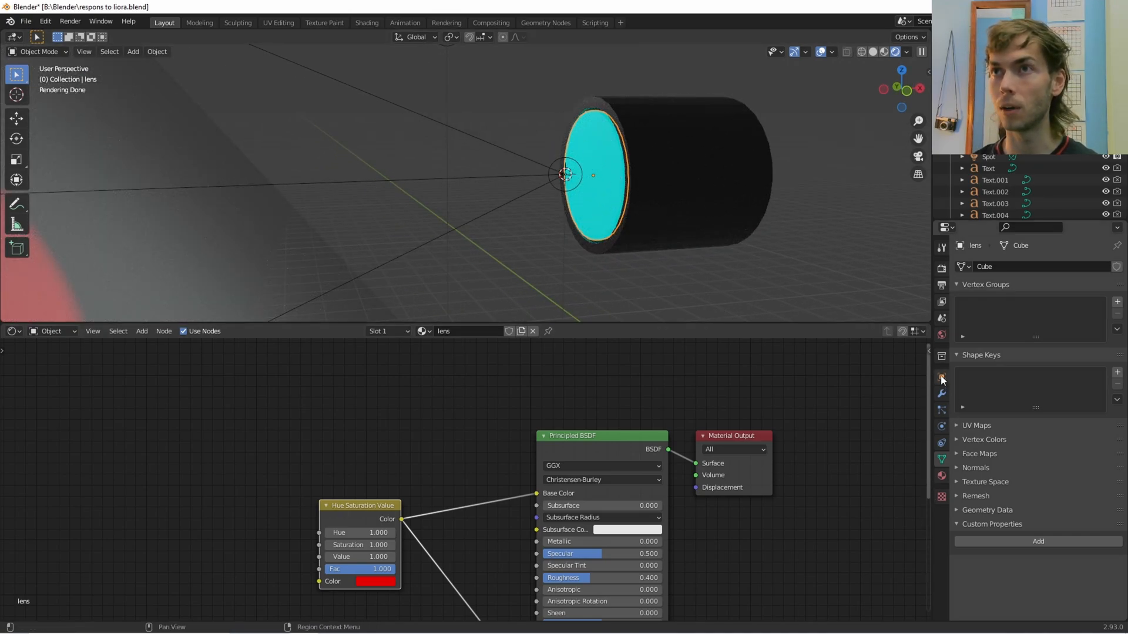
Add a lens custom property renamed 'colour' and bring up its context menu.
left_click(941, 377)
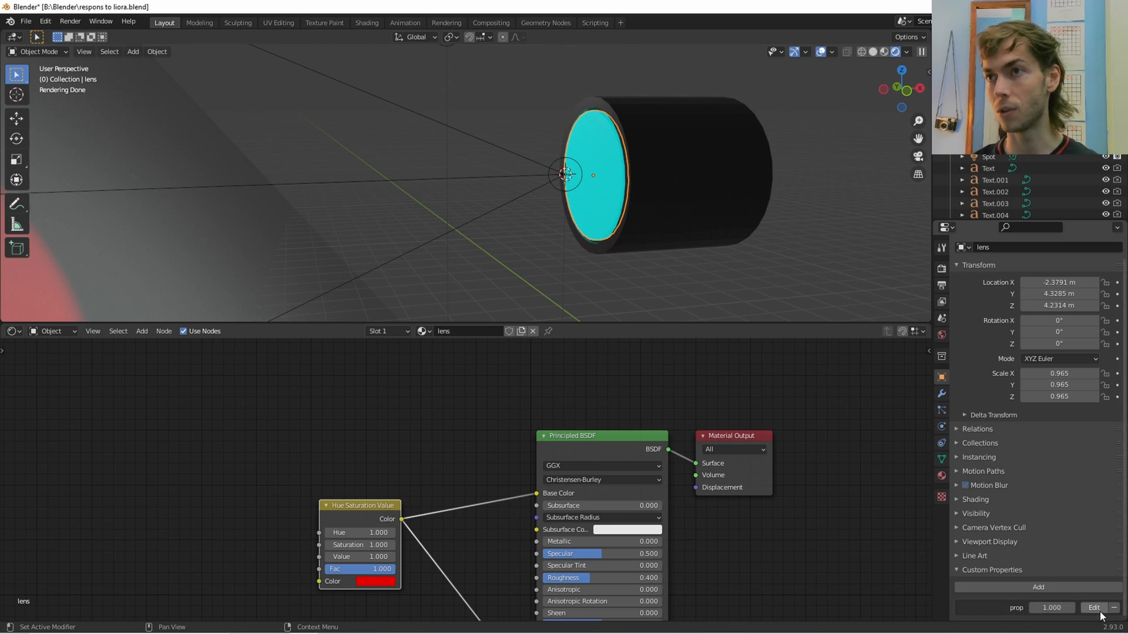
left_click(1092, 608)
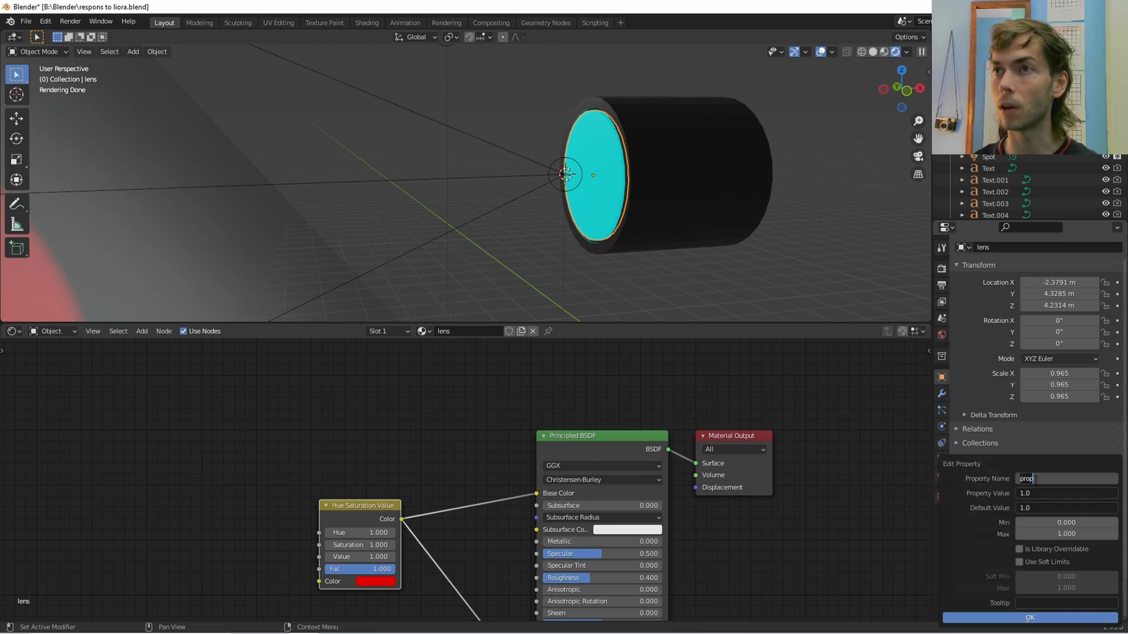
type("colour")
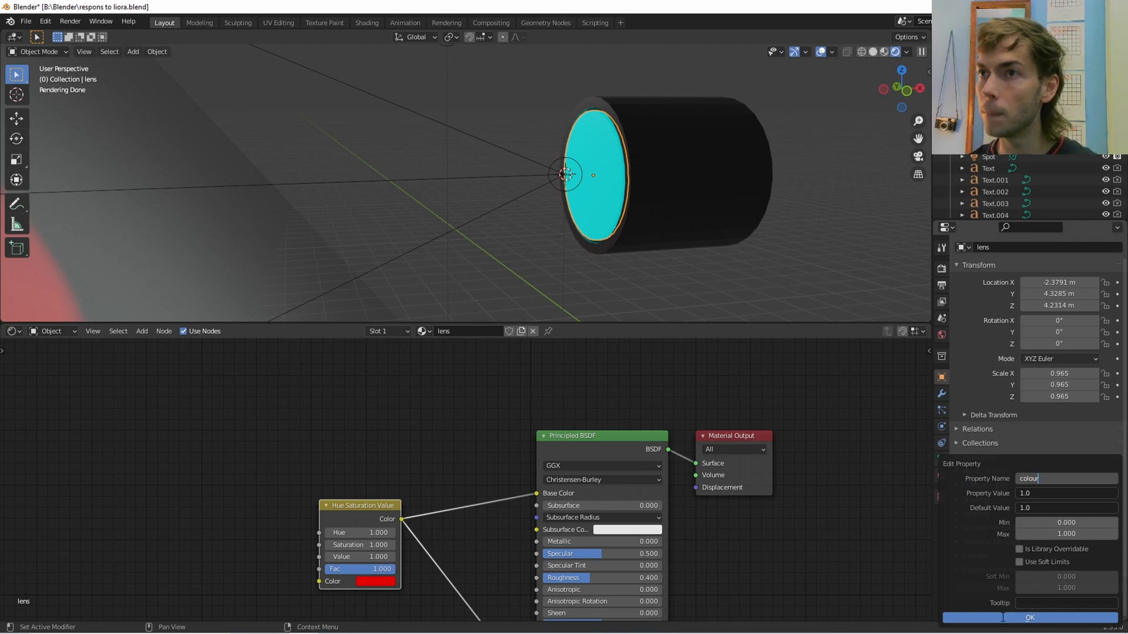
left_click(1029, 618)
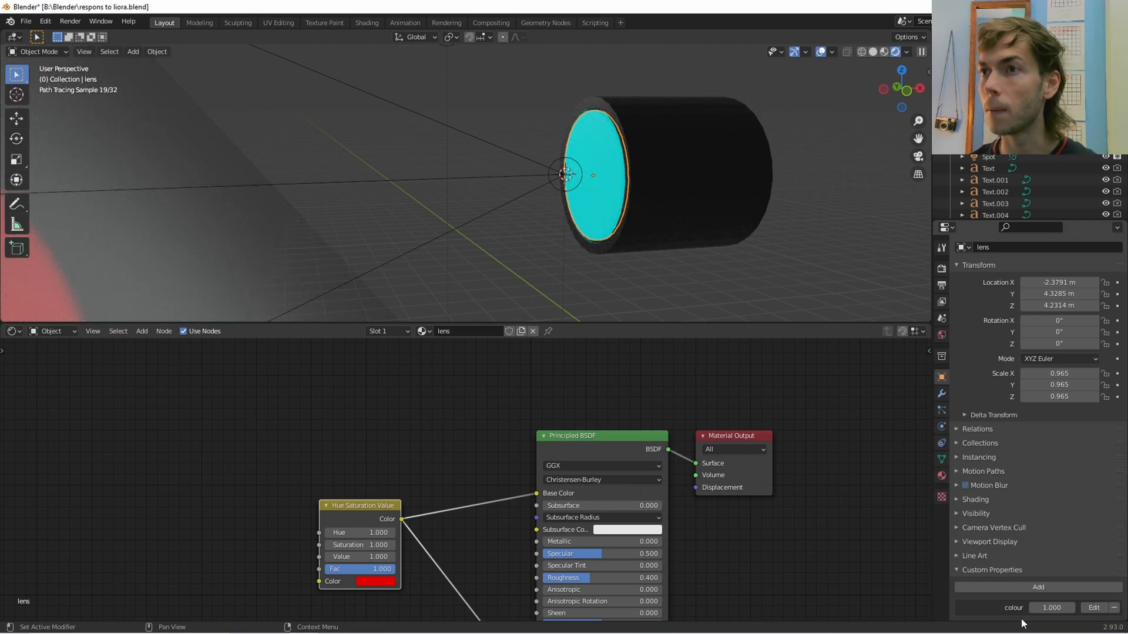
right_click(1051, 608)
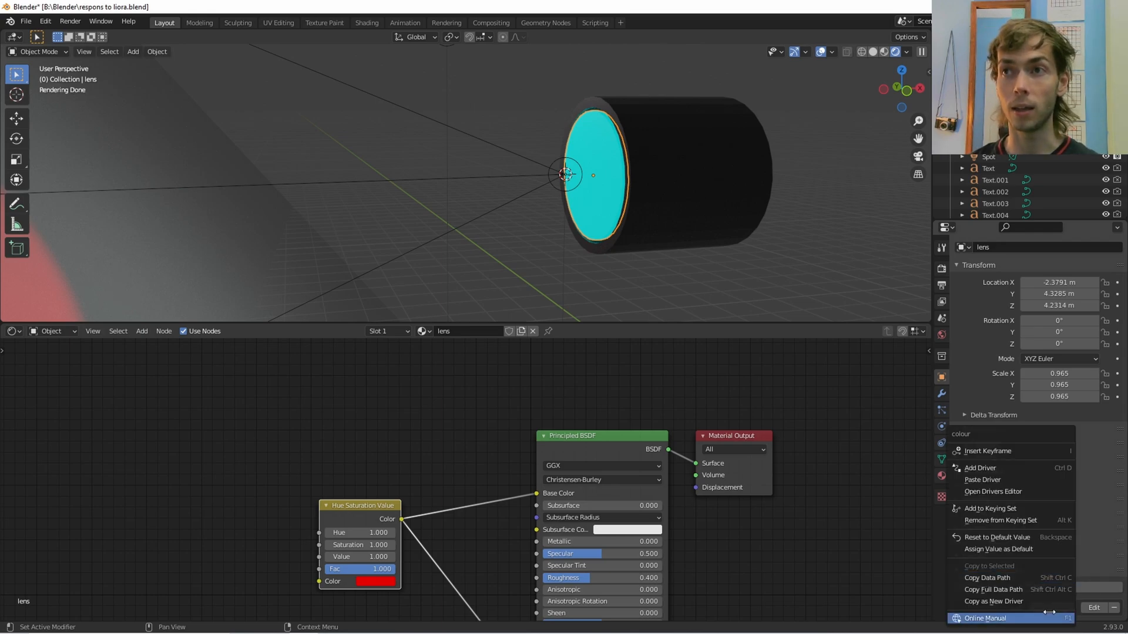
mouse_move(987, 578)
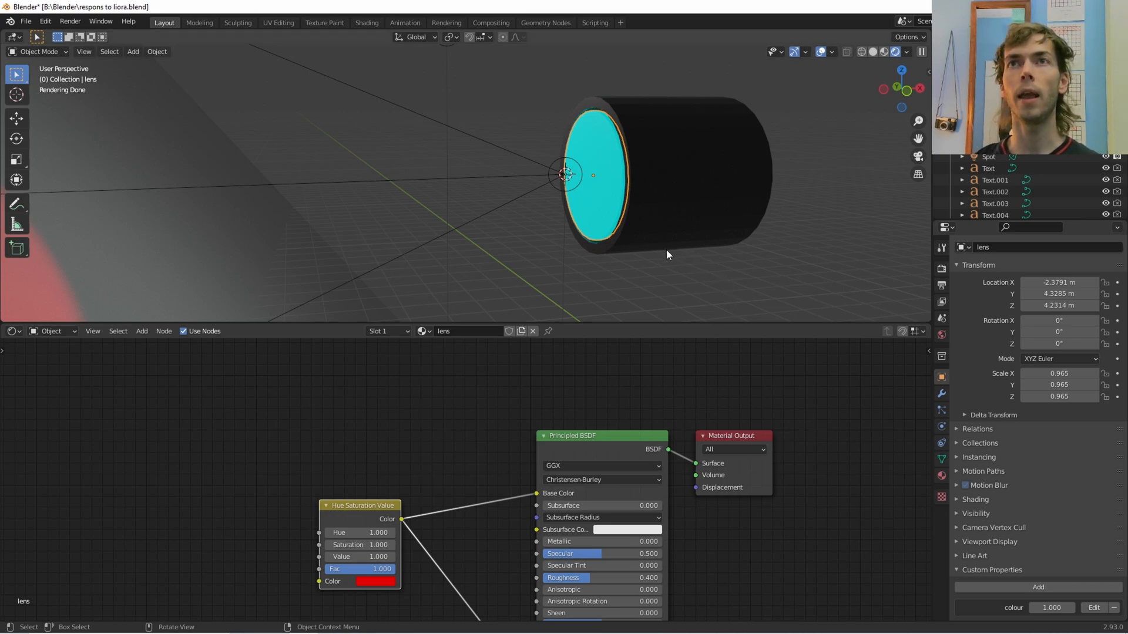
mouse_move(372, 446)
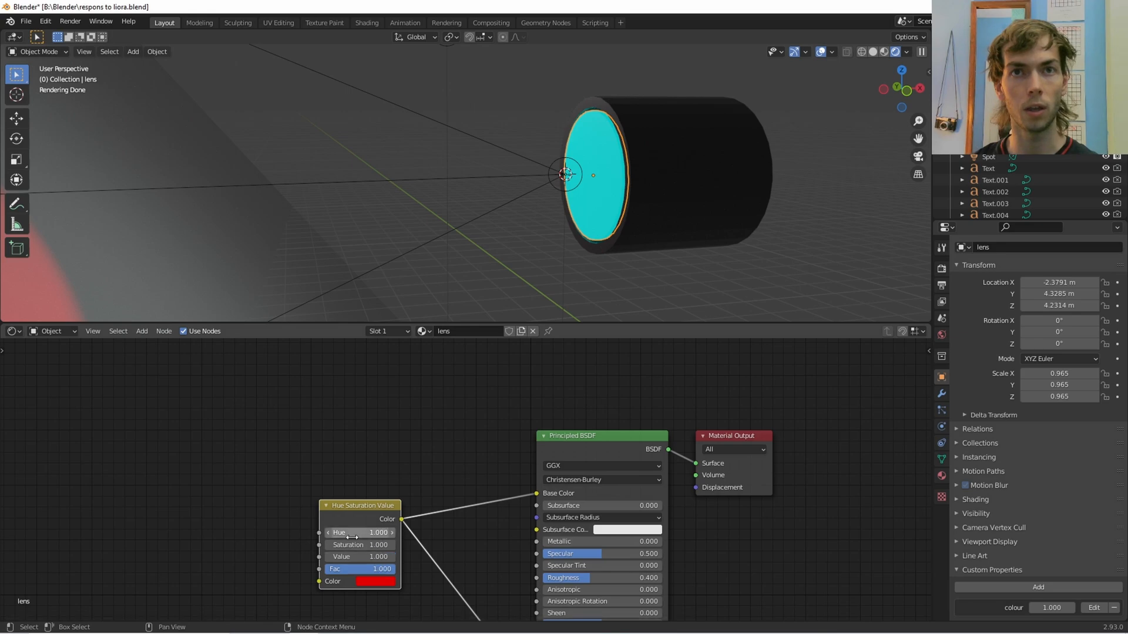
Paste the copied driver onto the lens Hue value and show it in the Drivers Editor.
right_click(352, 533)
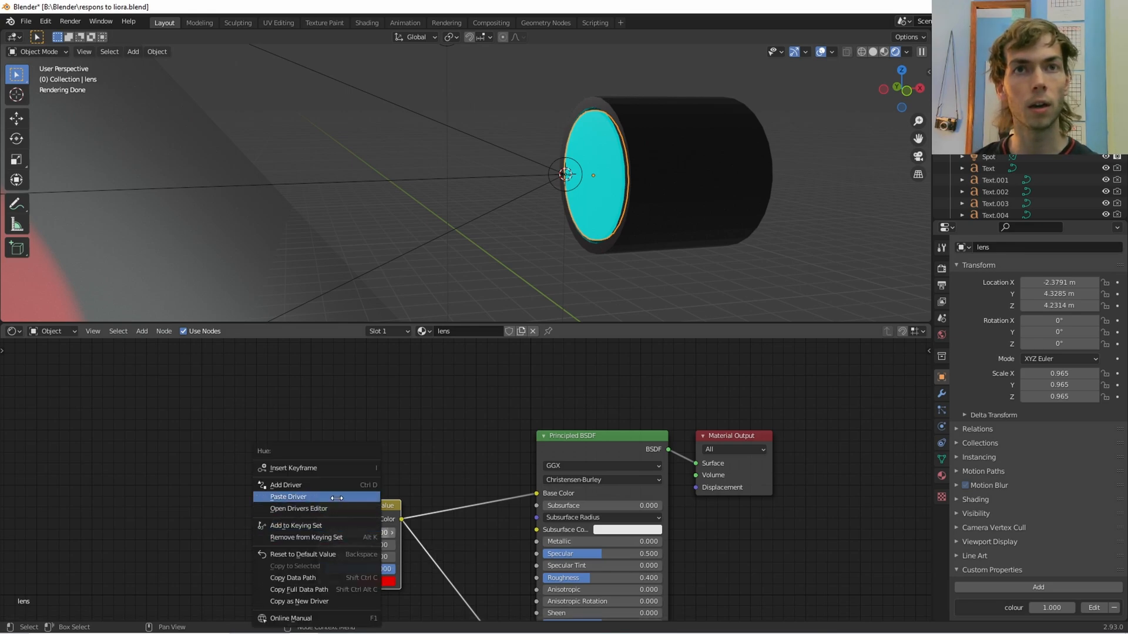
left_click(286, 485)
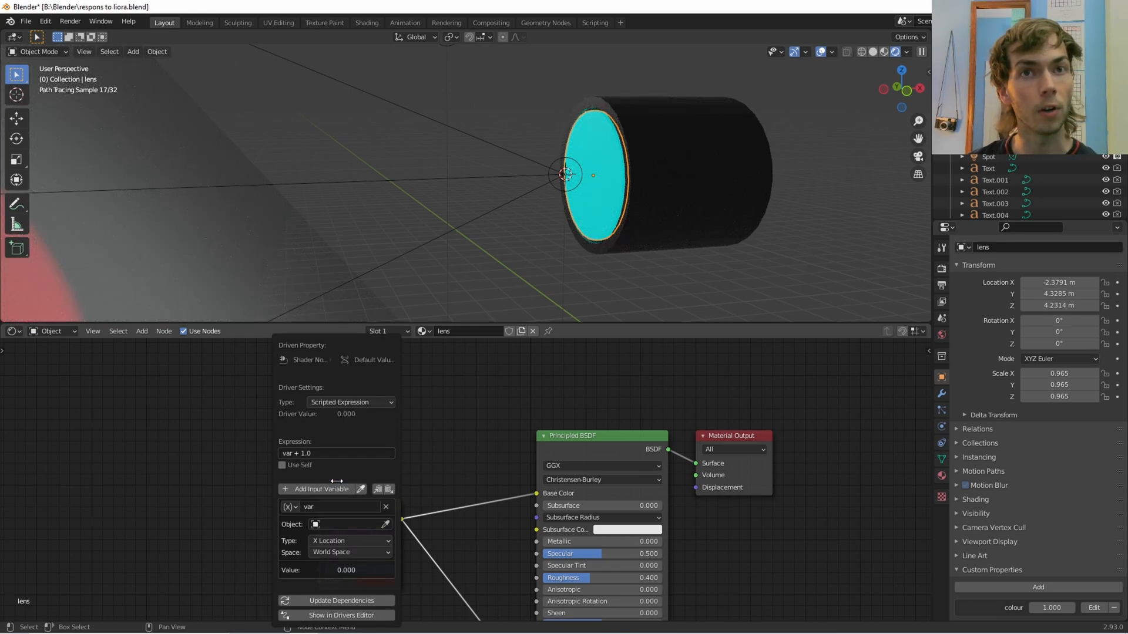
left_click(339, 615)
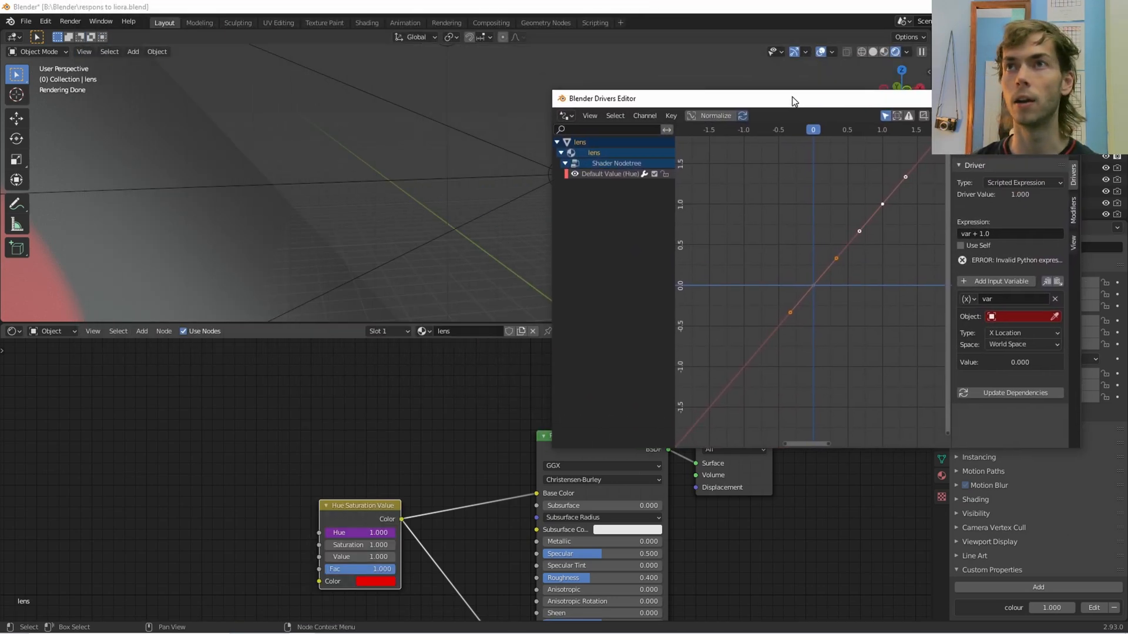
Set the Hue driver variable to Single Property reading the lens's 'colour' path.
left_click(971, 298)
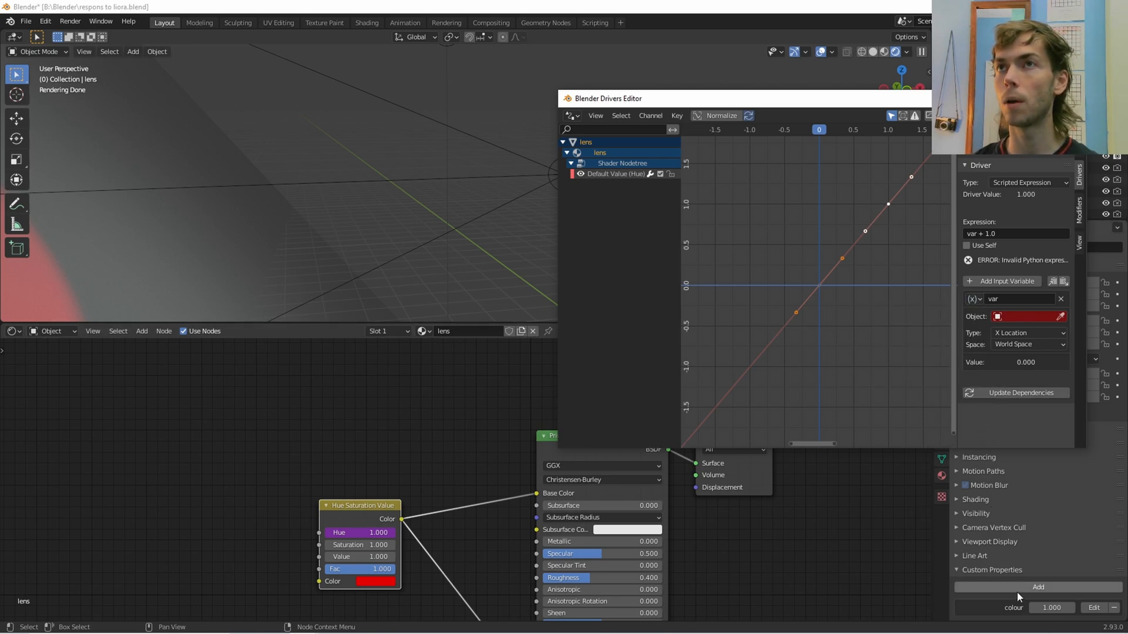
mouse_move(1038, 587)
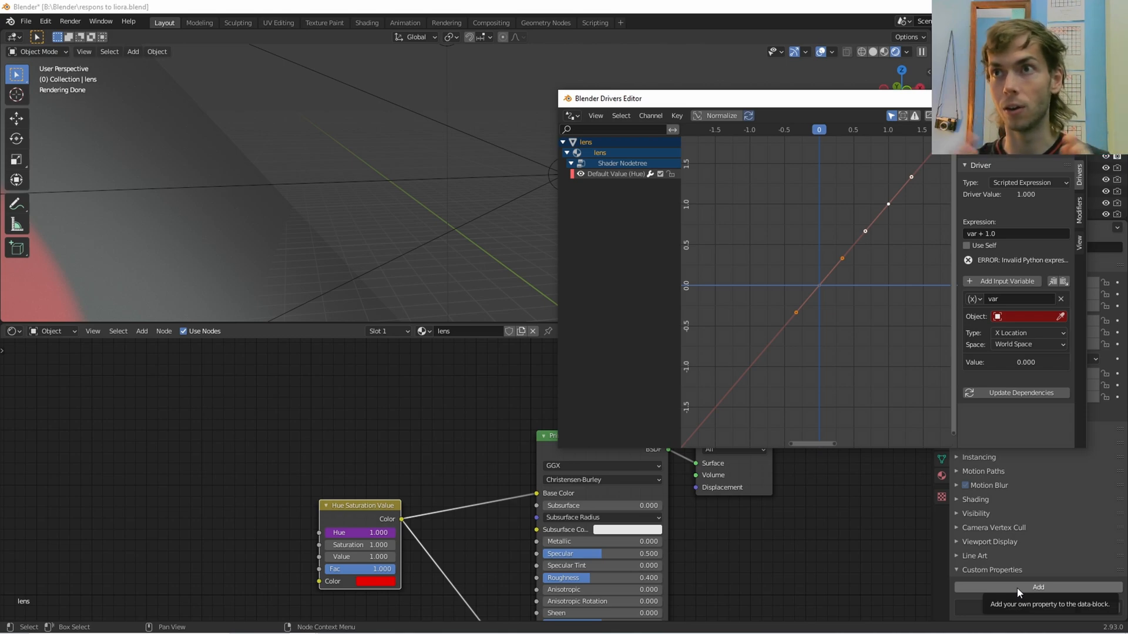
left_click(1038, 587)
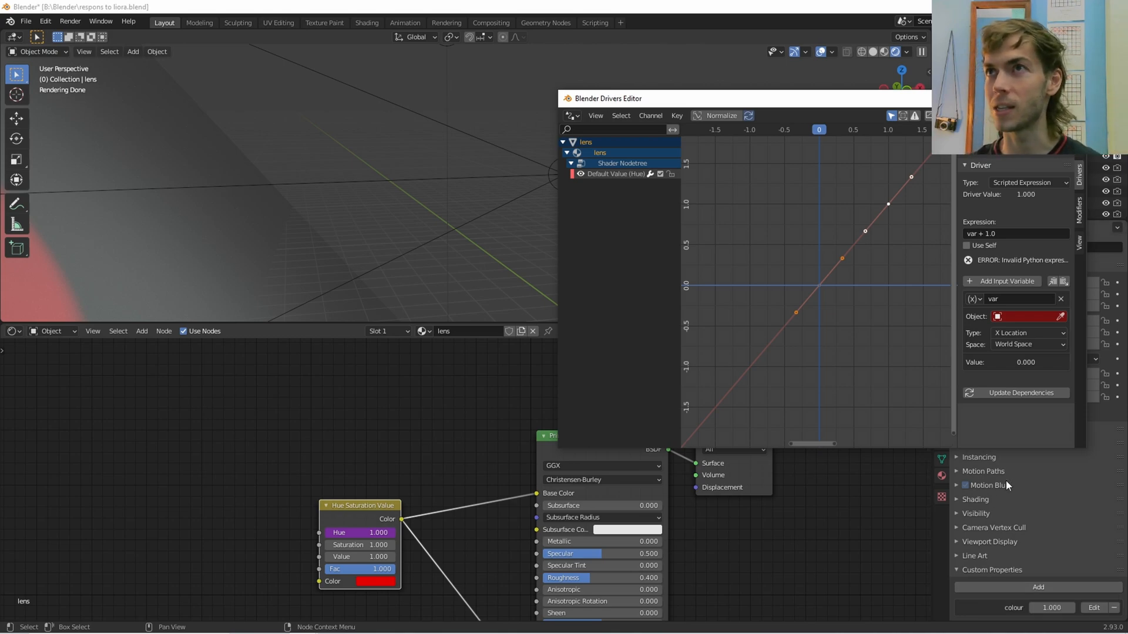
mouse_move(969, 272)
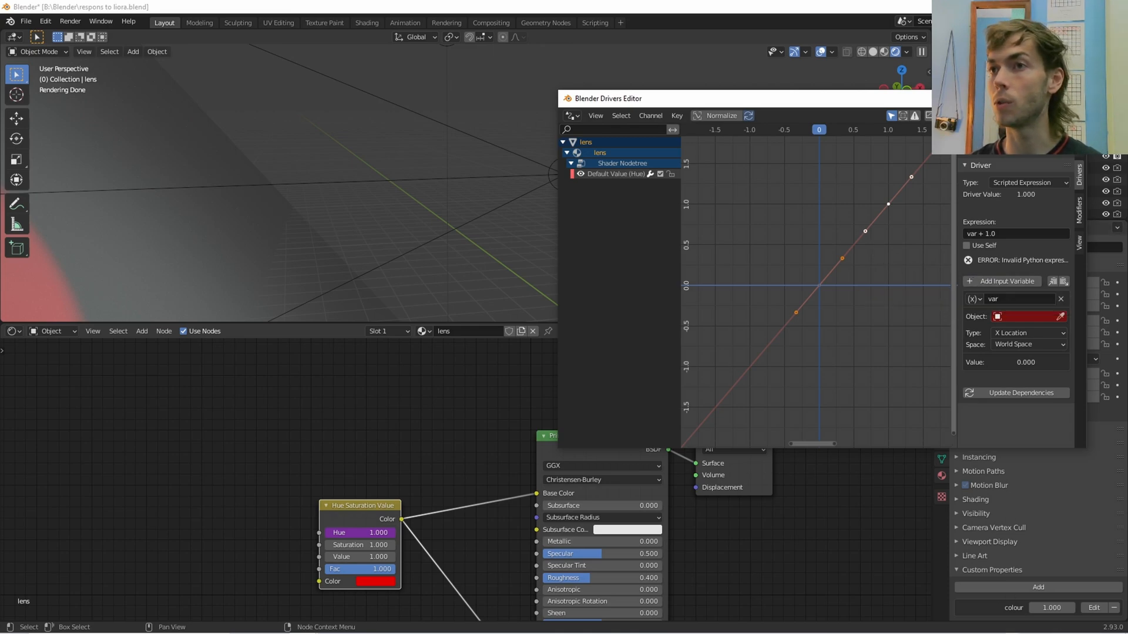
mouse_move(987, 329)
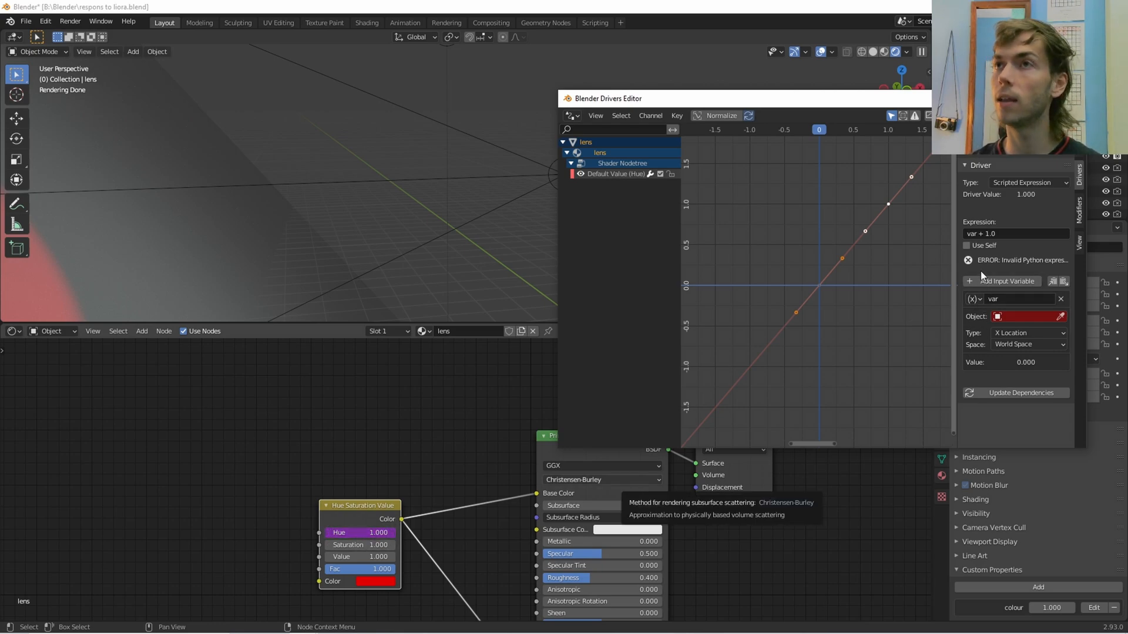
left_click(974, 299)
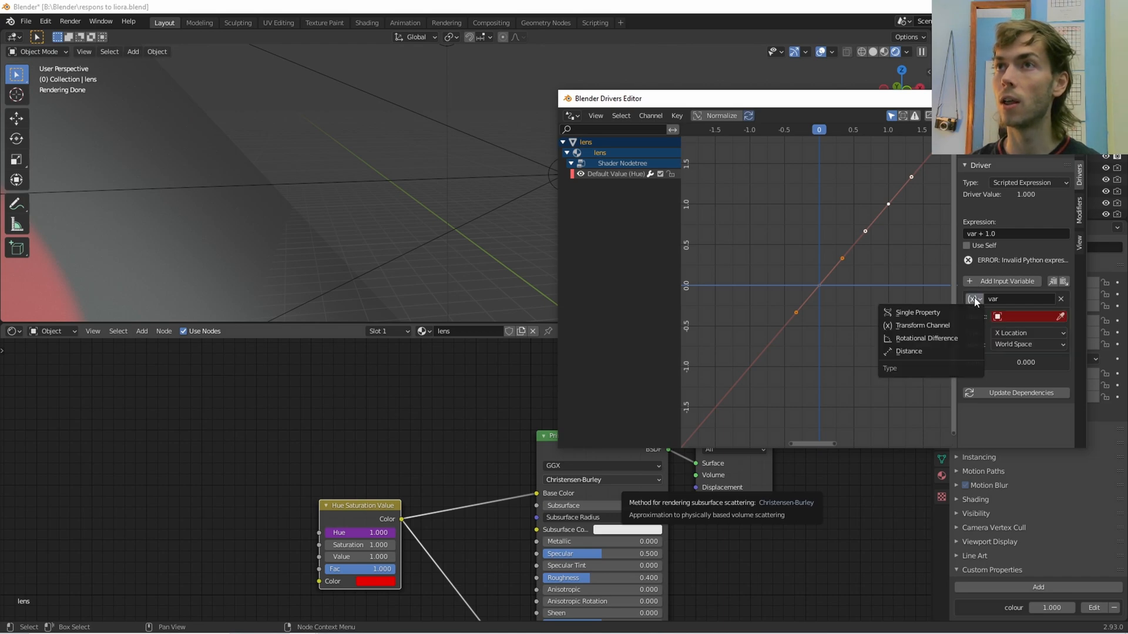
left_click(917, 312)
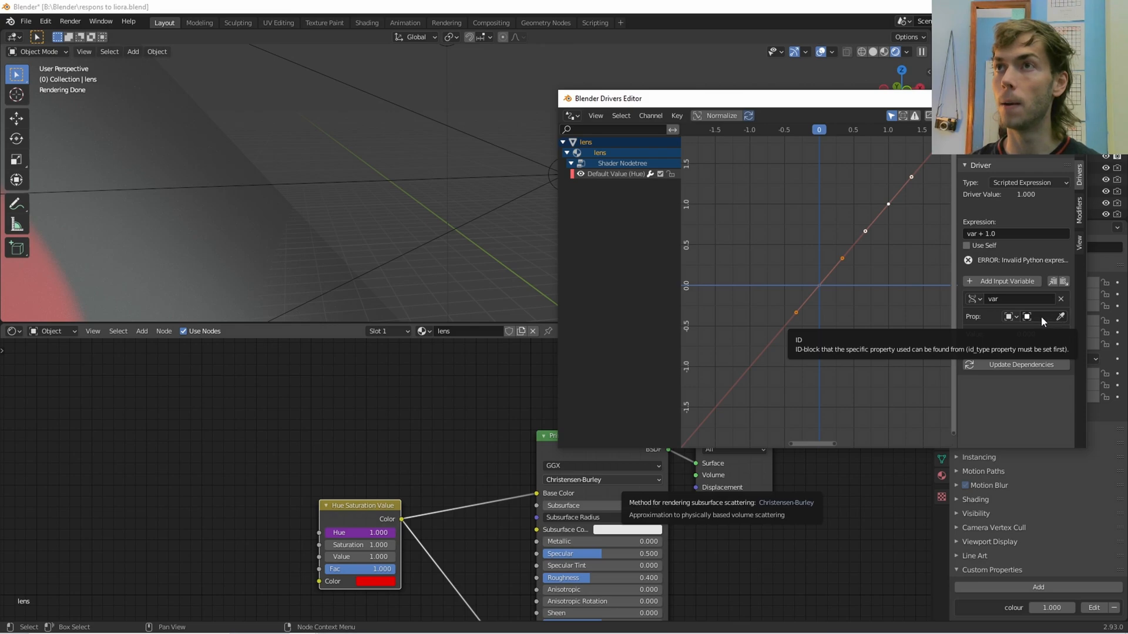
left_click(1009, 316)
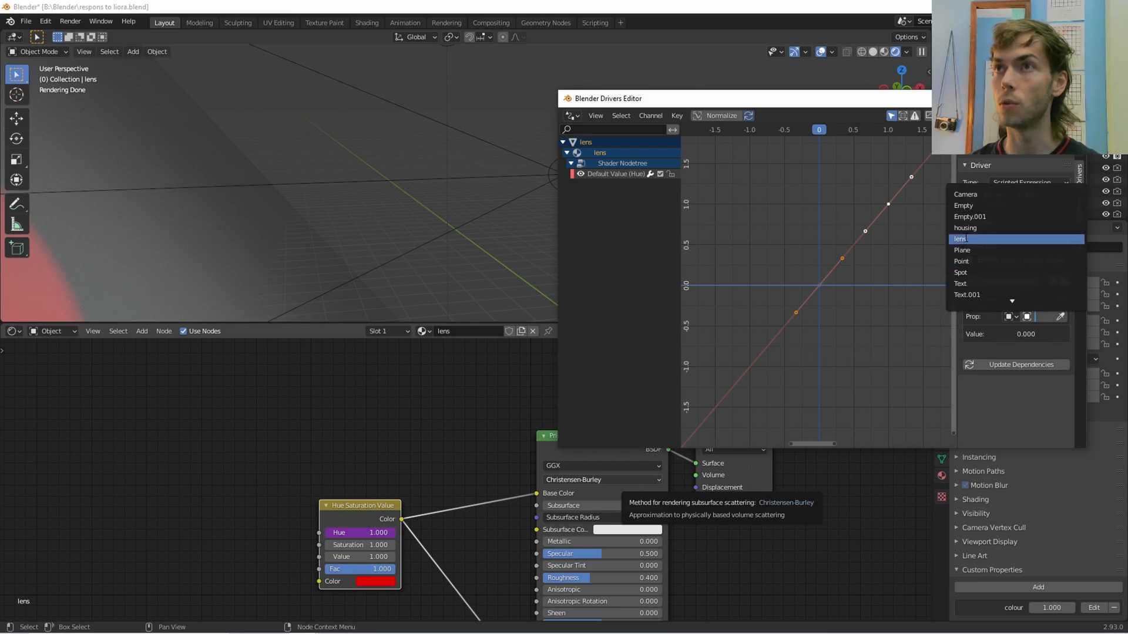
left_click(960, 240)
type("[\"")
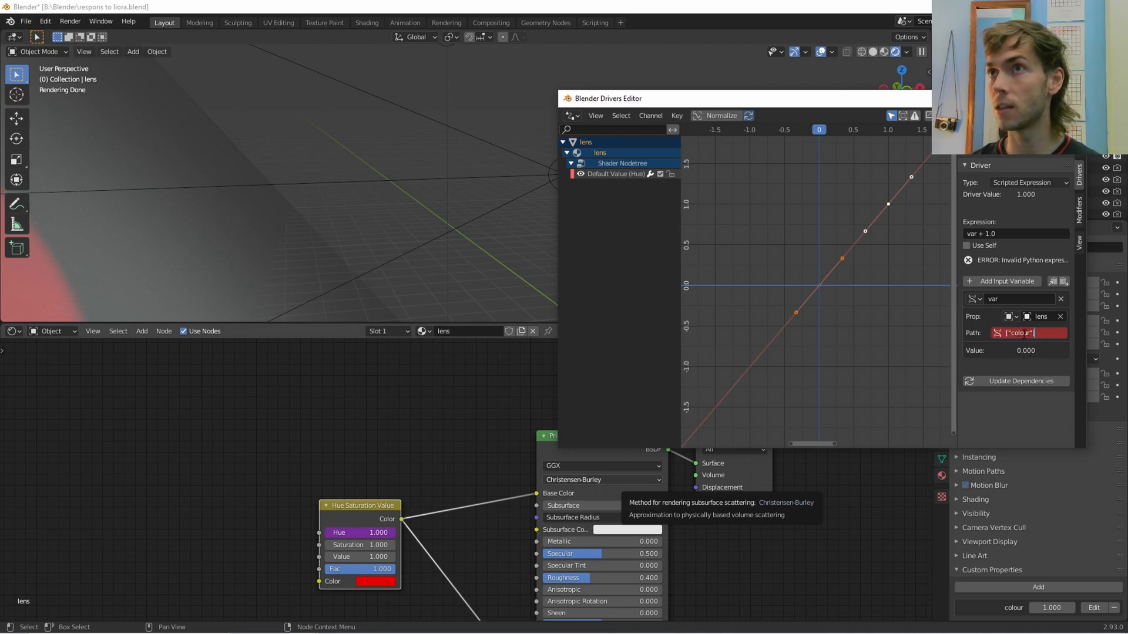
type("colour")
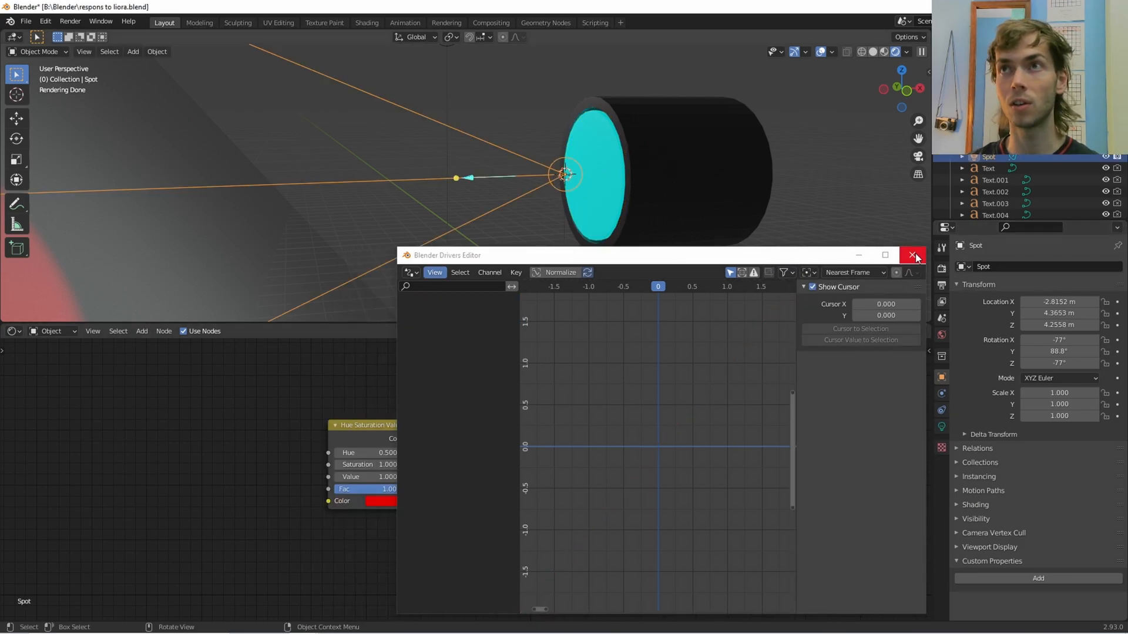
Add a driver to the spotlight Hue with a Single Property variable at path ["colour"].
left_click(913, 256)
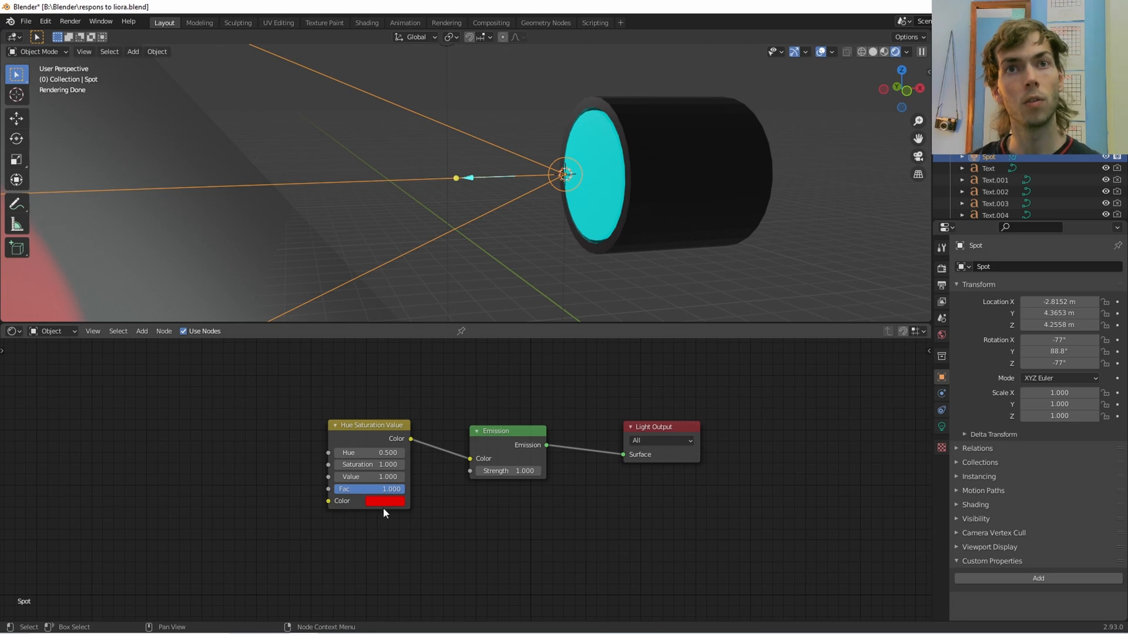
right_click(369, 452)
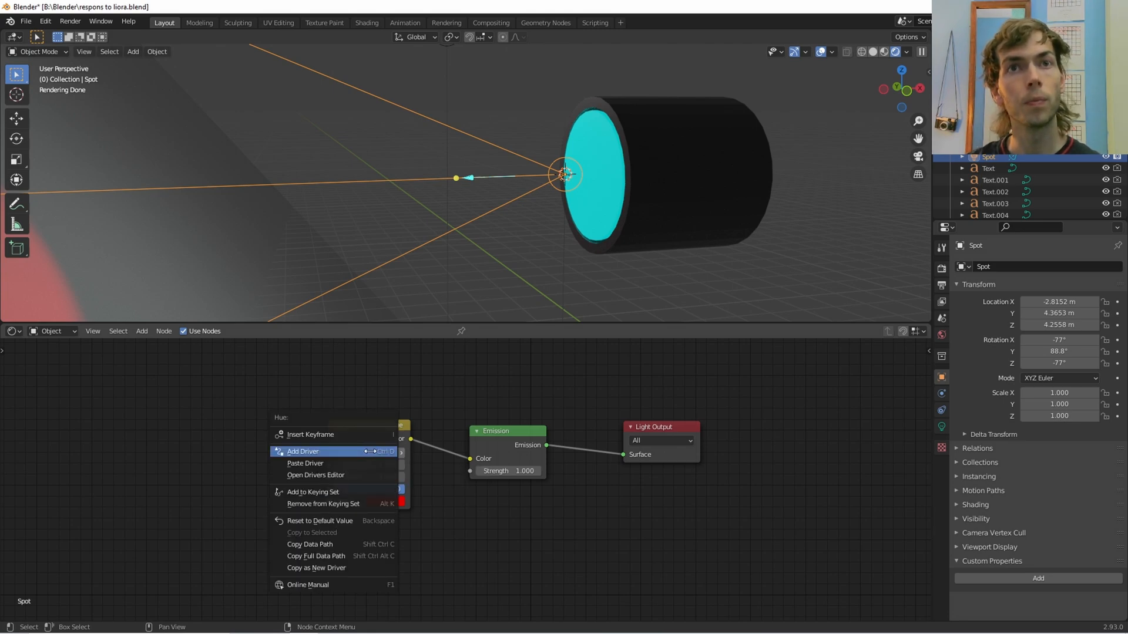
left_click(303, 451)
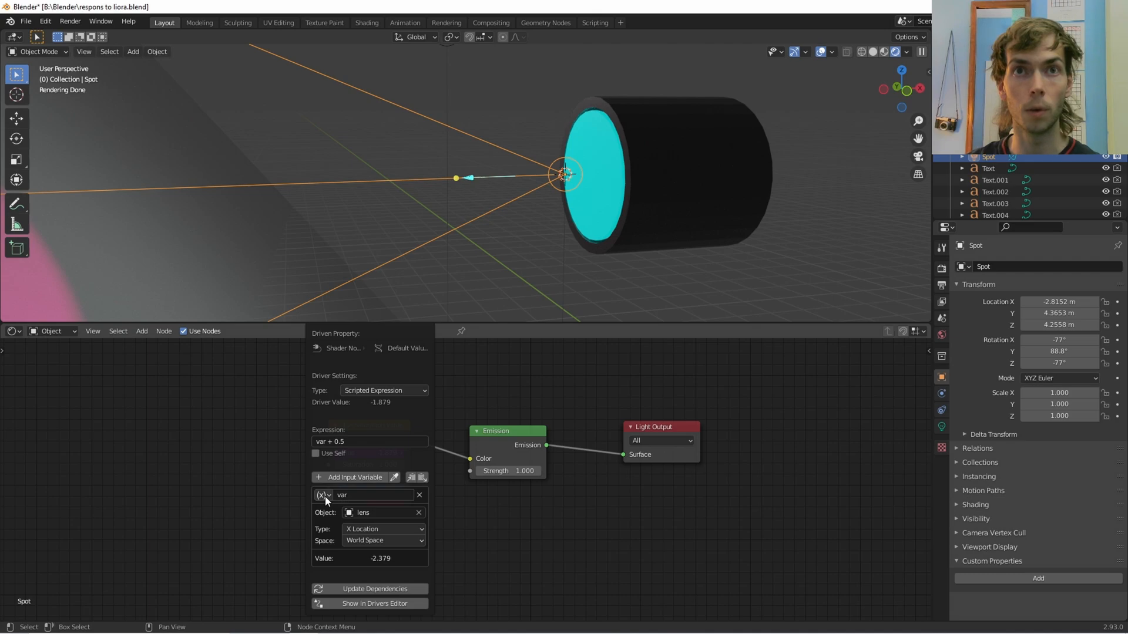
left_click(321, 495)
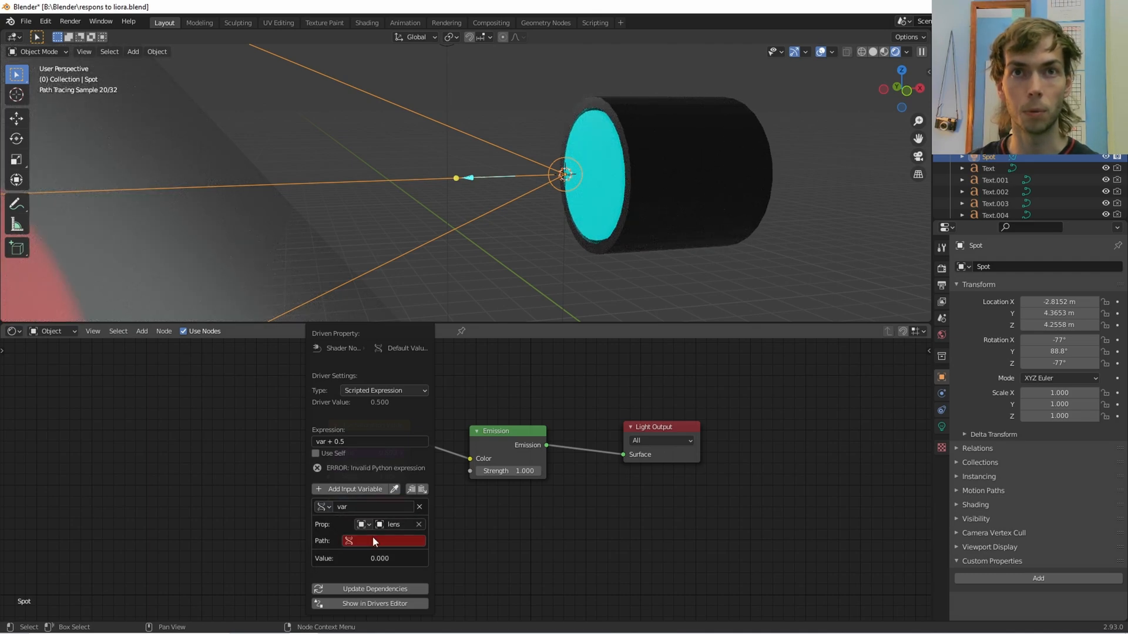
left_click(384, 540)
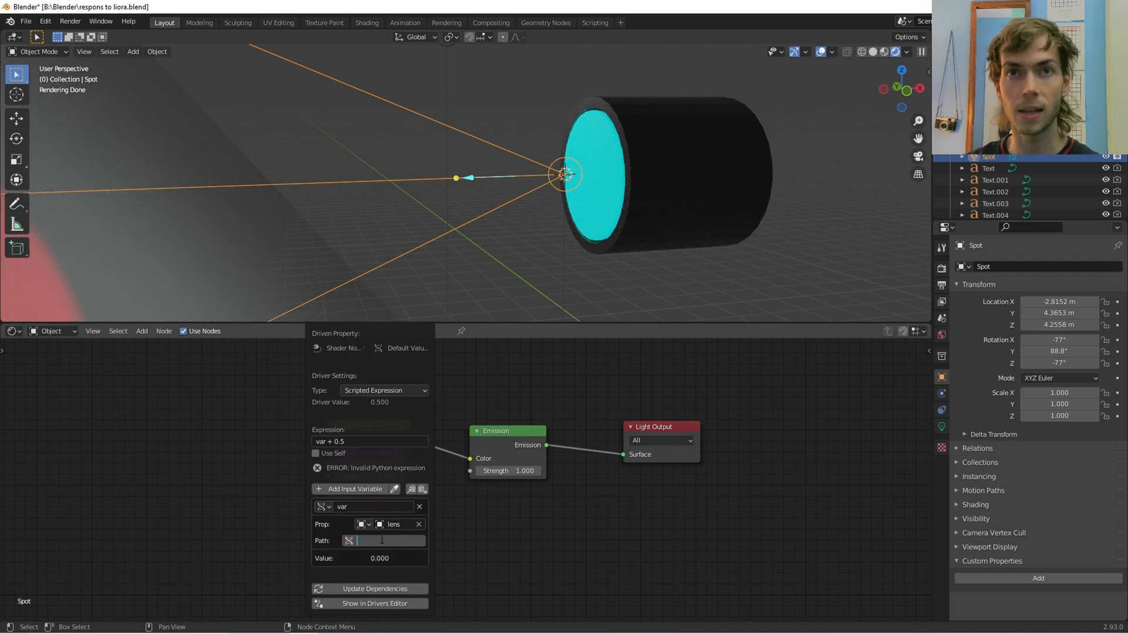
type("[\"colour\"]")
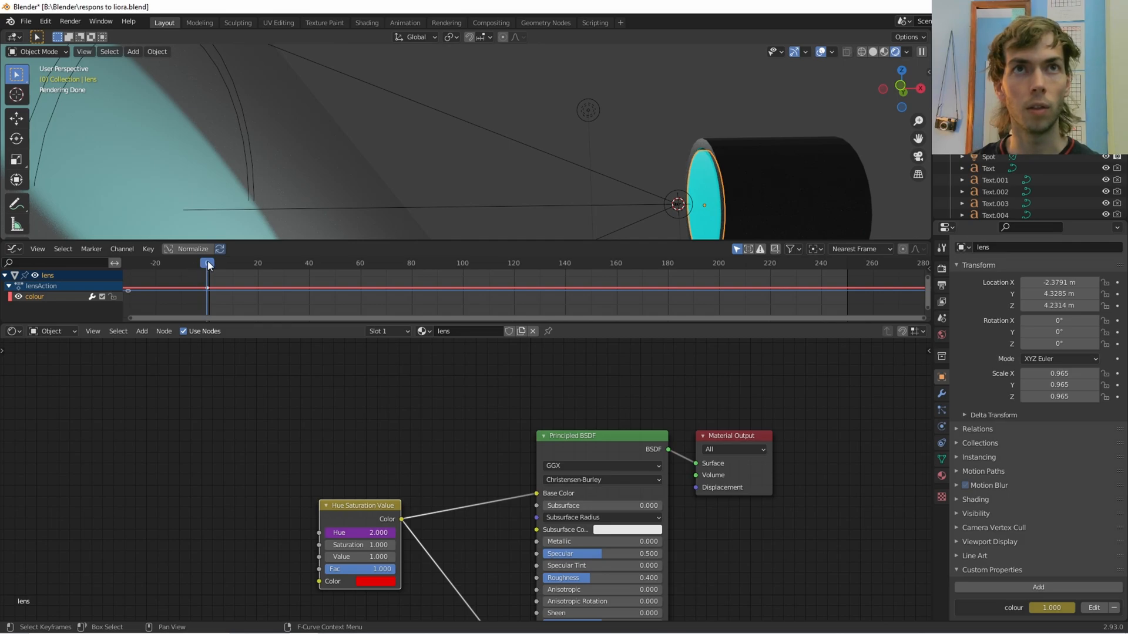
Rewind and stop playback, then delete the lens 'colour' property's keyframes.
left_click(240, 264)
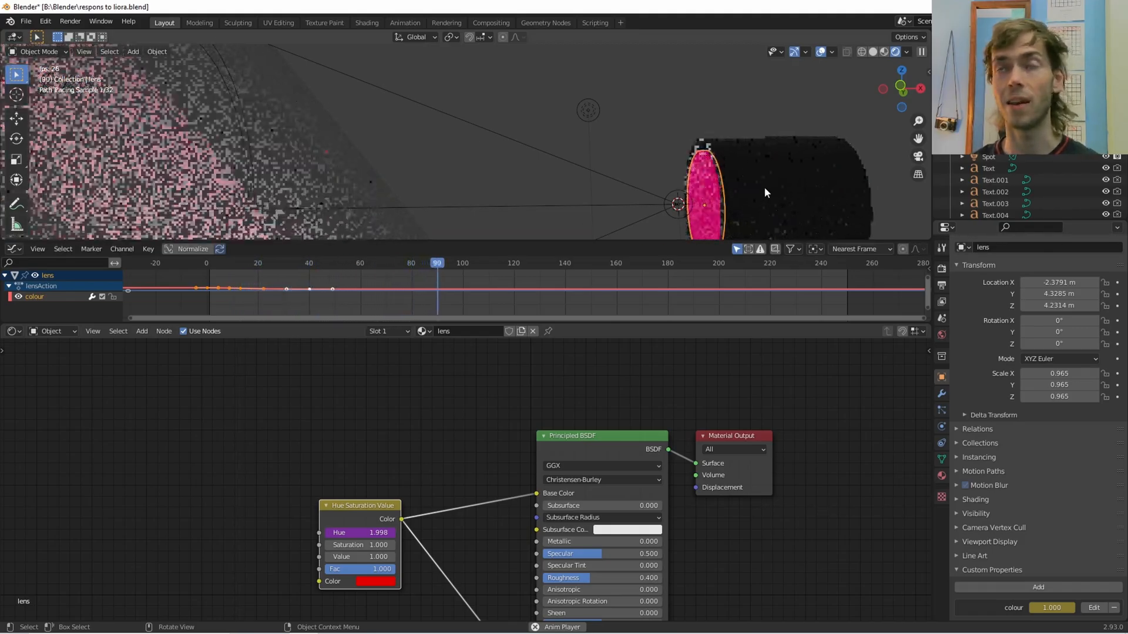
left_click(561, 263)
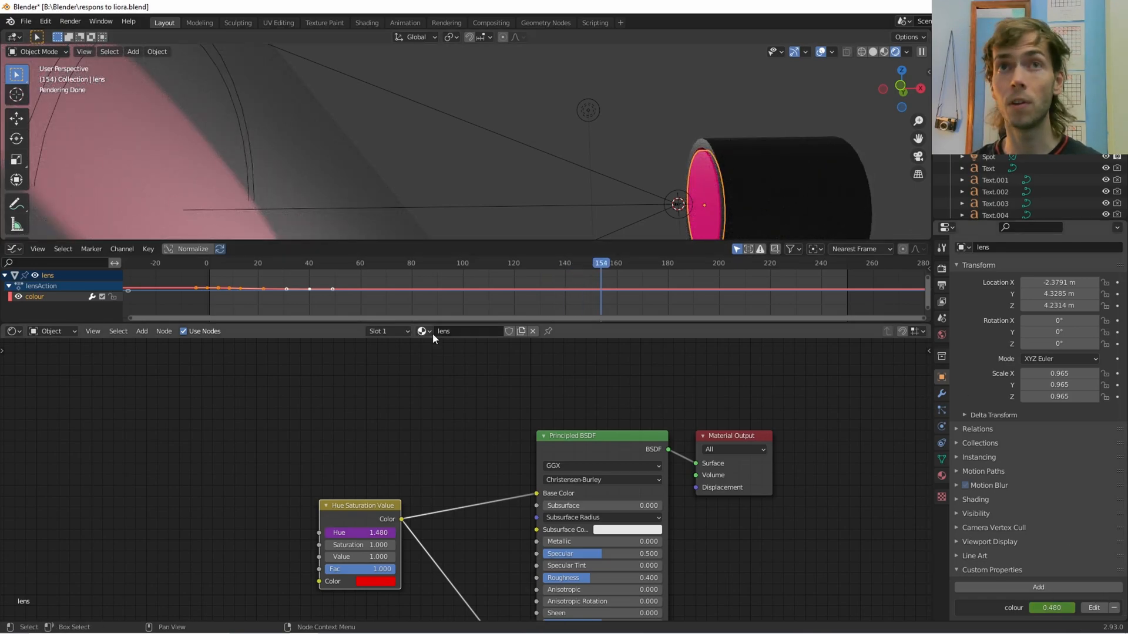
right_click(238, 291)
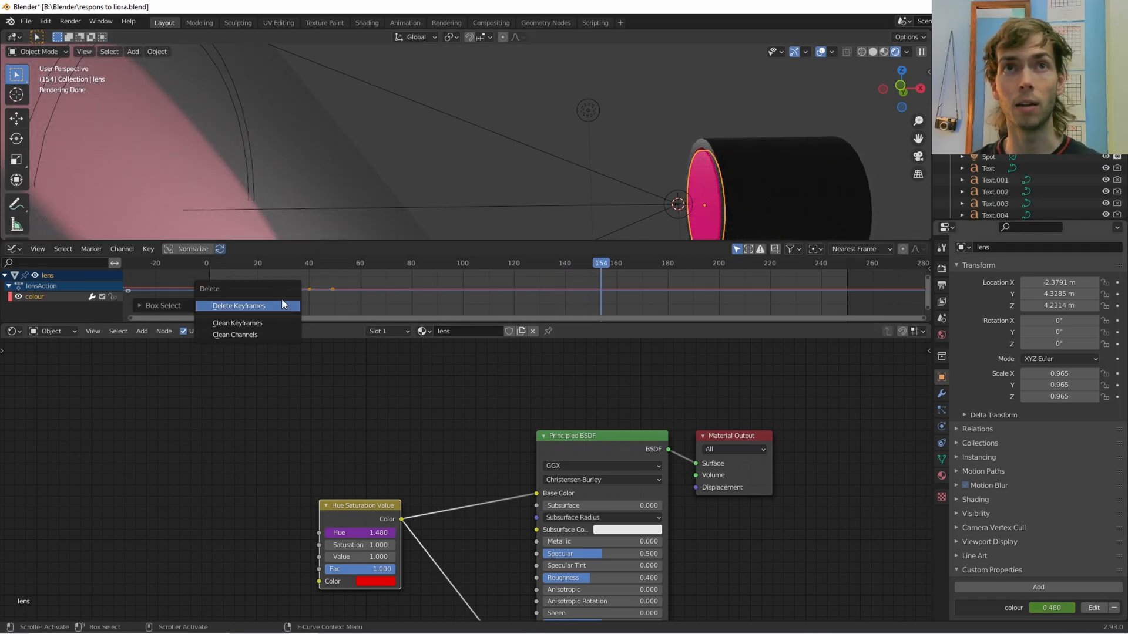
left_click(238, 305)
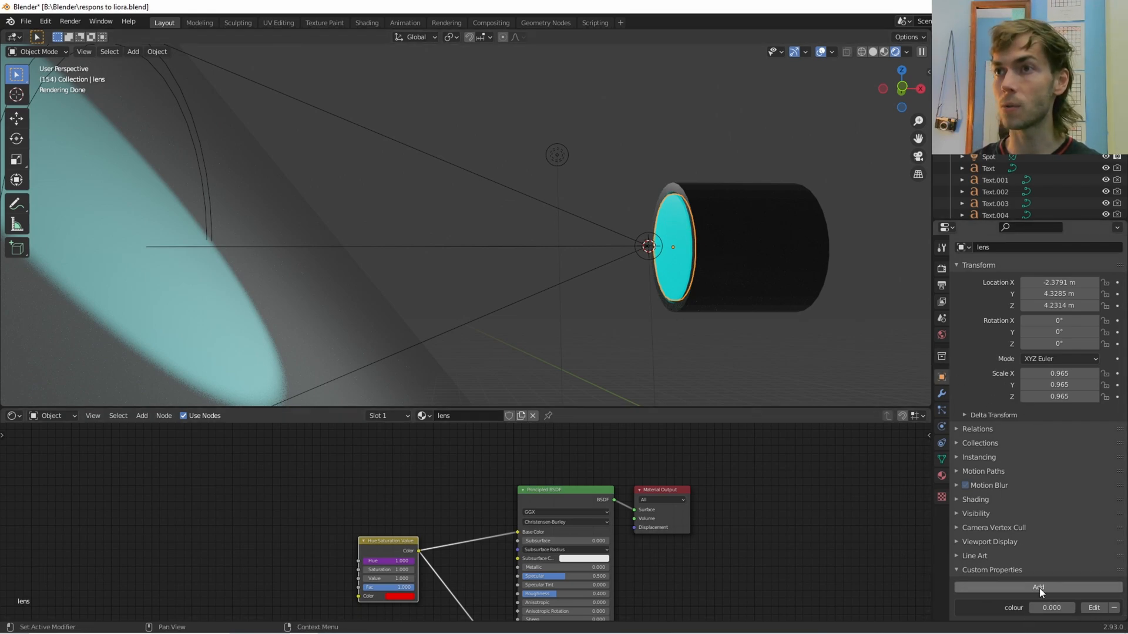
Add a lens custom property renamed 'on/off' and bring up its options menu.
left_click(1038, 587)
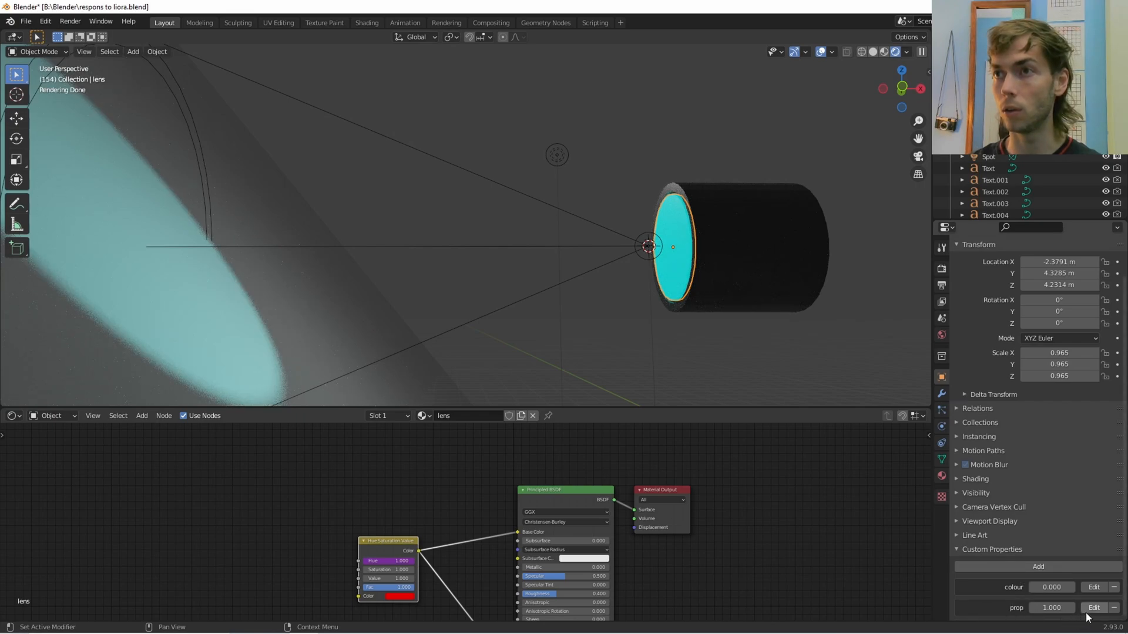
left_click(1093, 608)
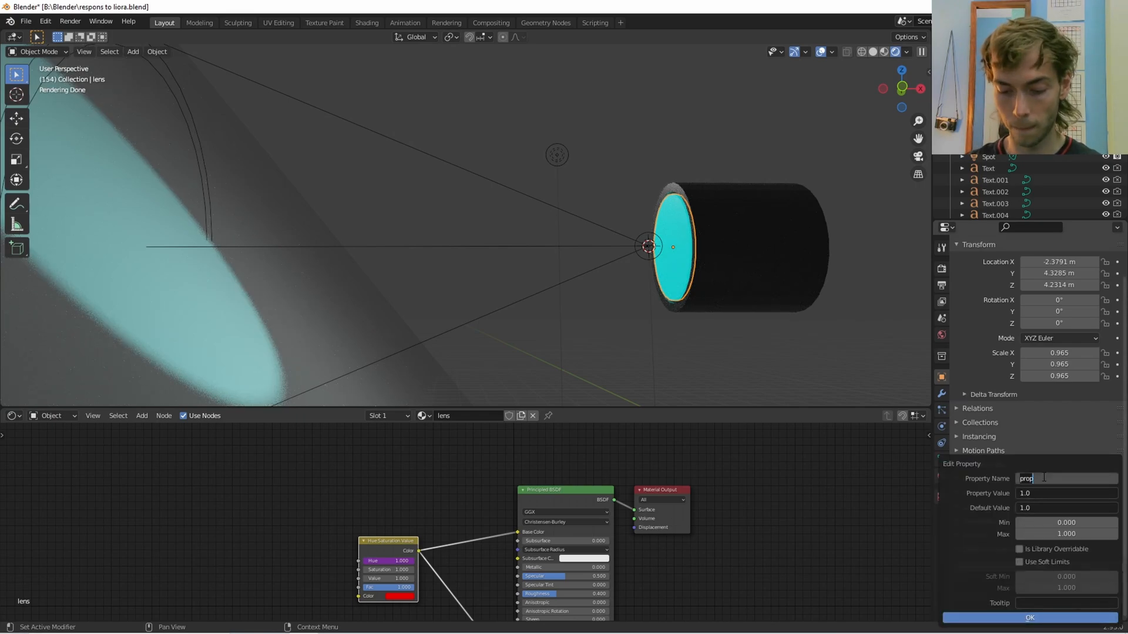
type("on/off")
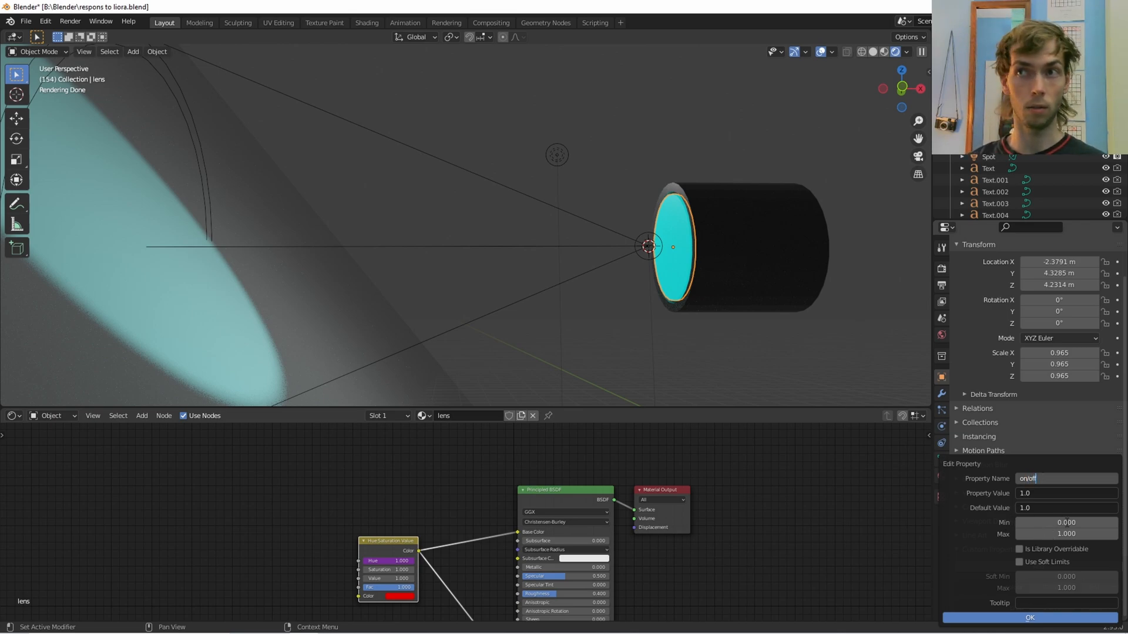
left_click(1029, 618)
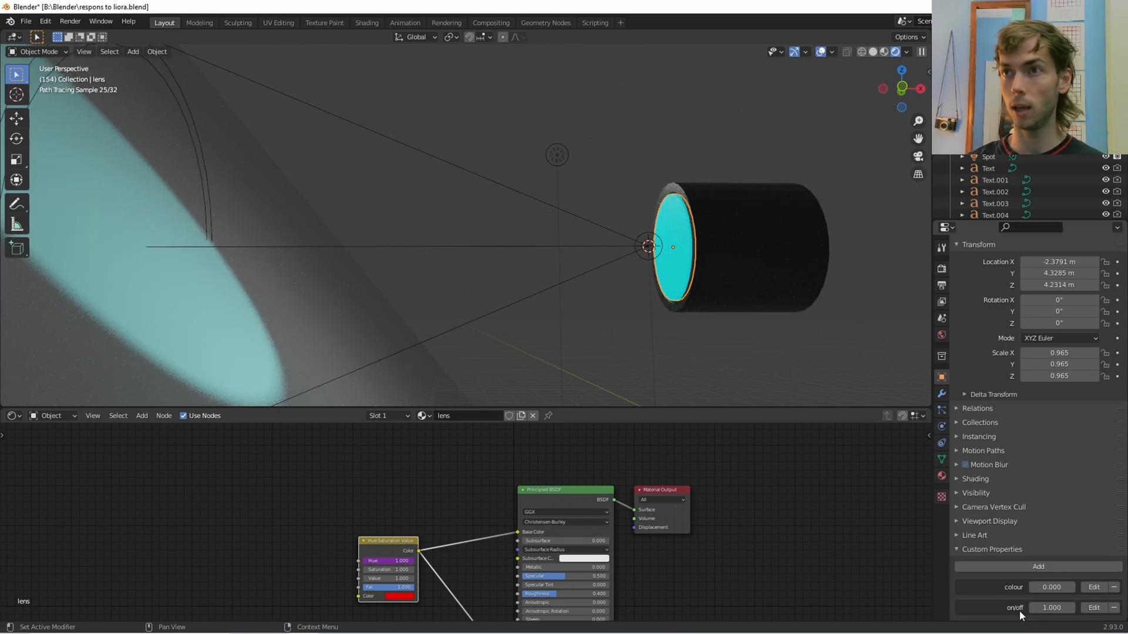
right_click(1050, 608)
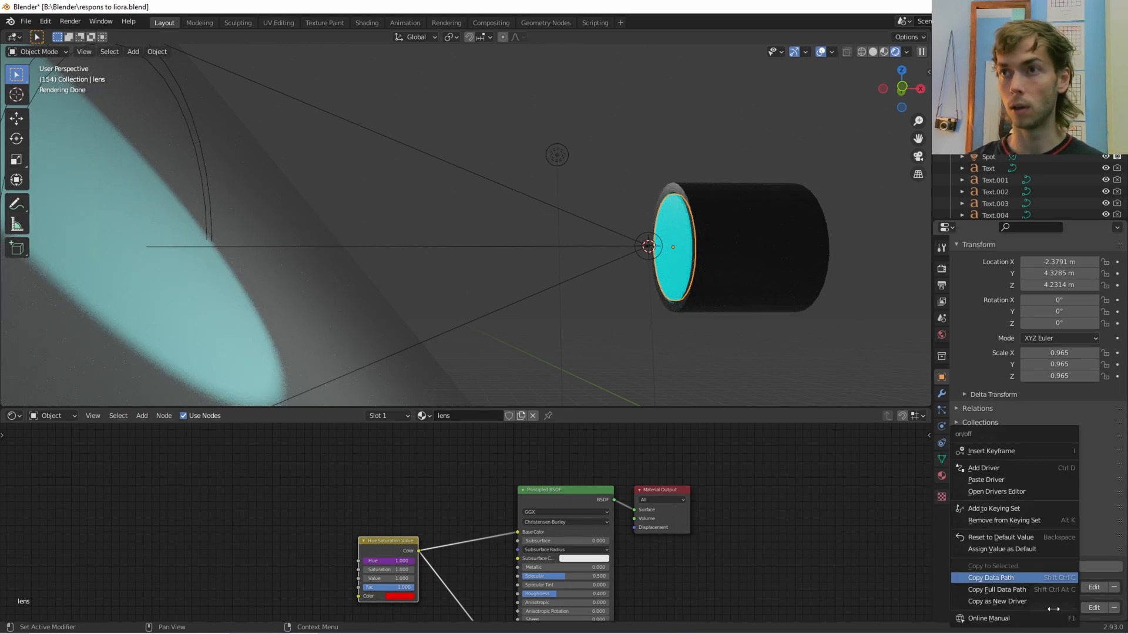
mouse_move(996, 589)
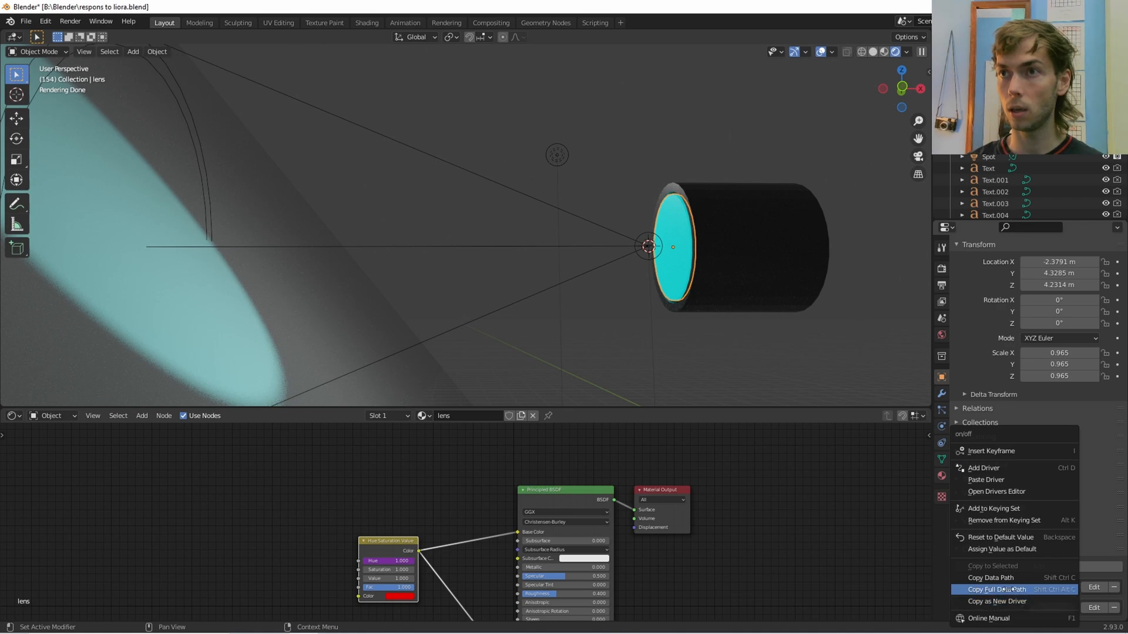
mouse_move(996, 577)
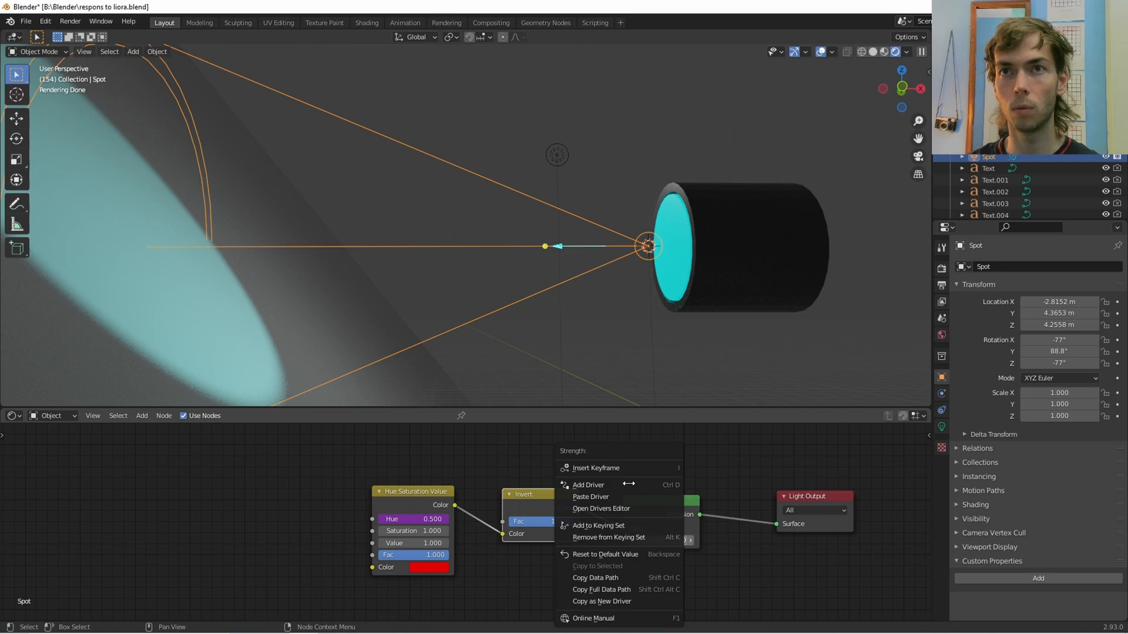
Drive the spotlight's Emission Strength from the lens's ["on/off"] property with expression 'var'.
left_click(588, 484)
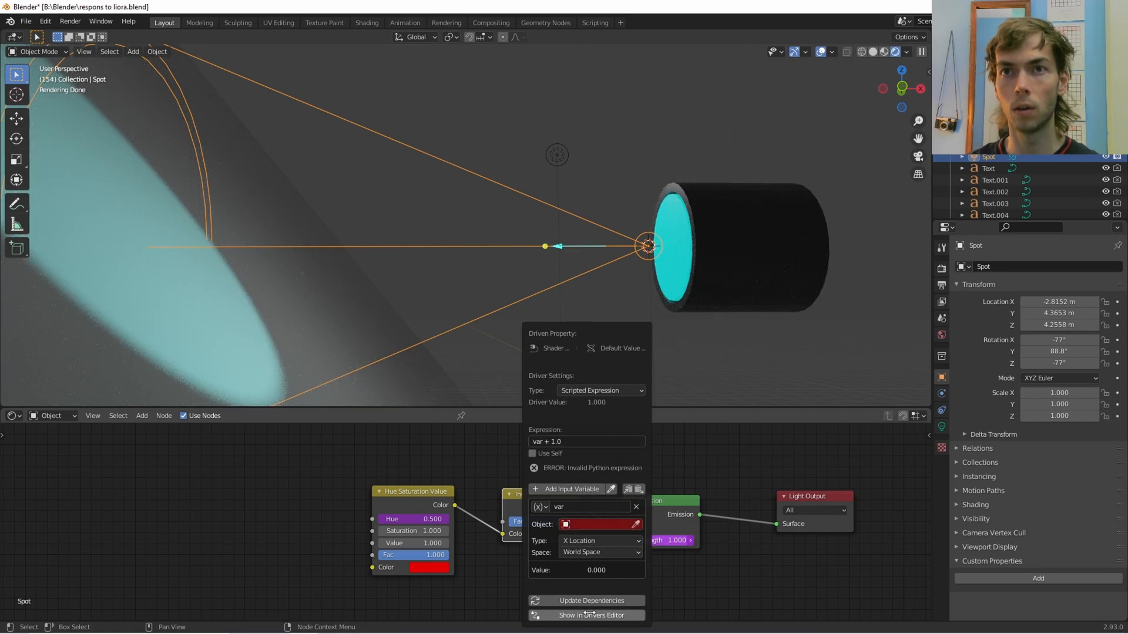
left_click(591, 615)
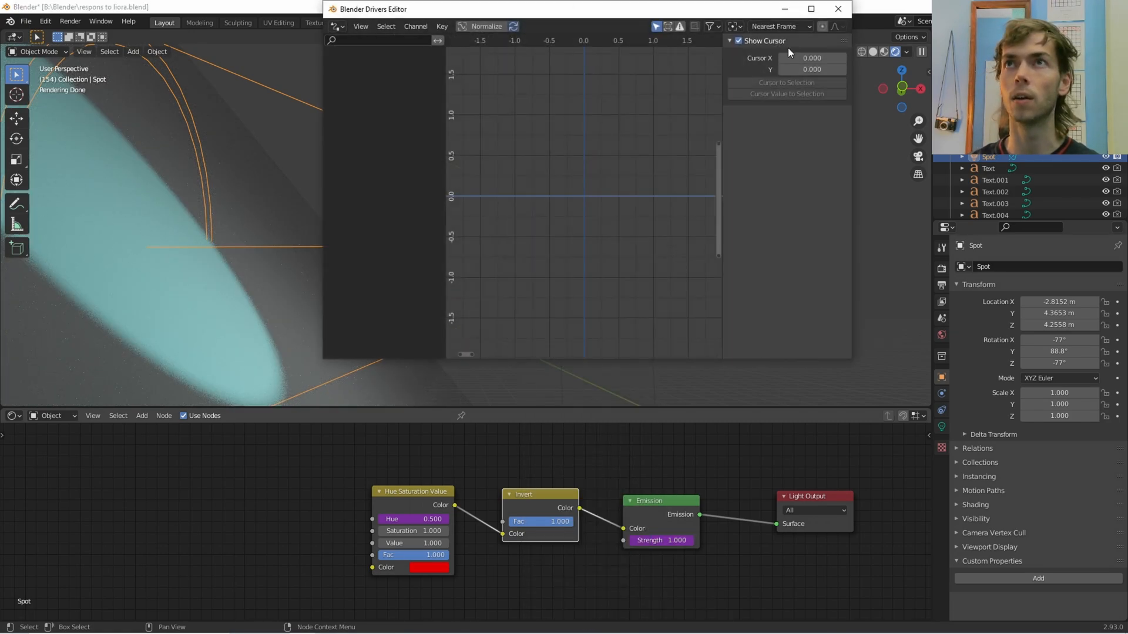
left_click_drag(371, 9, 387, 128)
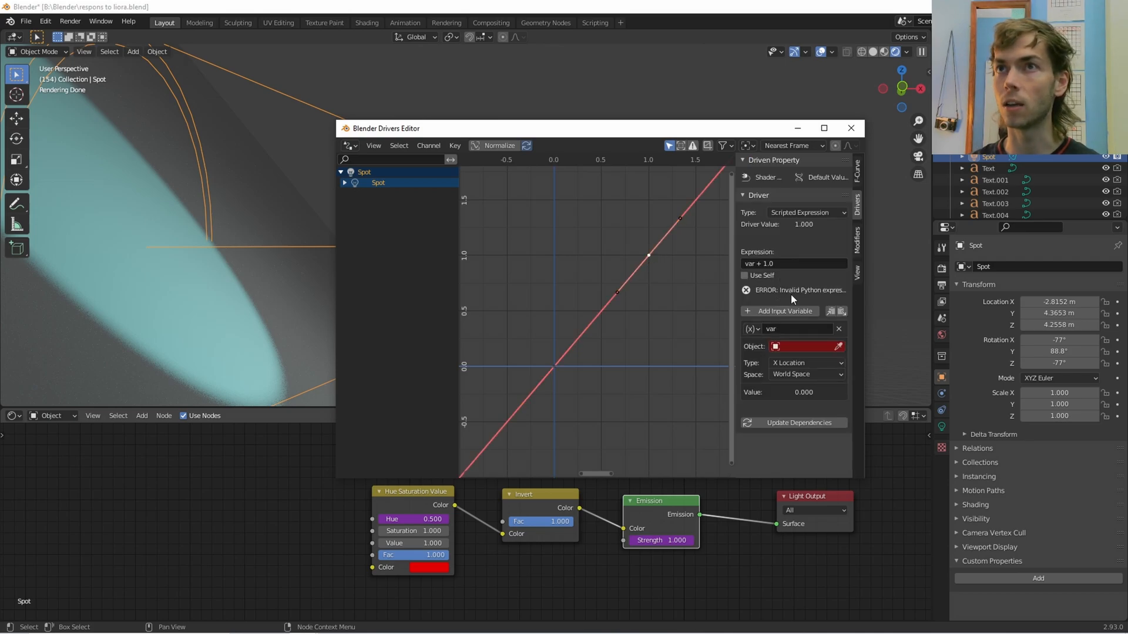
left_click(750, 329)
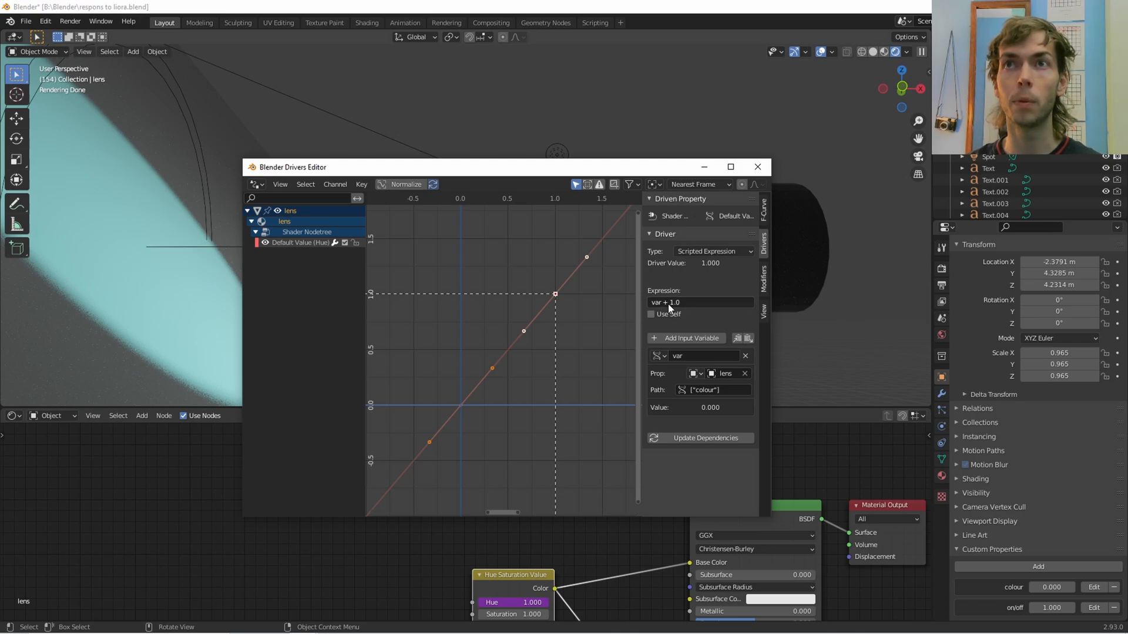
mouse_move(464, 302)
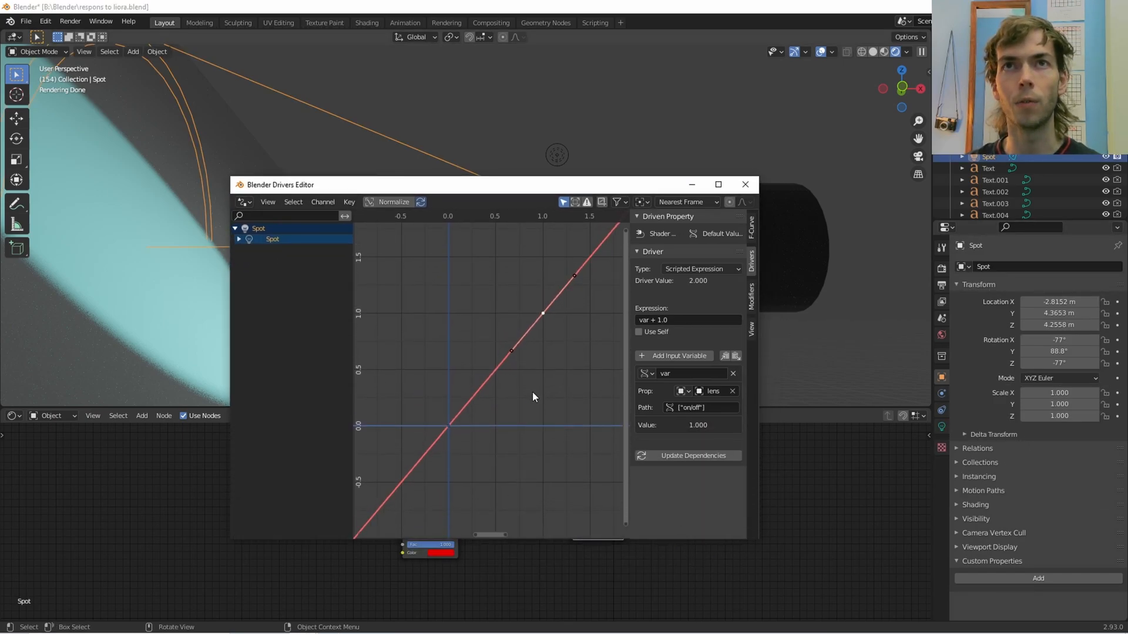
mouse_move(543, 316)
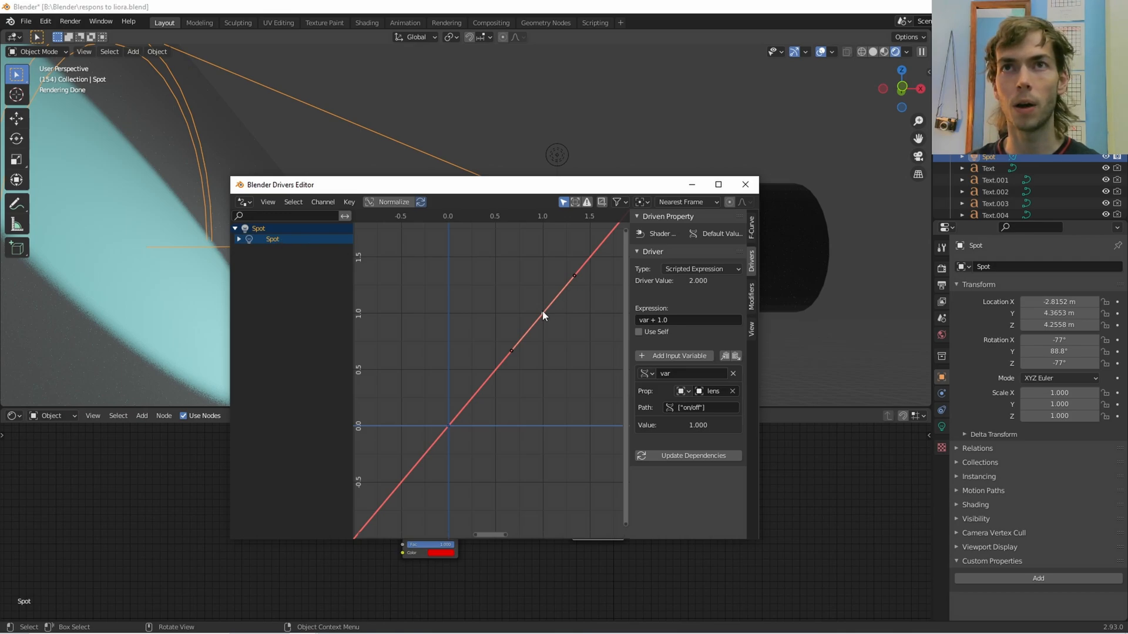
mouse_move(487, 371)
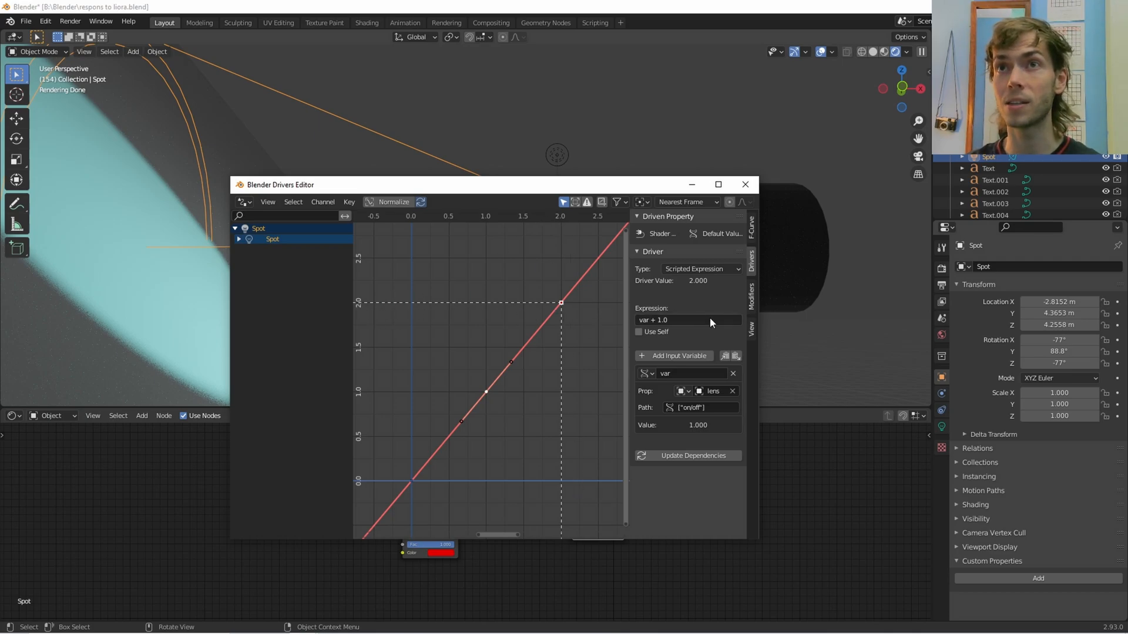
mouse_move(660, 346)
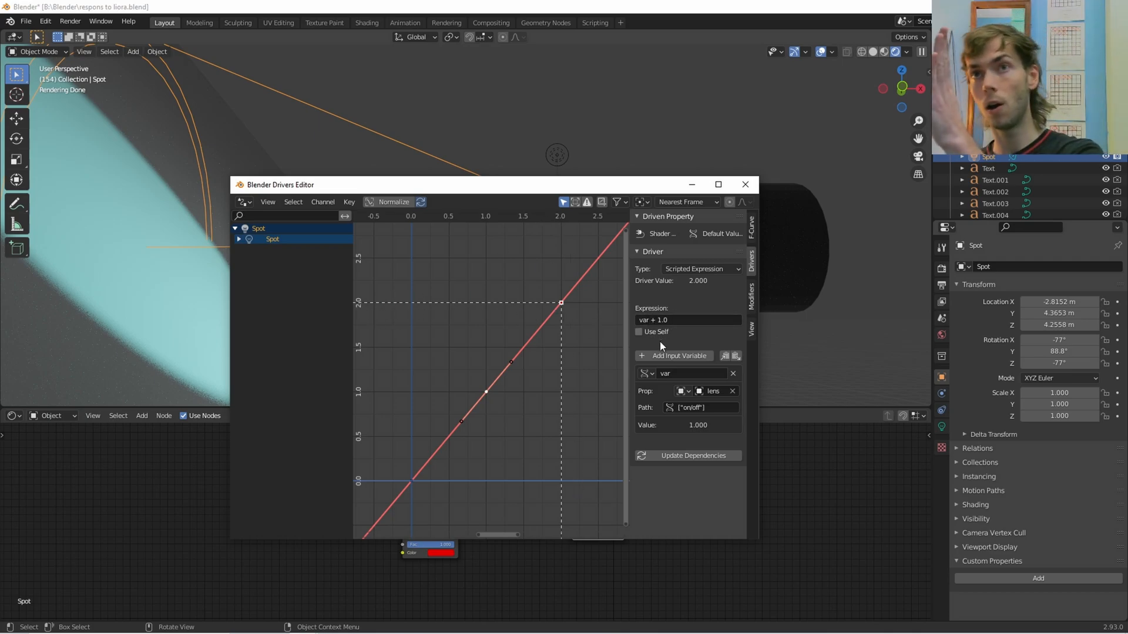
left_click(687, 320)
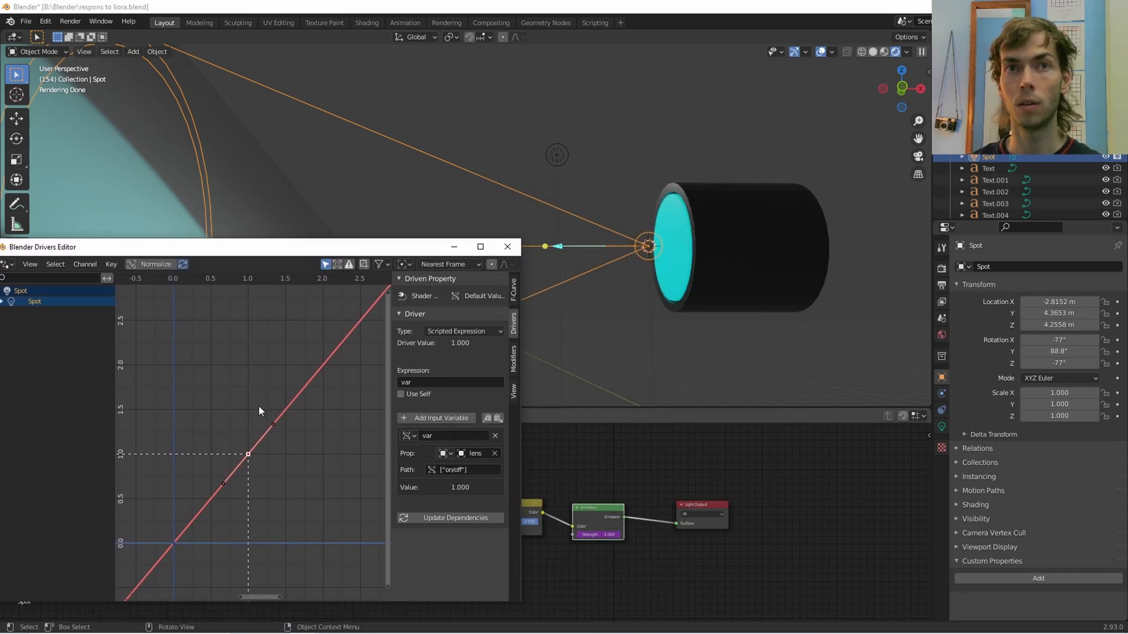
mouse_move(302, 541)
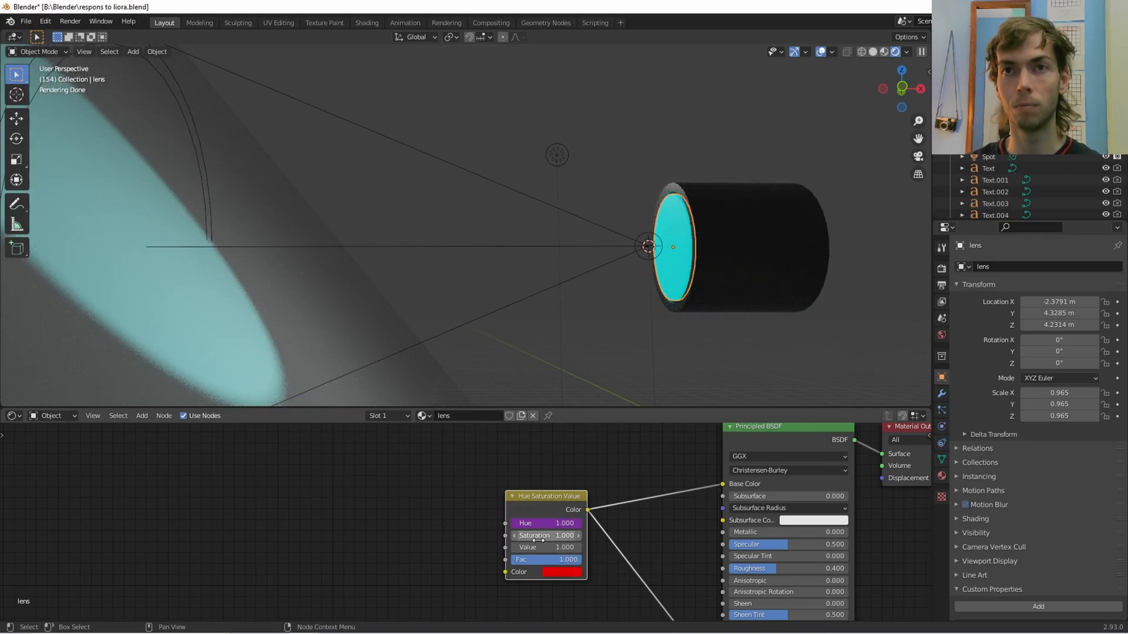
mouse_move(547, 547)
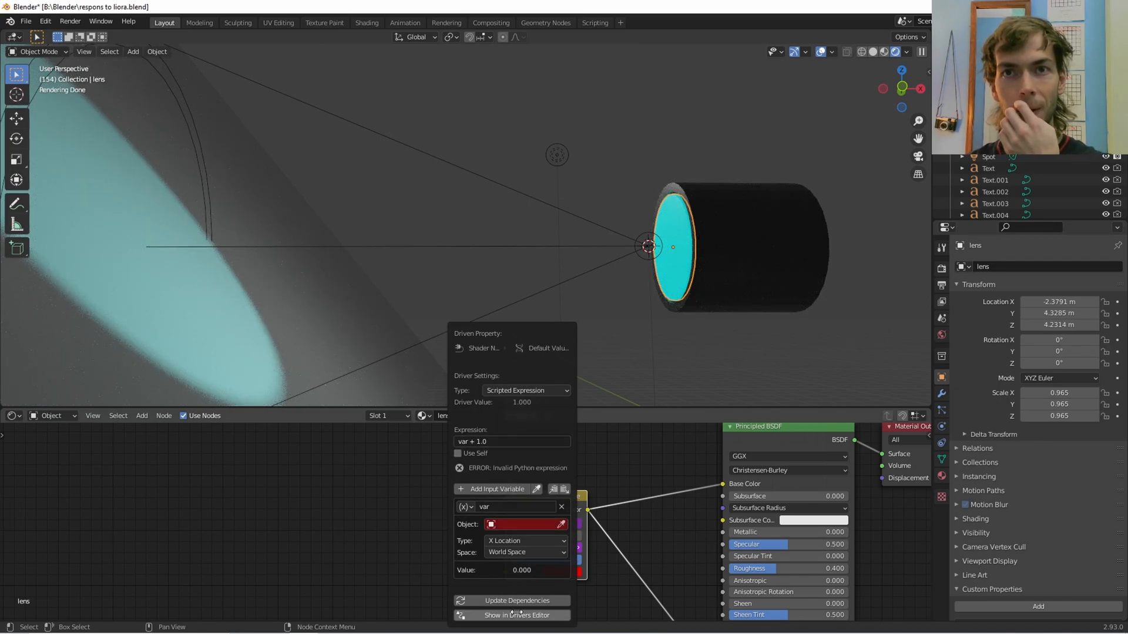
Make the lens Value driver a Single Property variable reading lens ["on/off"], with expression var.
left_click(515, 615)
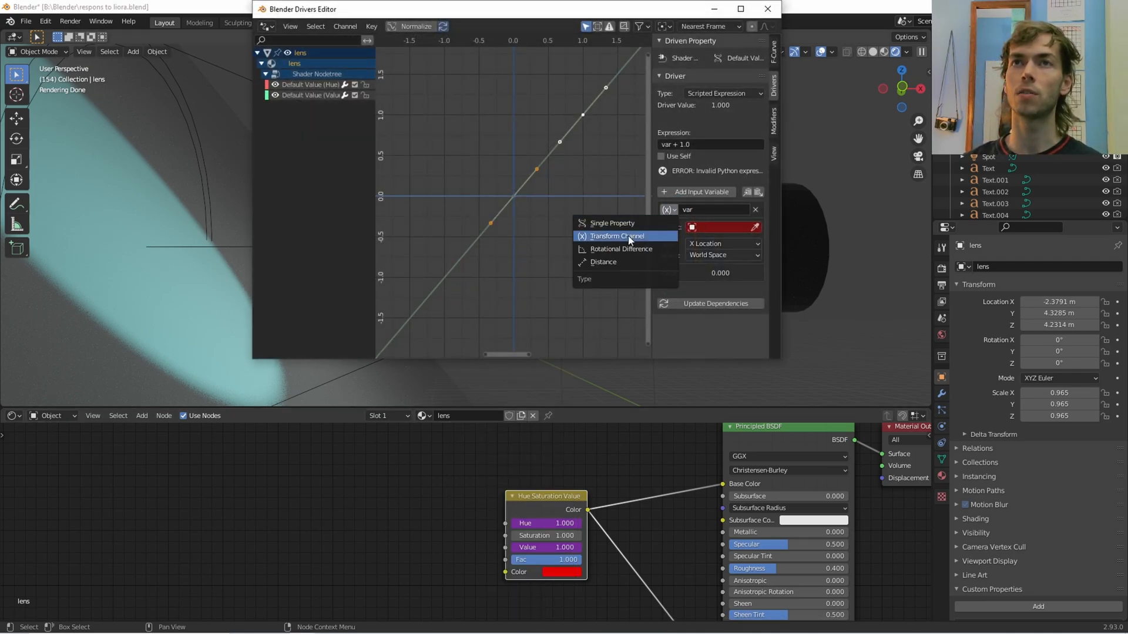
left_click(612, 223)
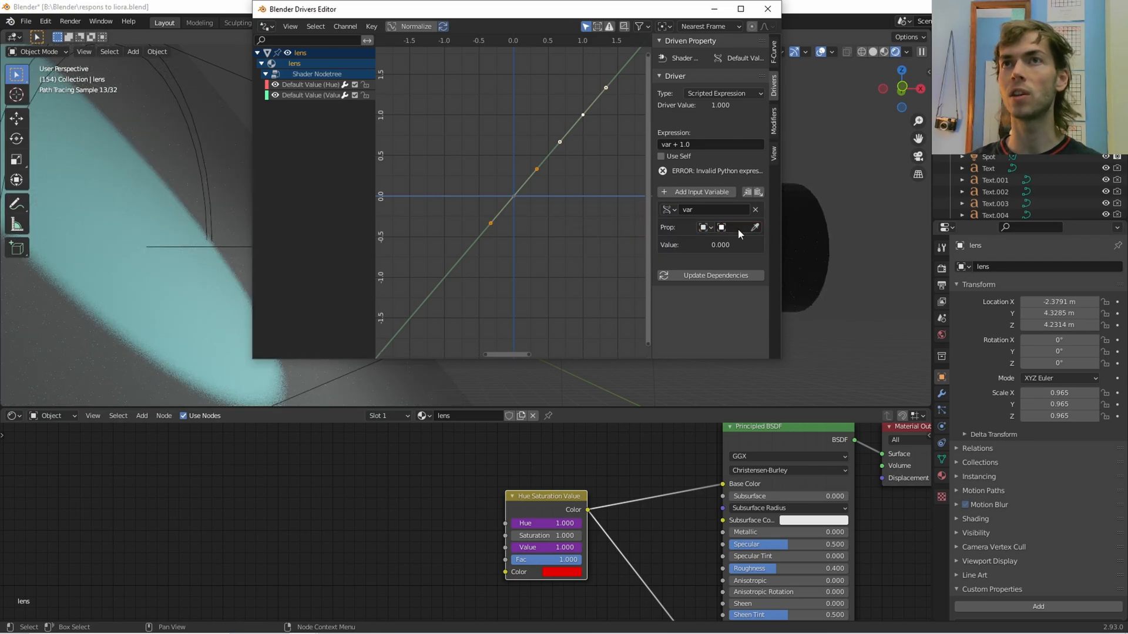
left_click(719, 228)
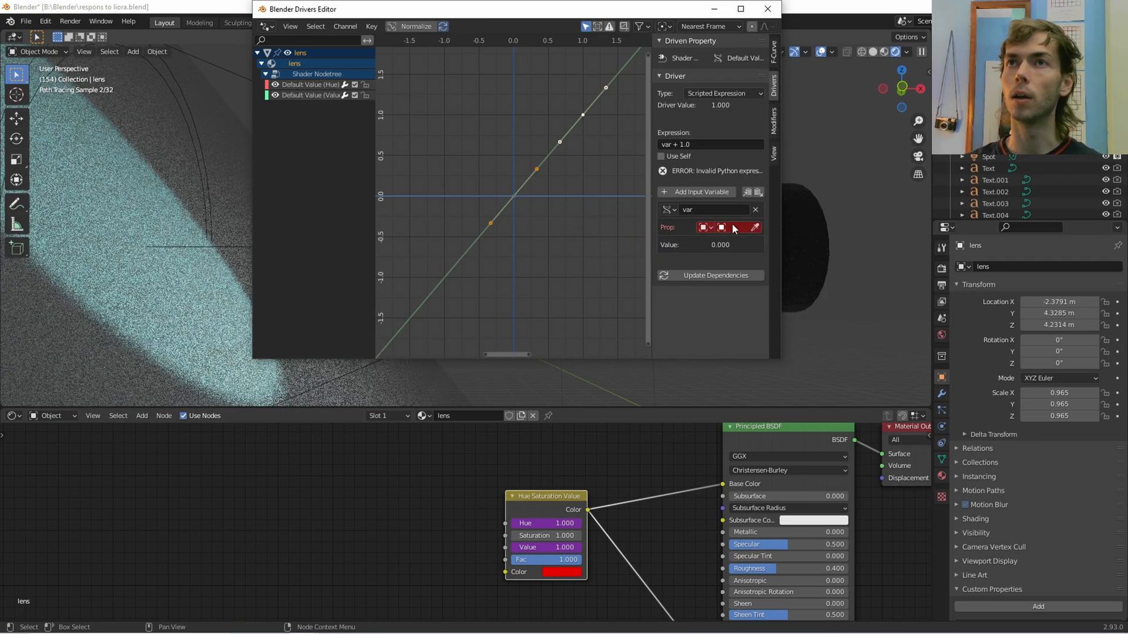
left_click(722, 227)
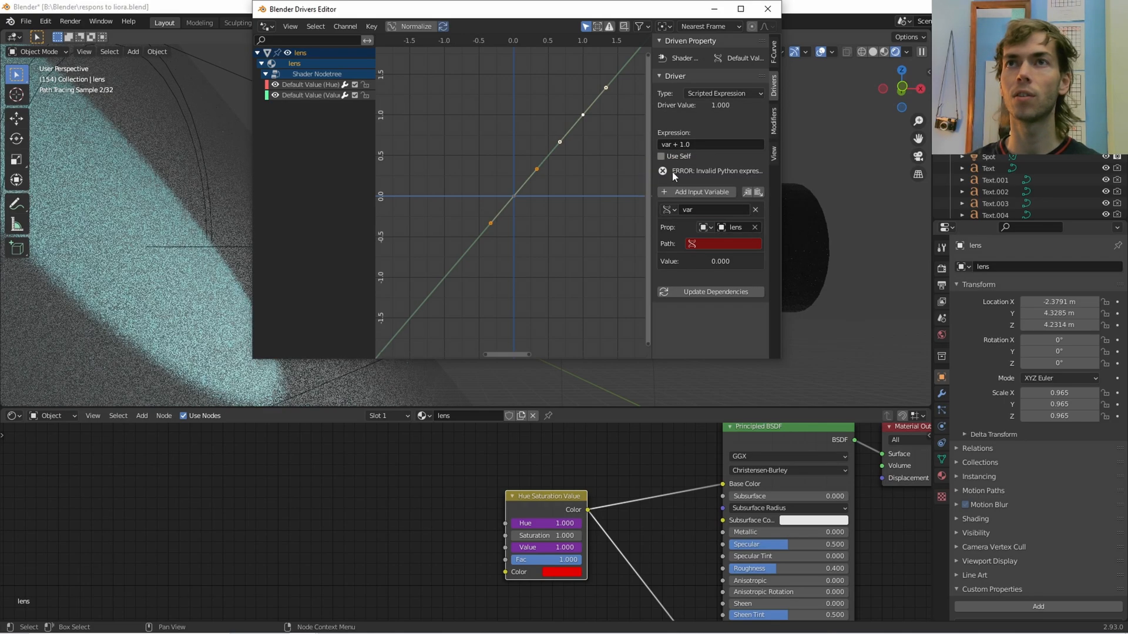
left_click(723, 243)
type("[\"on/off\"]")
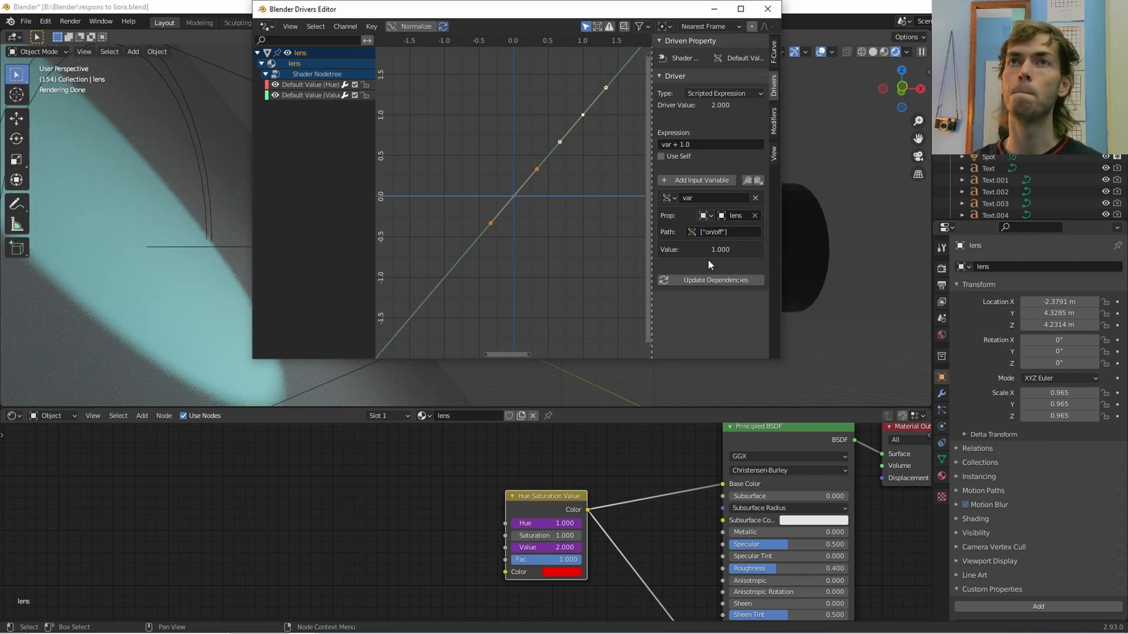
left_click(709, 144)
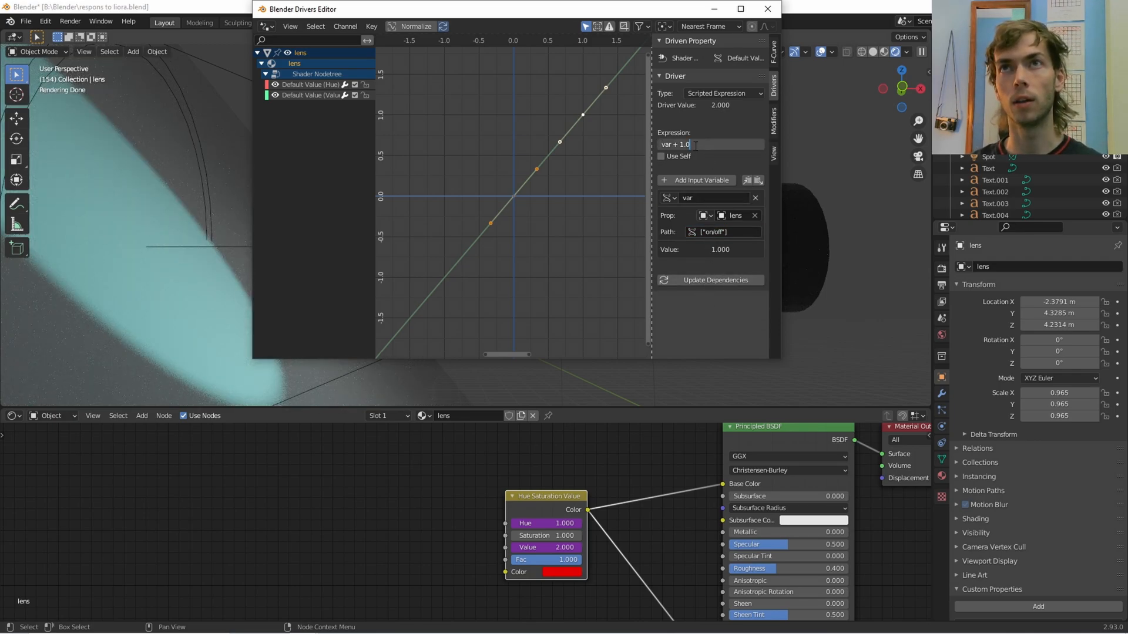
left_click(673, 144)
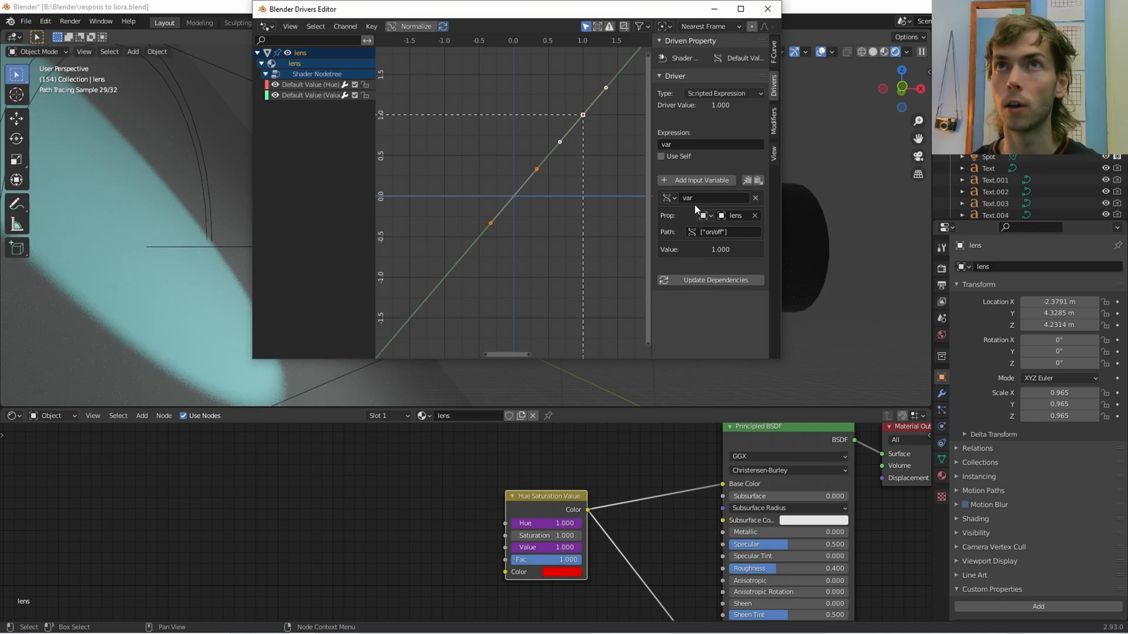
scroll("down", 3)
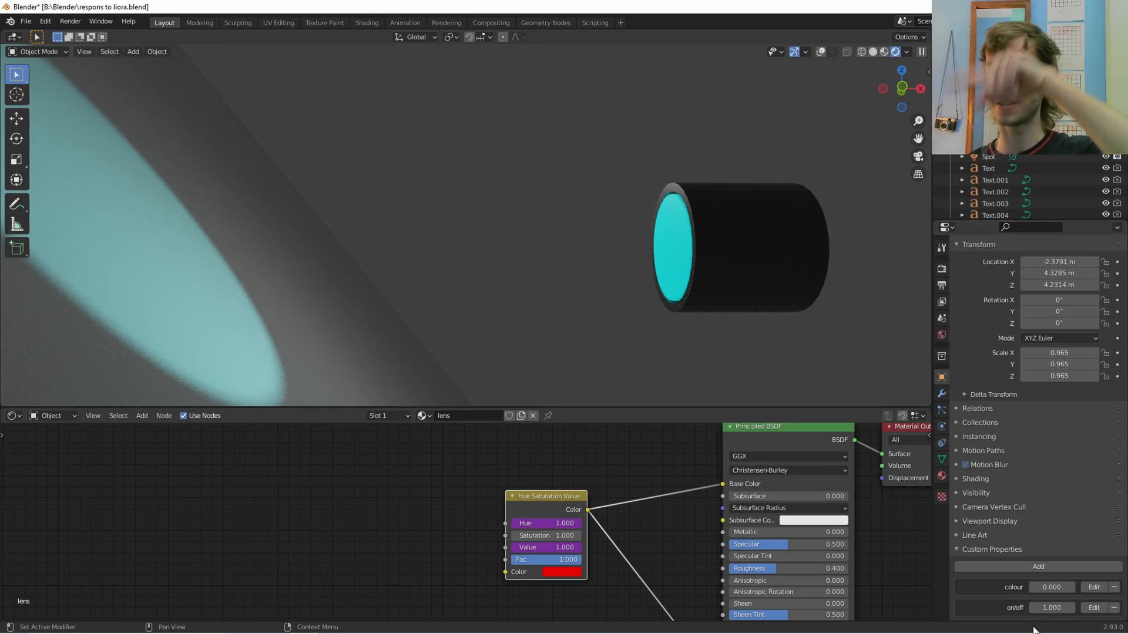
Select all keyframes on the lens's on/off curve and delete them.
left_click(1051, 608)
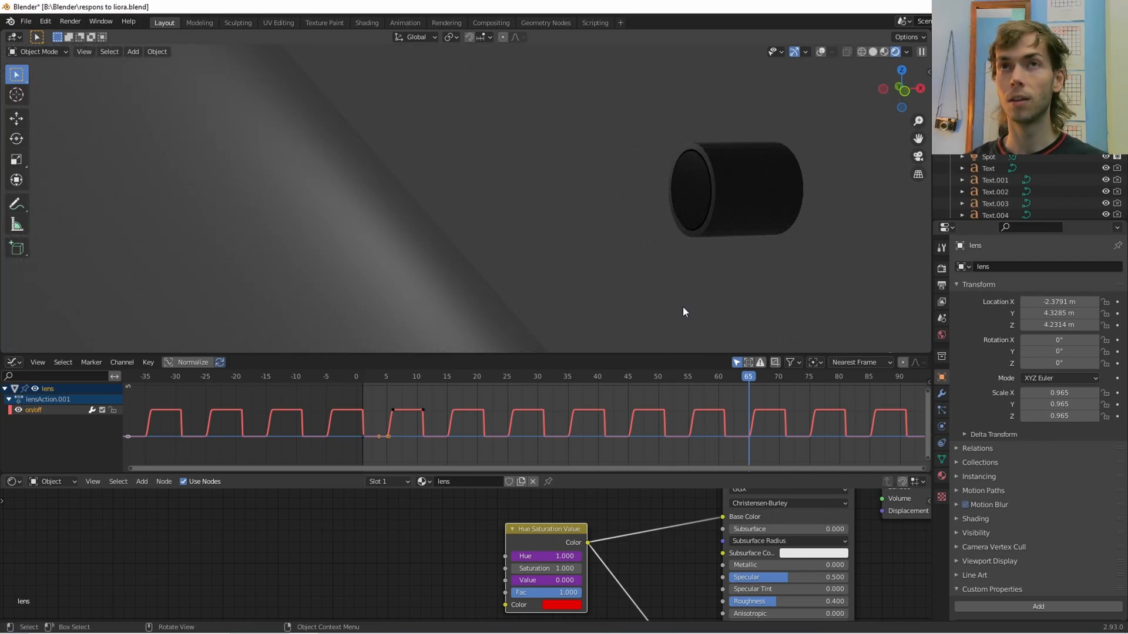
mouse_move(877, 63)
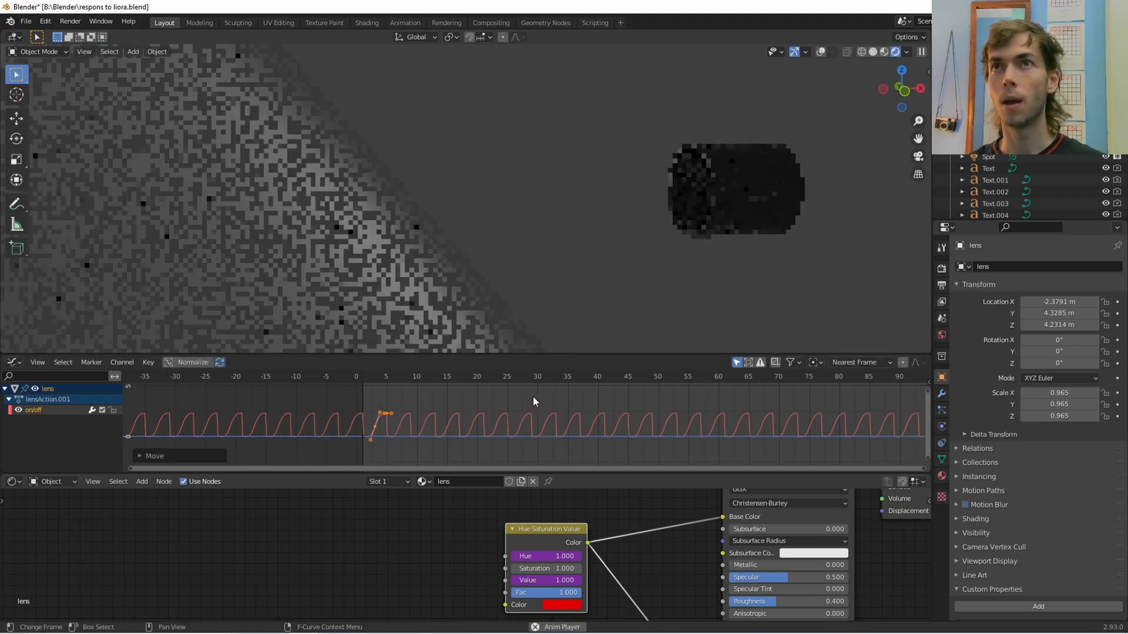
mouse_move(531, 419)
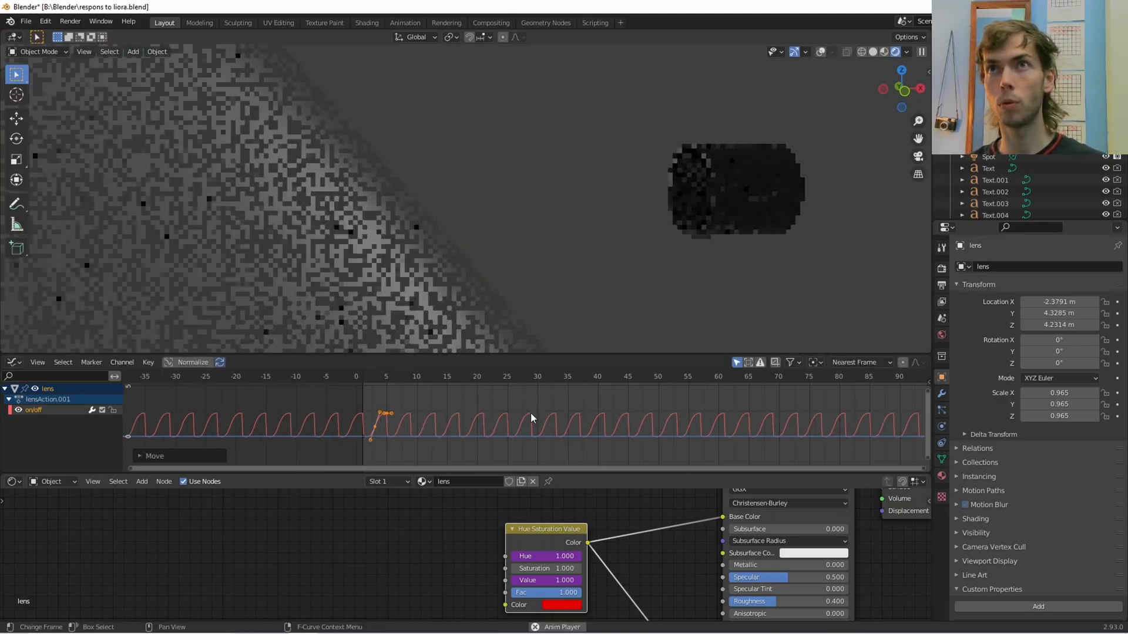
left_click(381, 376)
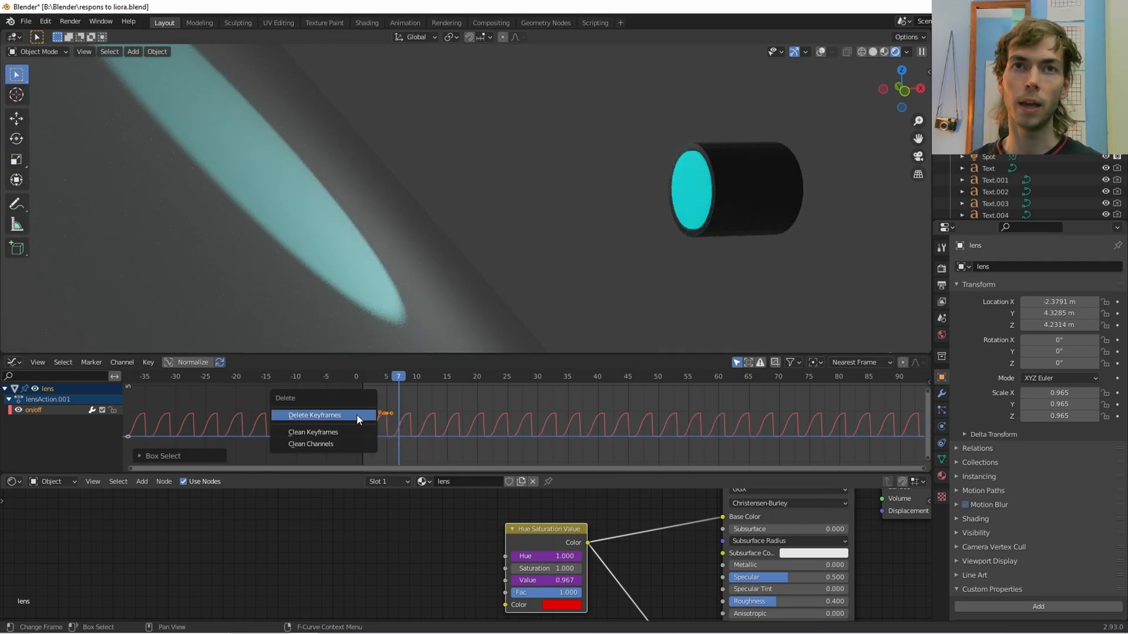
left_click(313, 415)
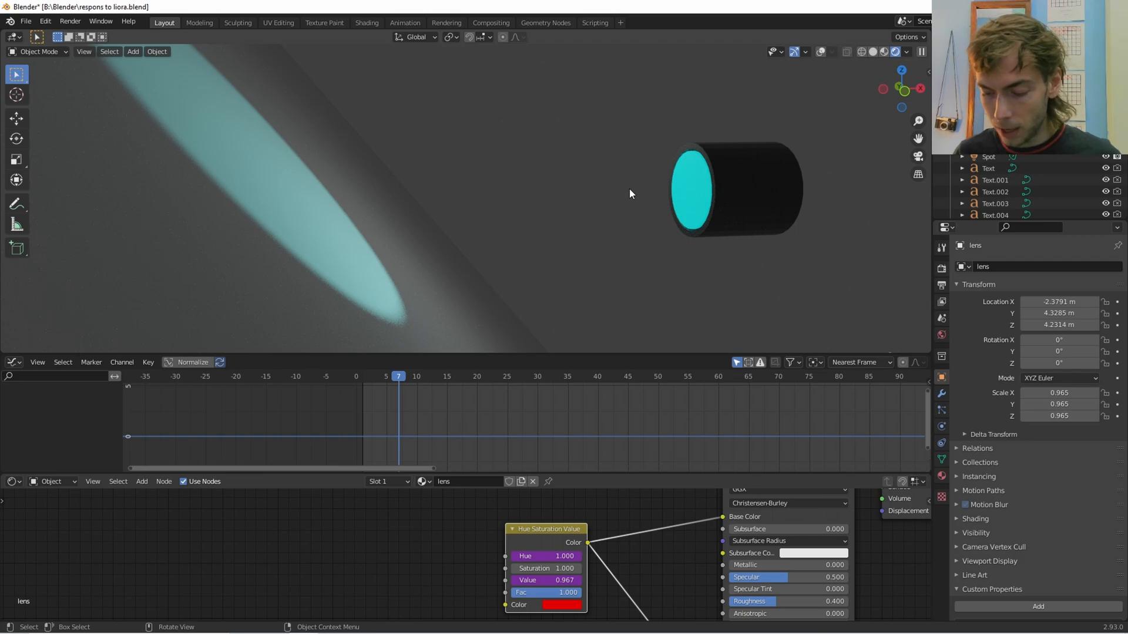
mouse_move(669, 455)
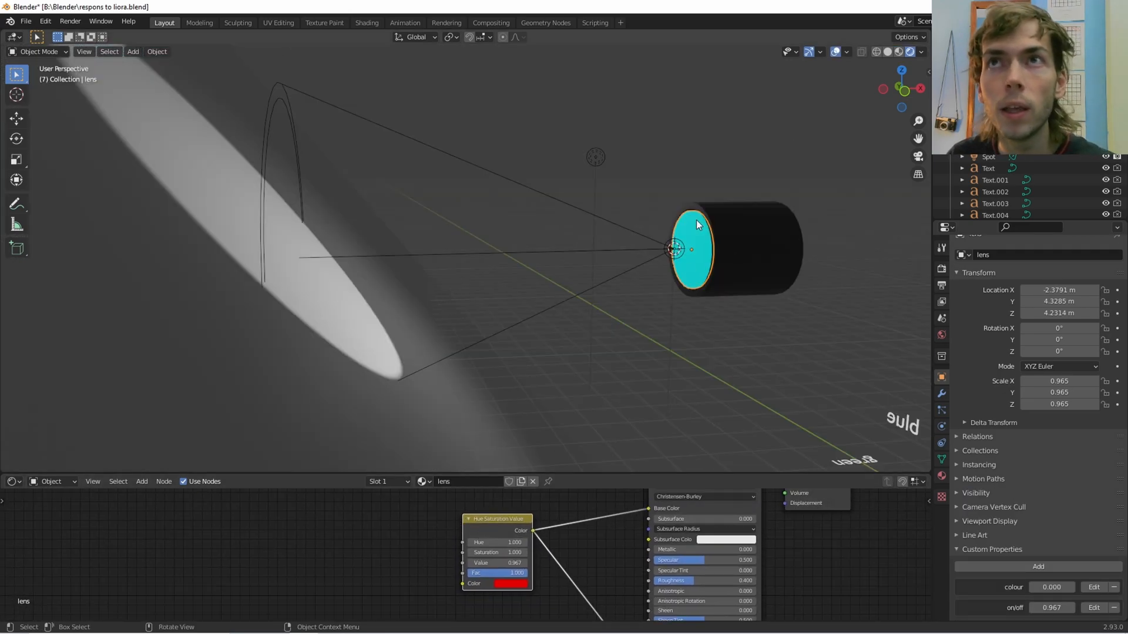
Set the lens Hue Saturation Value node Color to white, then select the Empty.
left_click(988, 157)
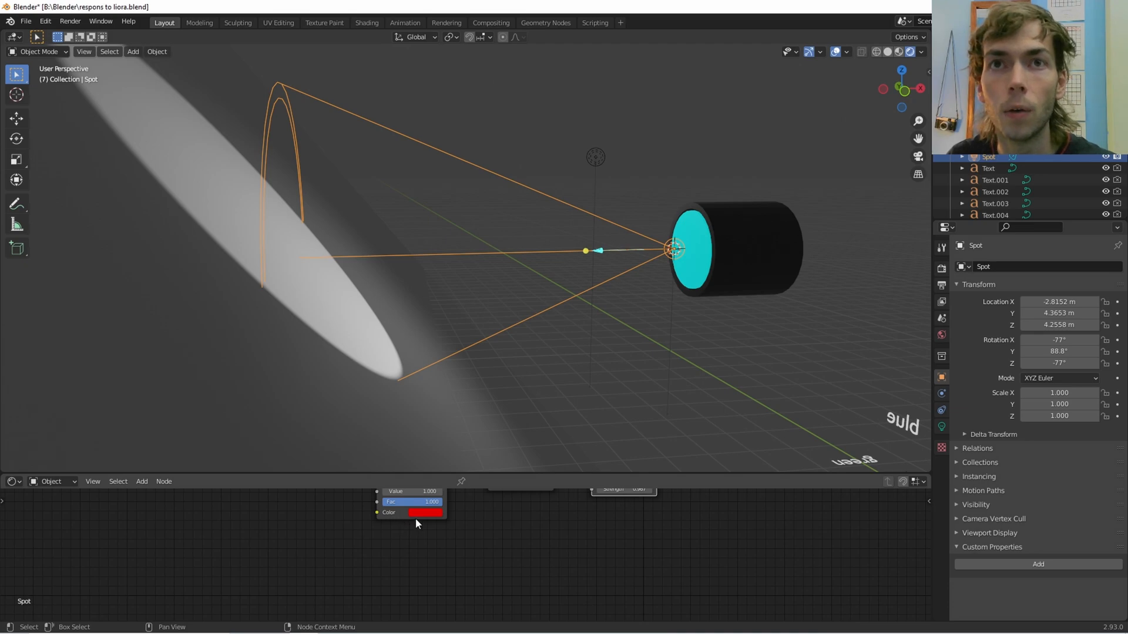
left_click(424, 513)
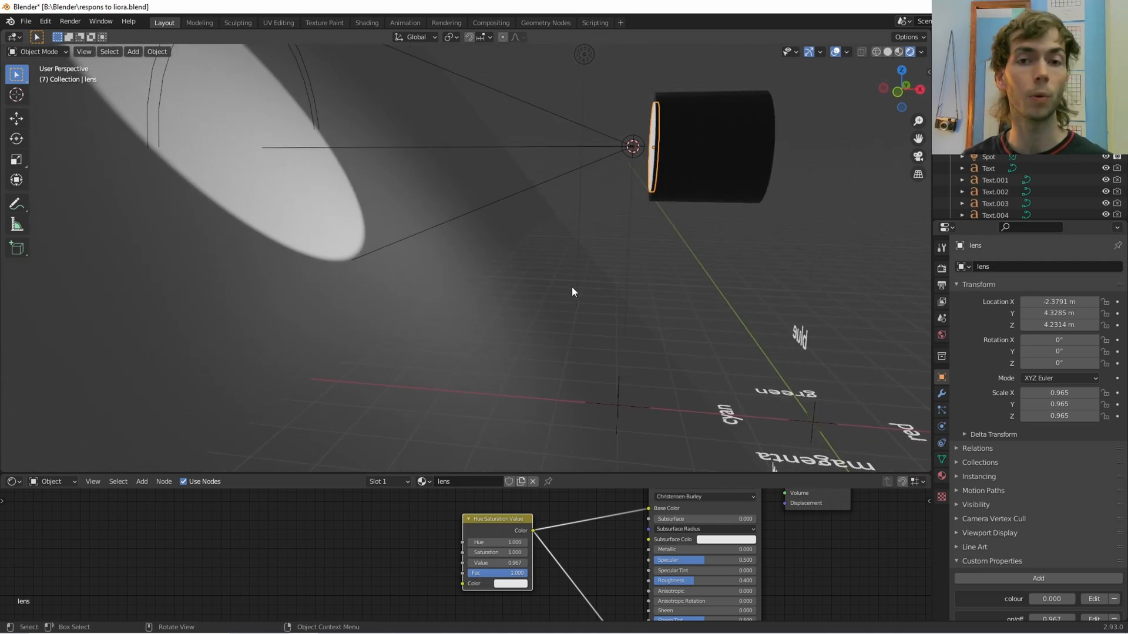
mouse_move(814, 423)
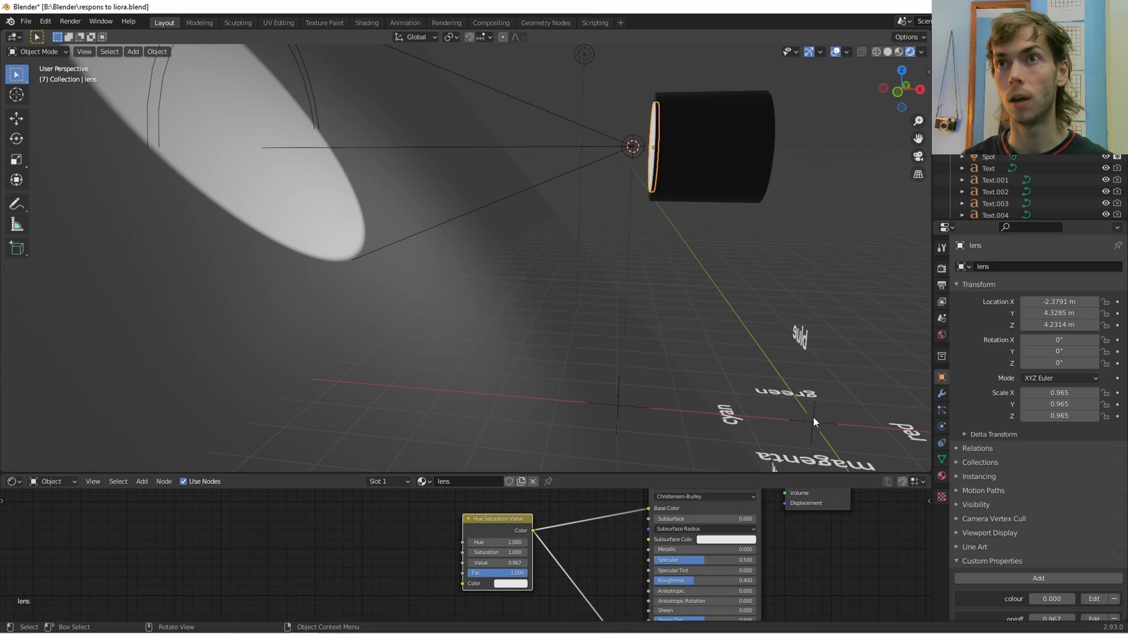
left_click(813, 423)
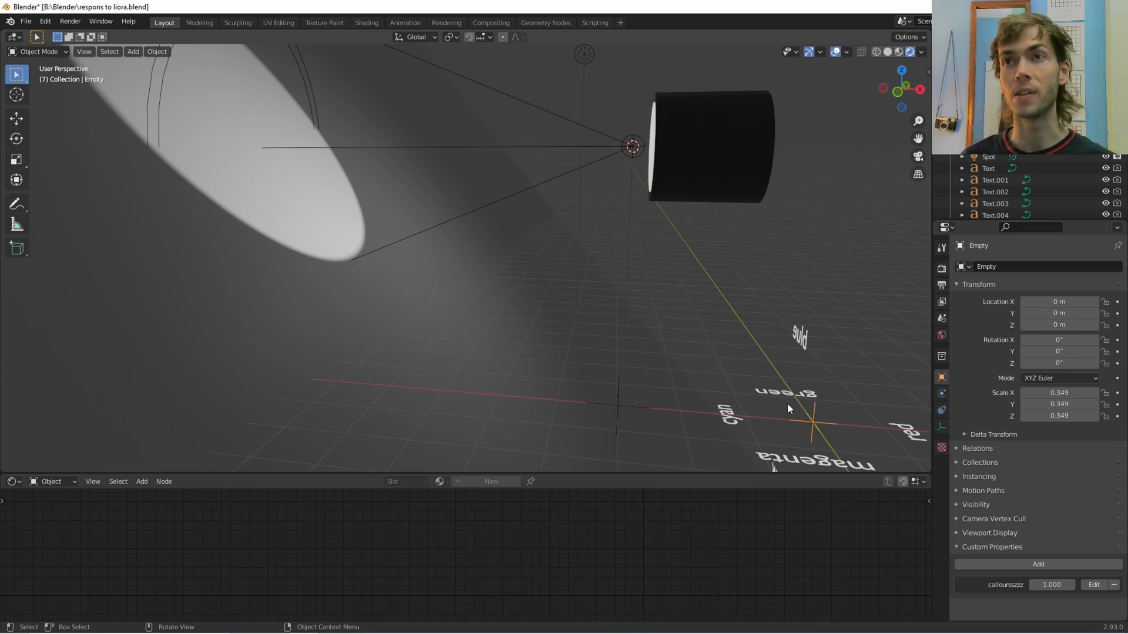
mouse_move(842, 430)
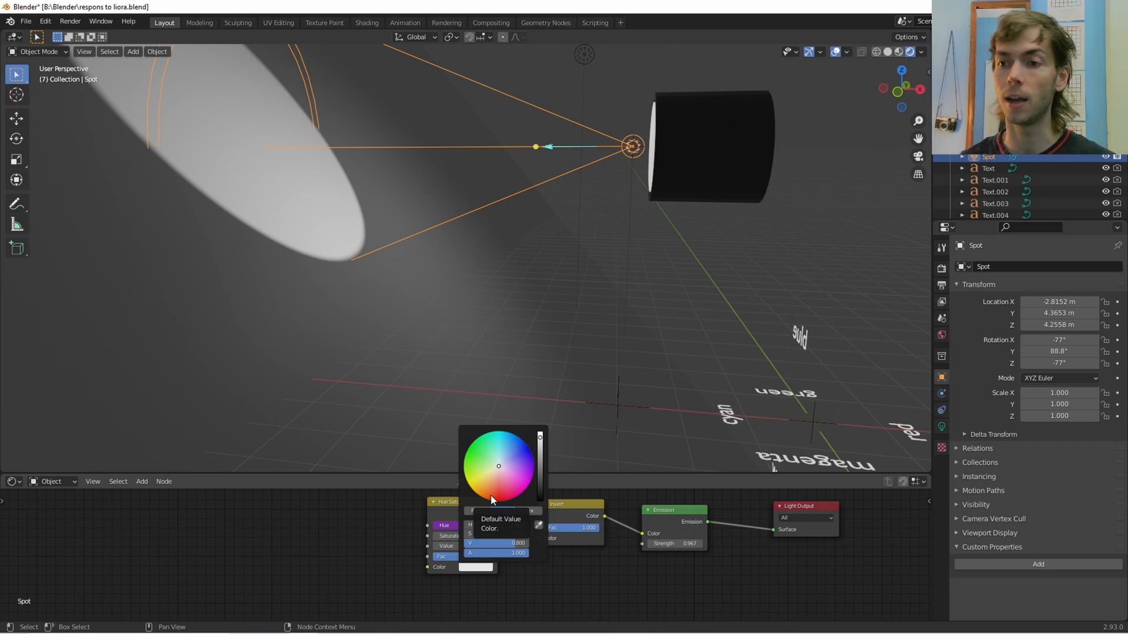
mouse_move(513, 491)
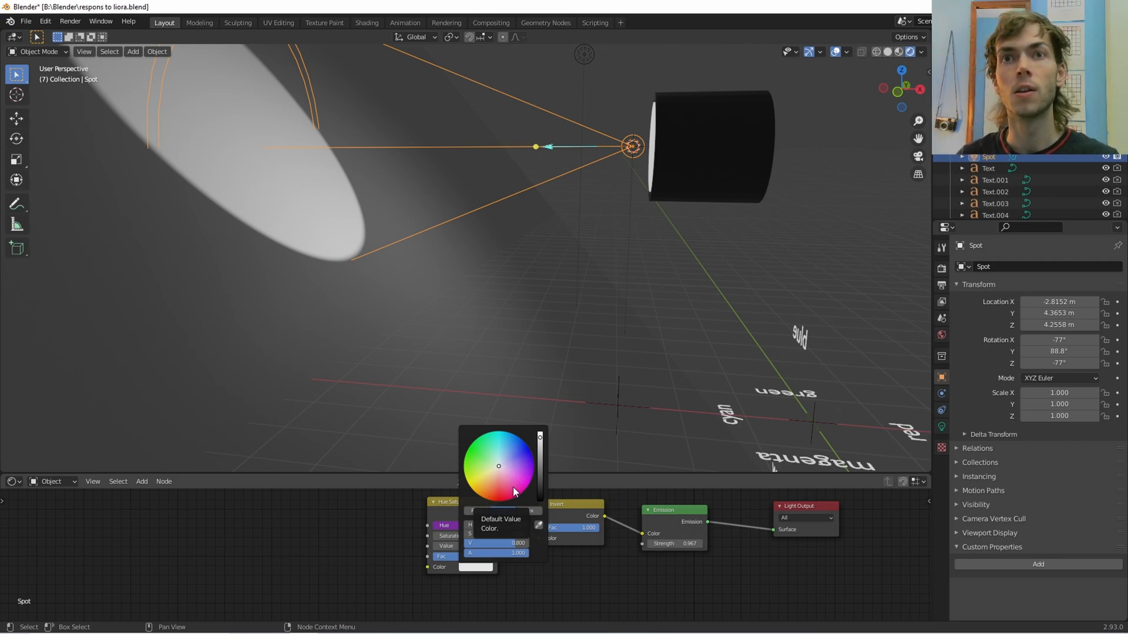
Try red, green, yellow and magenta on the spotlight hue node, then settle on white.
left_click(502, 511)
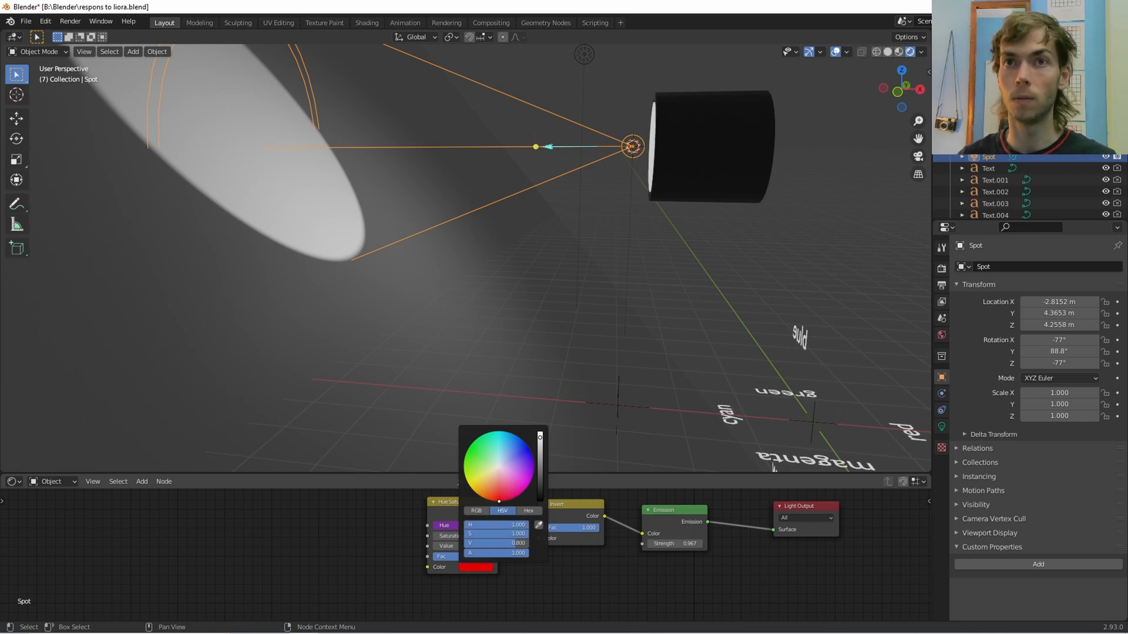
left_click(501, 432)
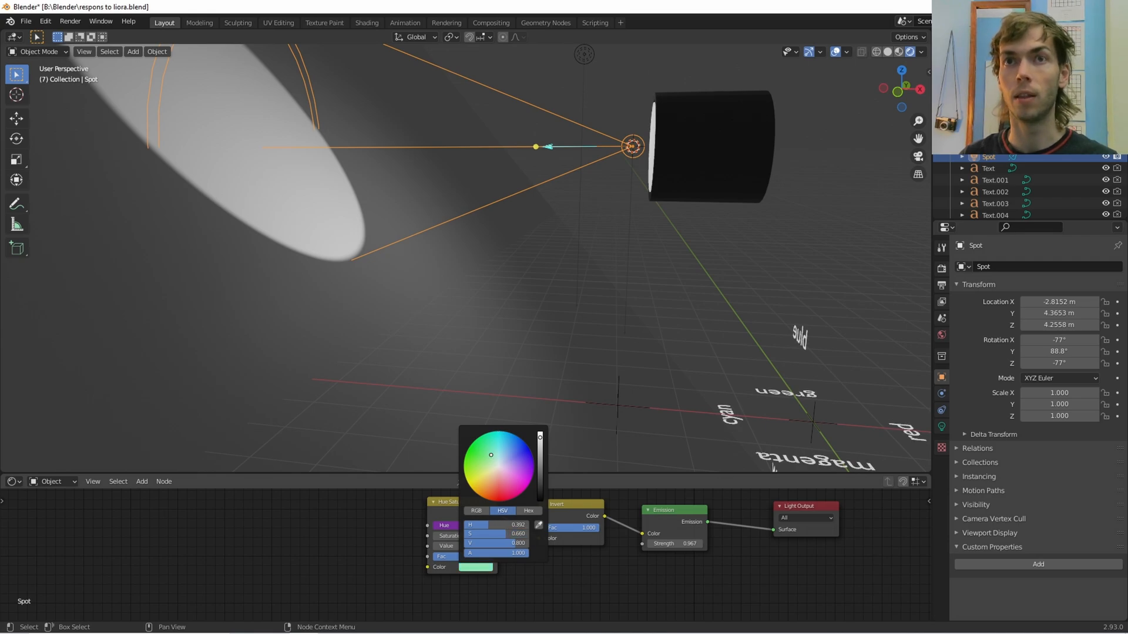
left_click(530, 481)
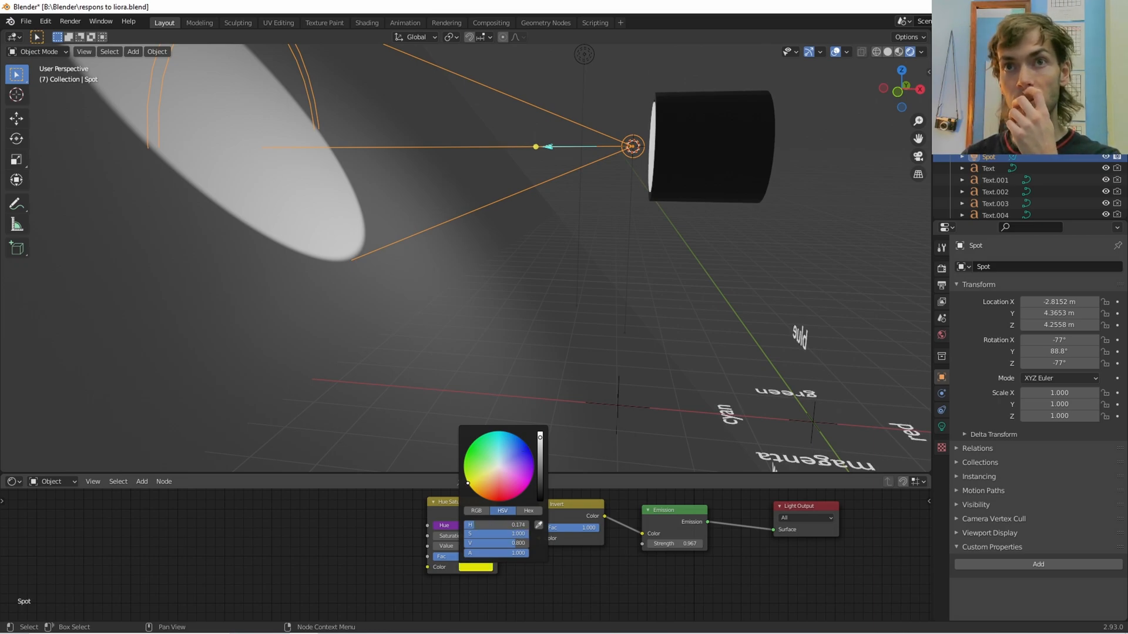
left_click(529, 482)
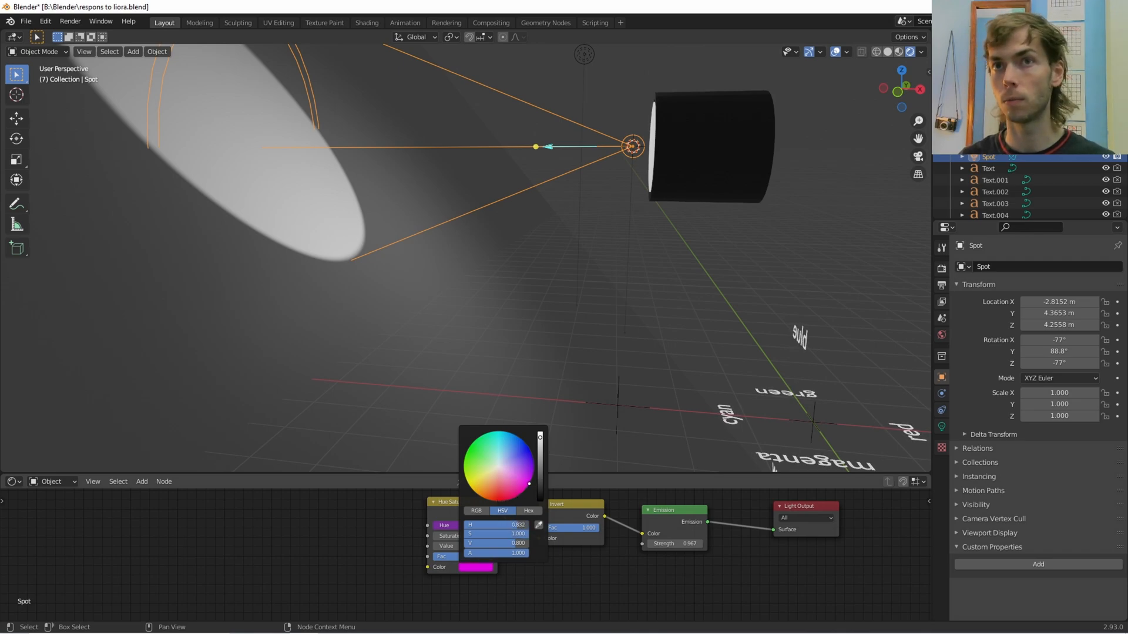
left_click(512, 432)
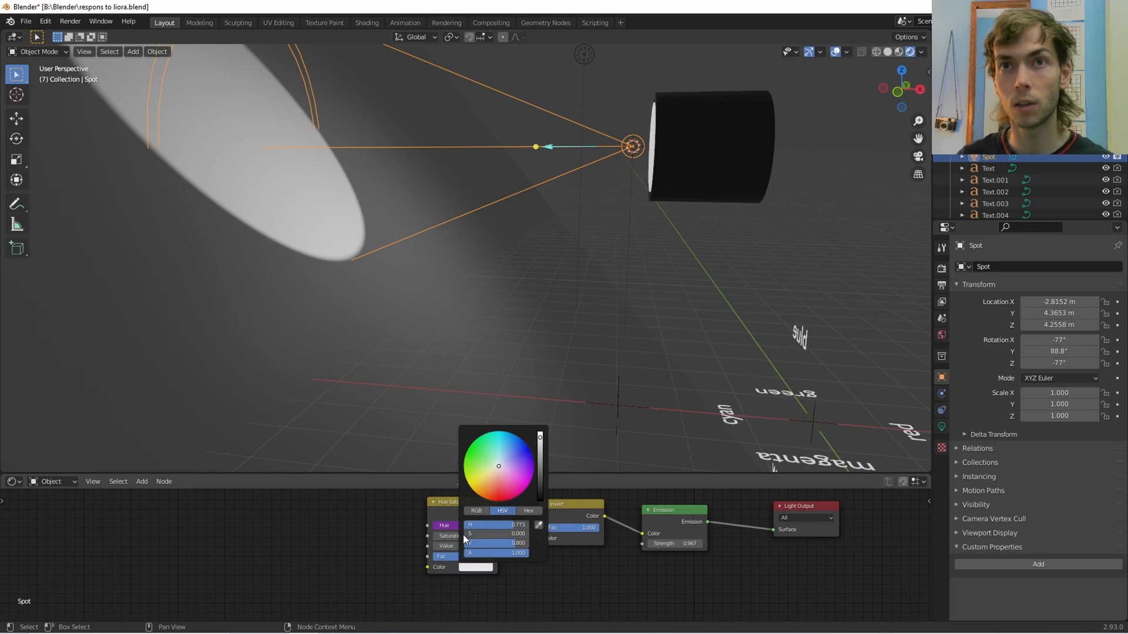
left_click(734, 320)
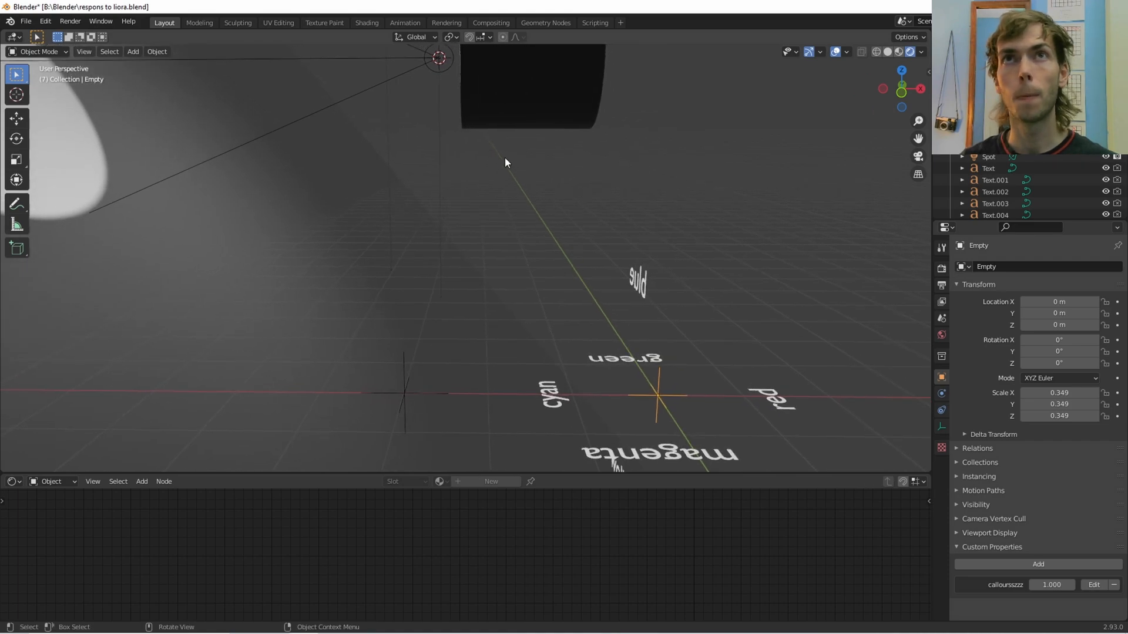
Drive the lens tint's R, G, B channels from the Empty's X, Y, Z location.
right_click(506, 162)
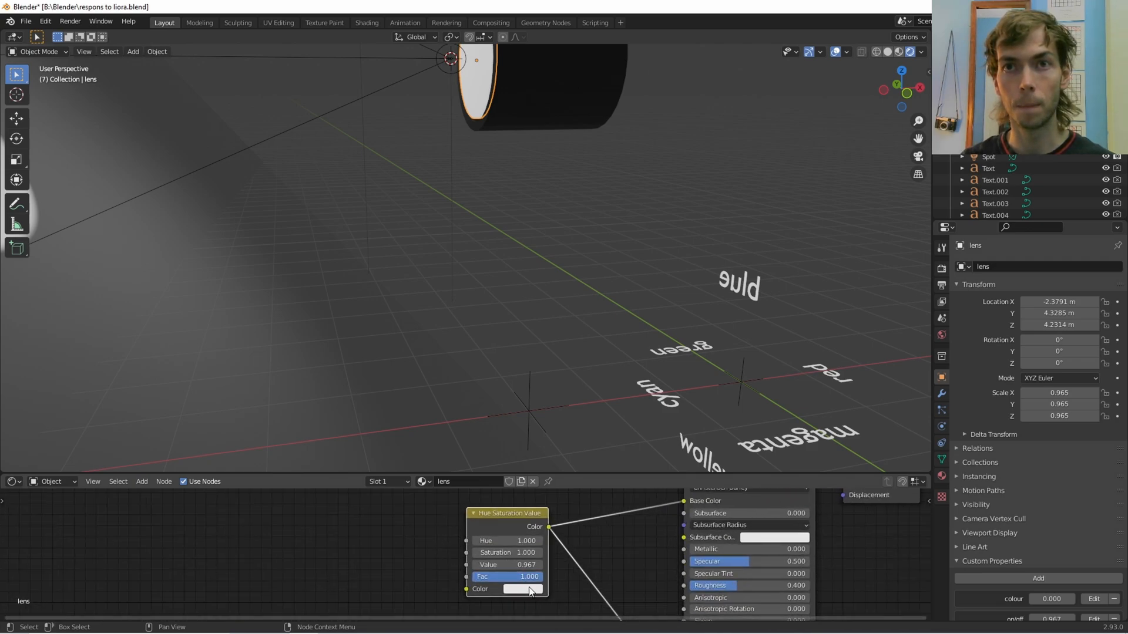
left_click(523, 589)
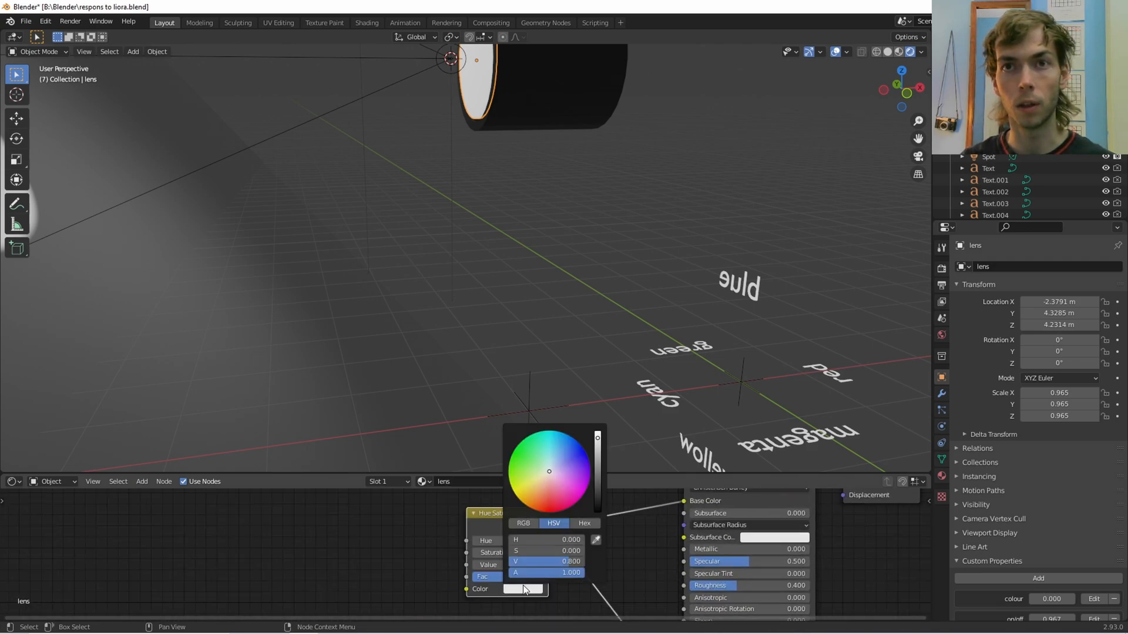
right_click(525, 590)
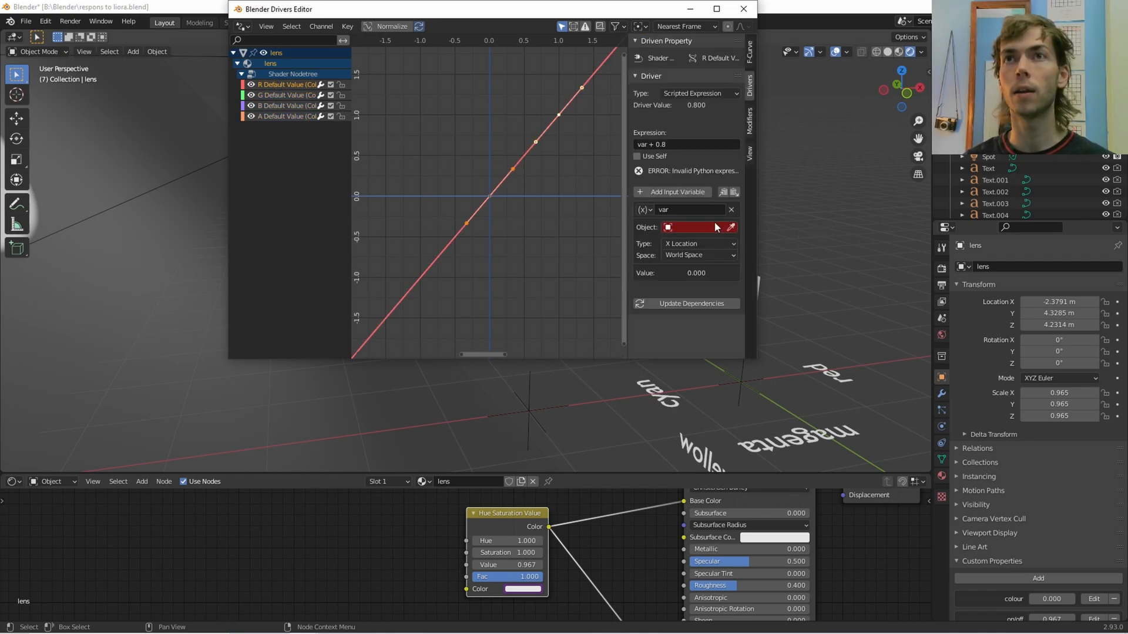
left_click(697, 226)
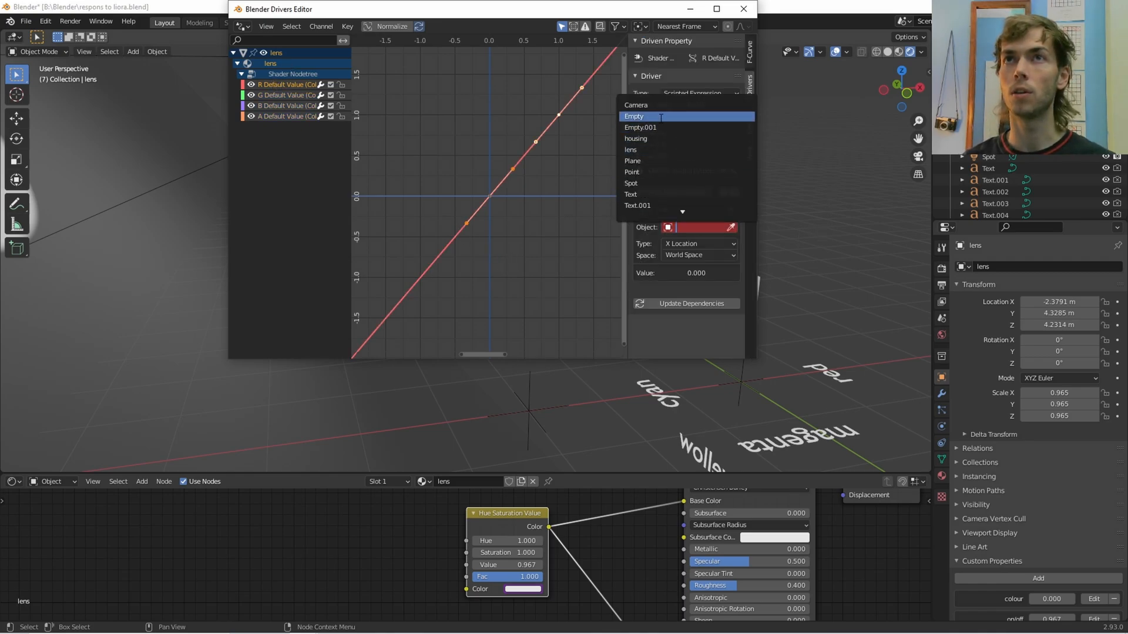
left_click(633, 115)
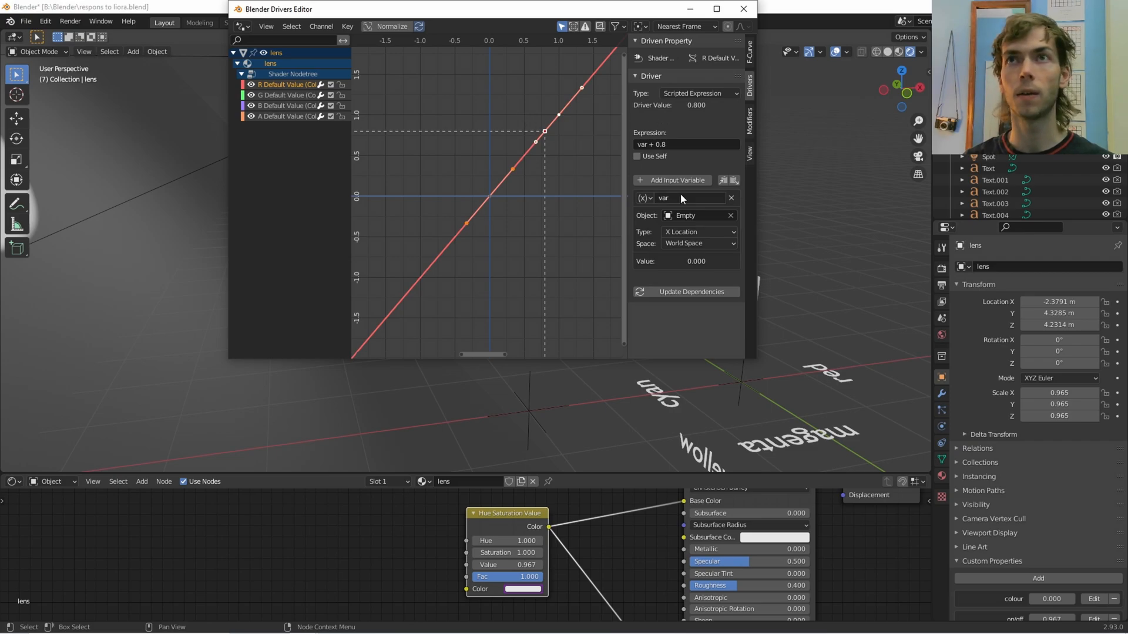
mouse_move(696, 231)
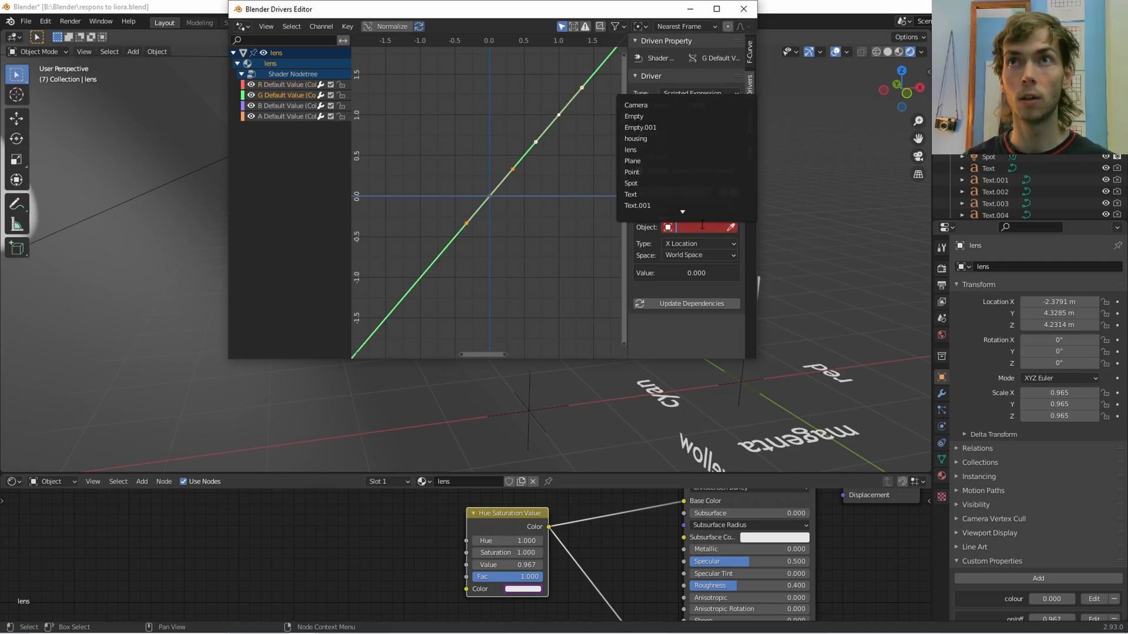
mouse_move(635, 138)
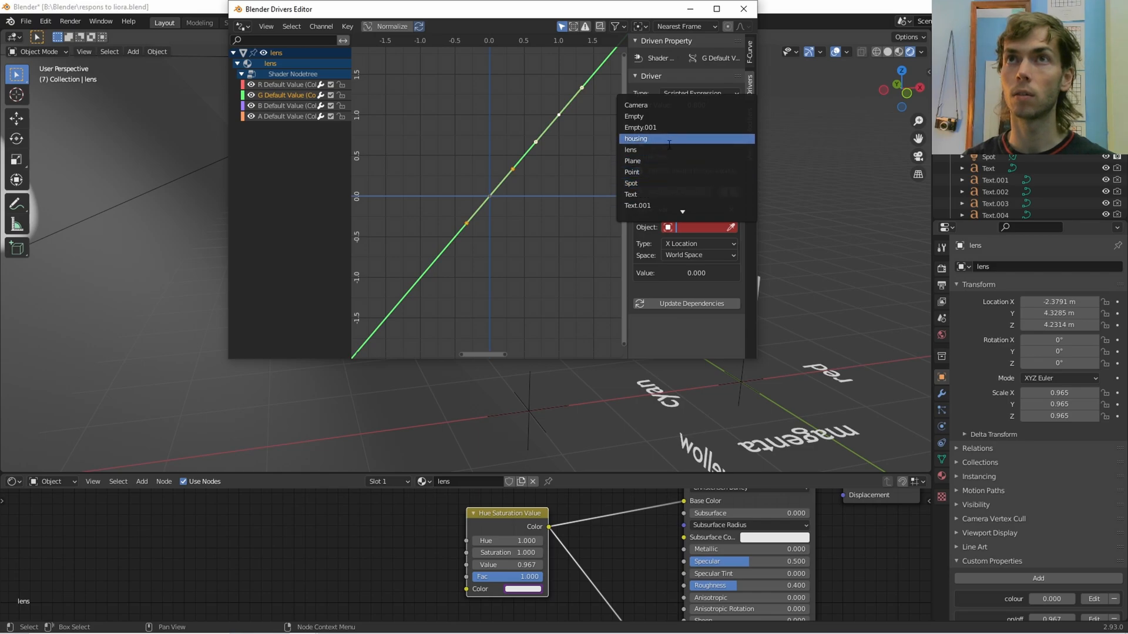
left_click(698, 231)
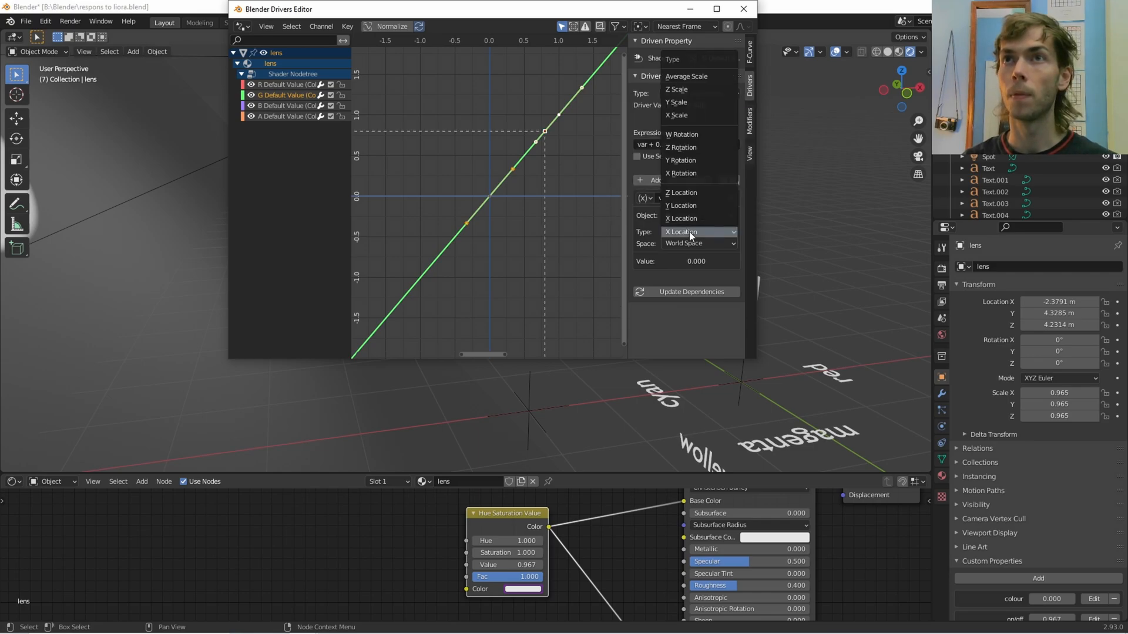
left_click(680, 205)
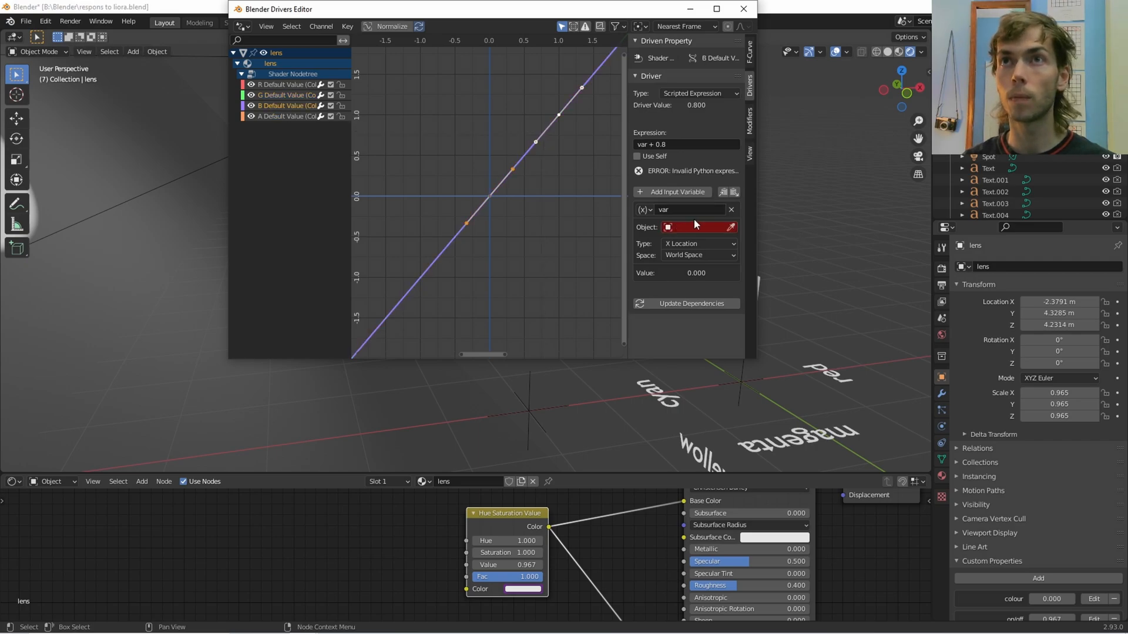
left_click(698, 227)
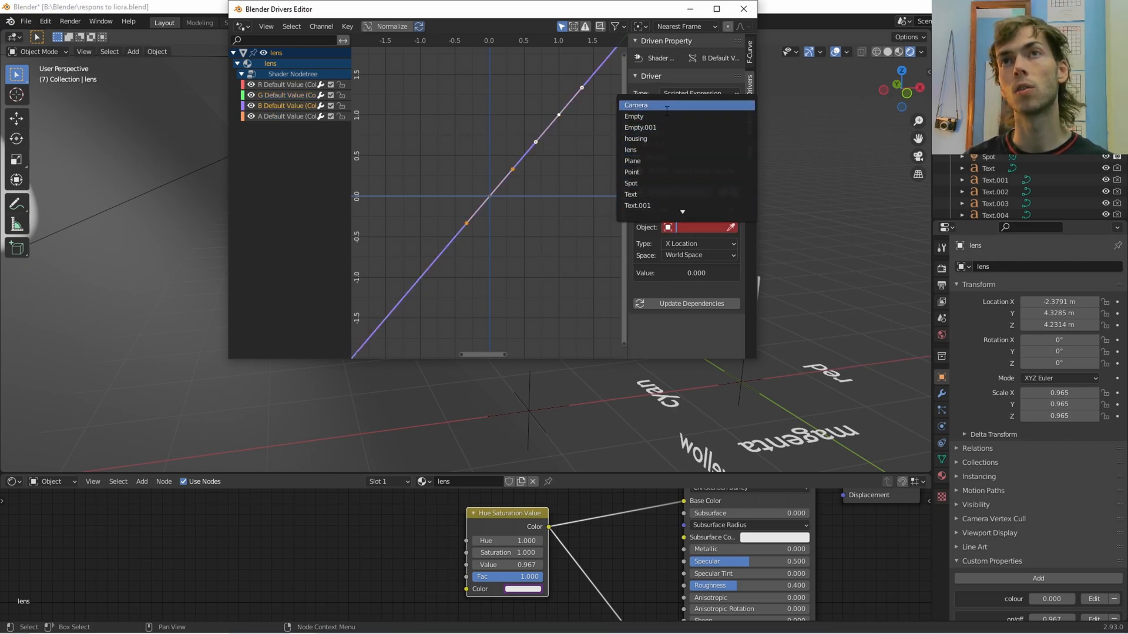
left_click(698, 232)
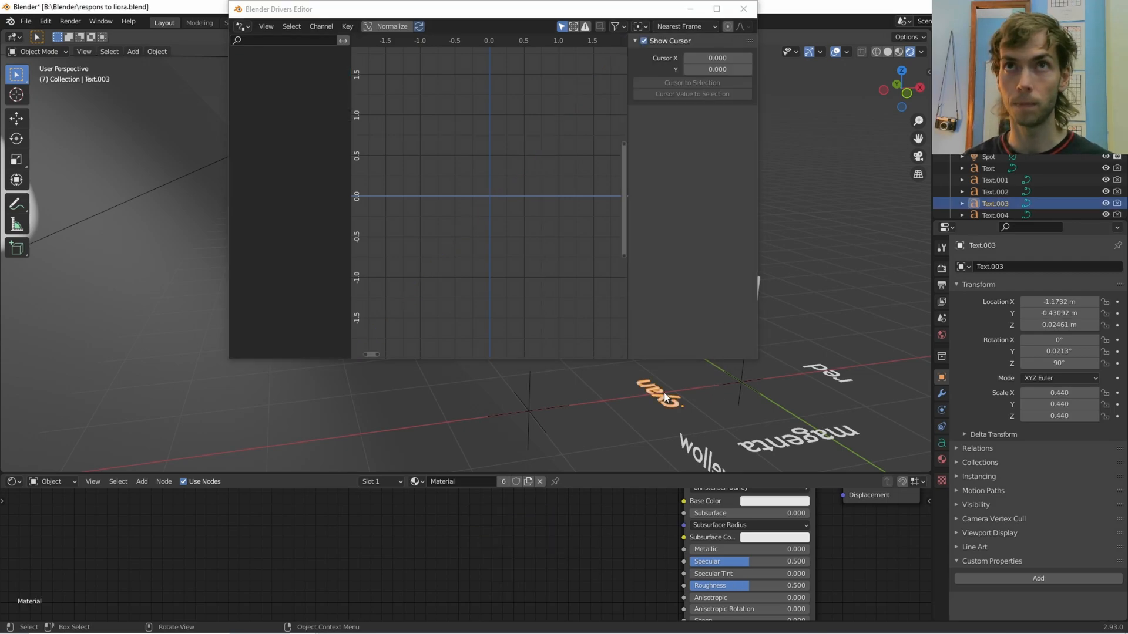
Move the Empty among the colour labels and check the lens tint changes.
left_click(742, 9)
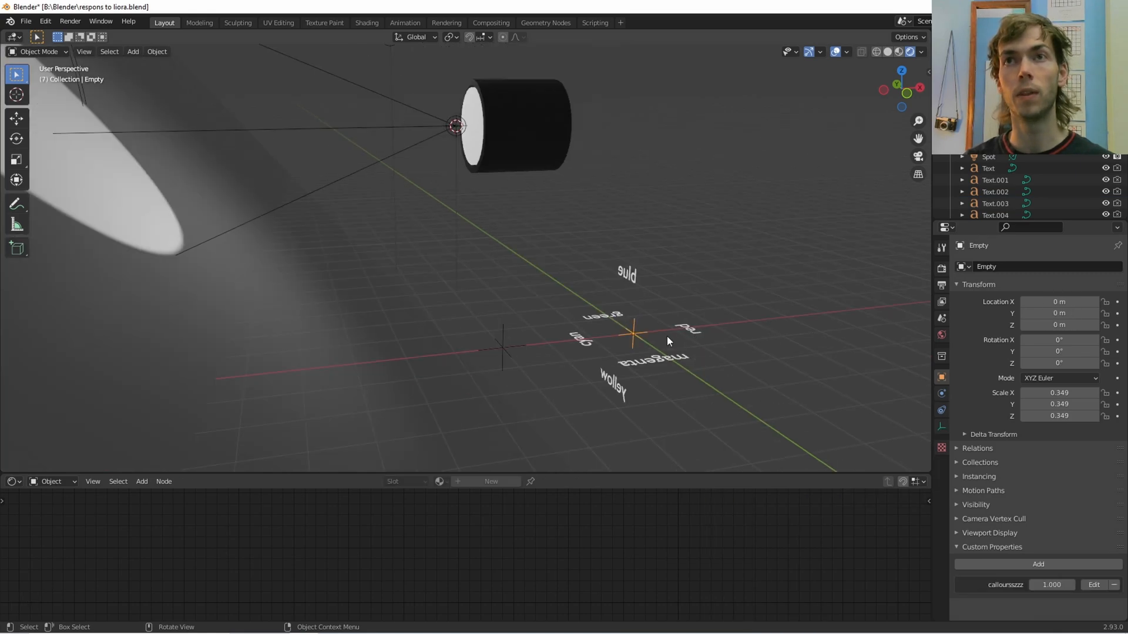
key("g")
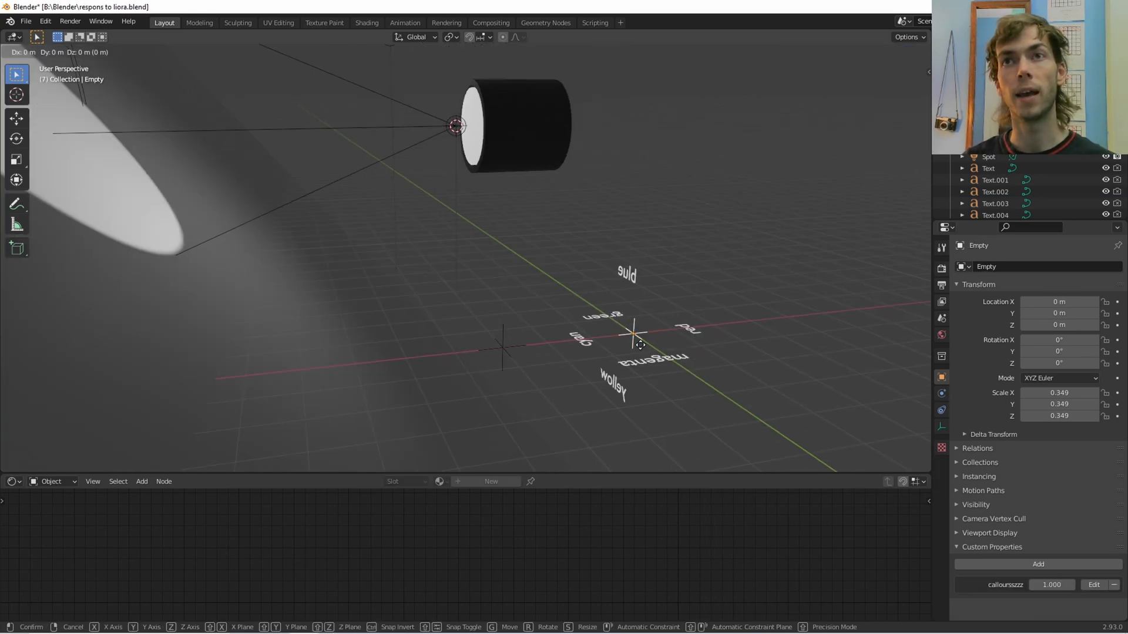
mouse_move(724, 328)
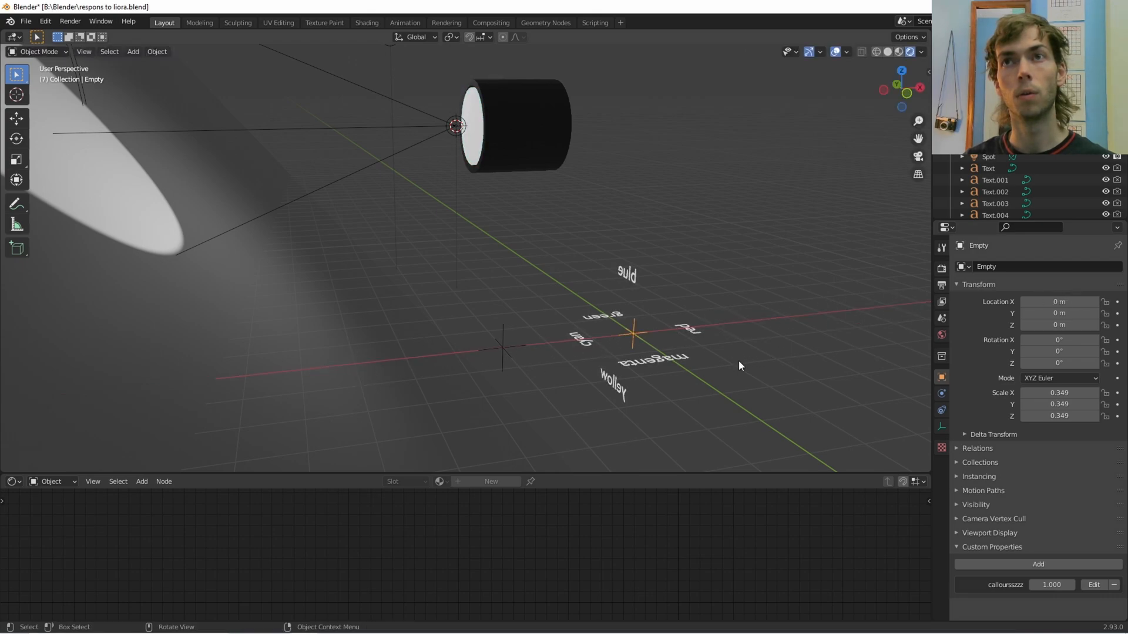
mouse_move(489, 451)
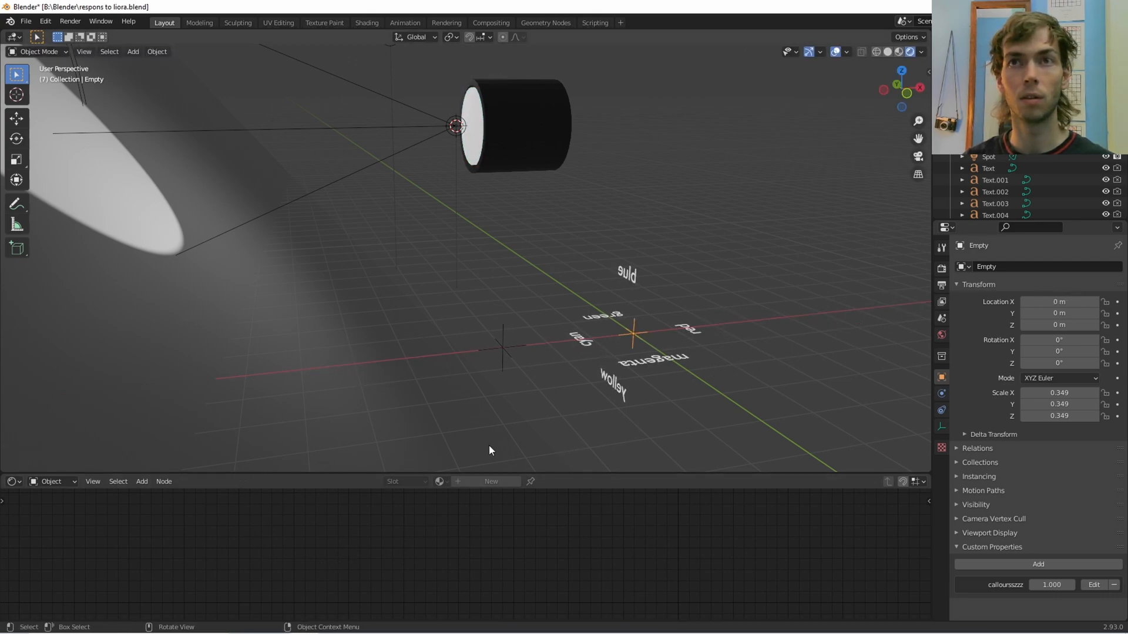
left_click(512, 126)
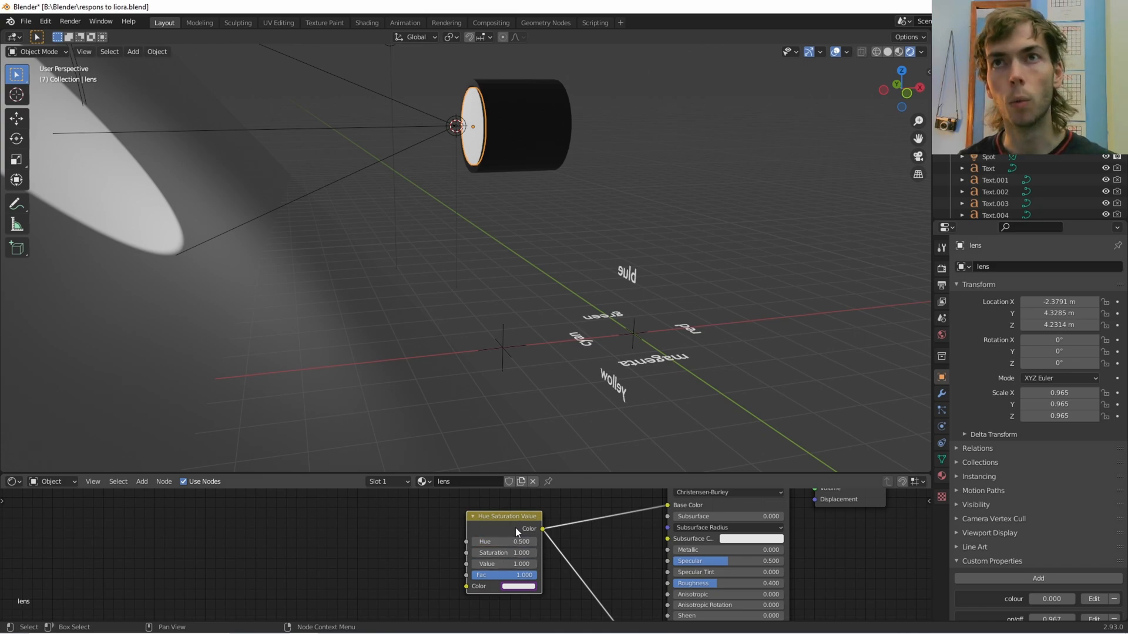
left_click(631, 333)
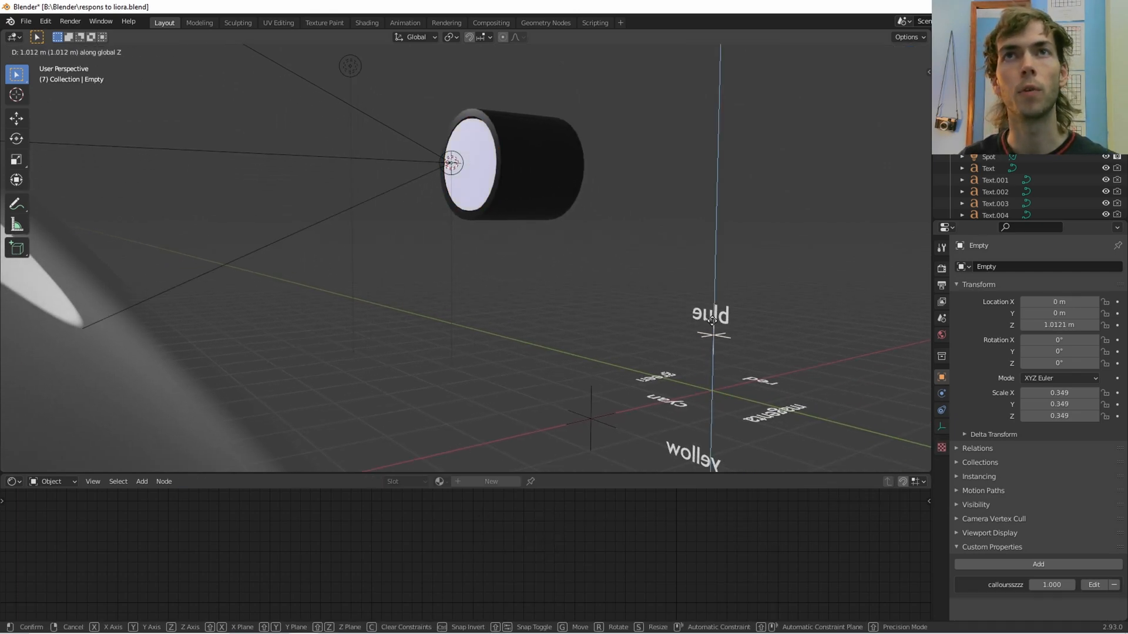
mouse_move(701, 181)
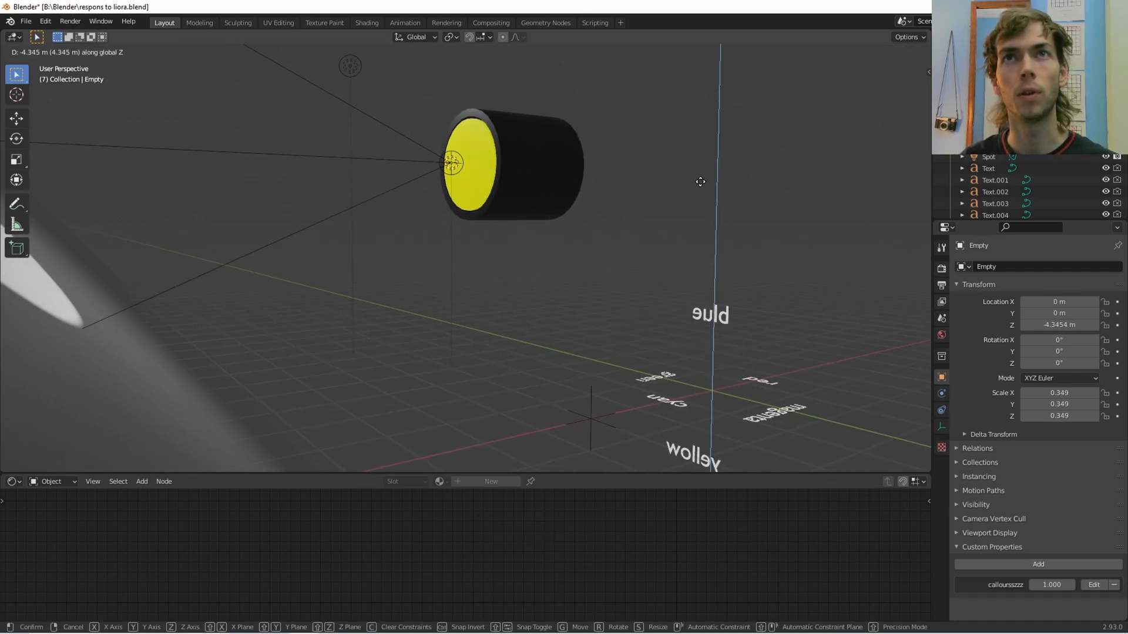
mouse_move(734, 198)
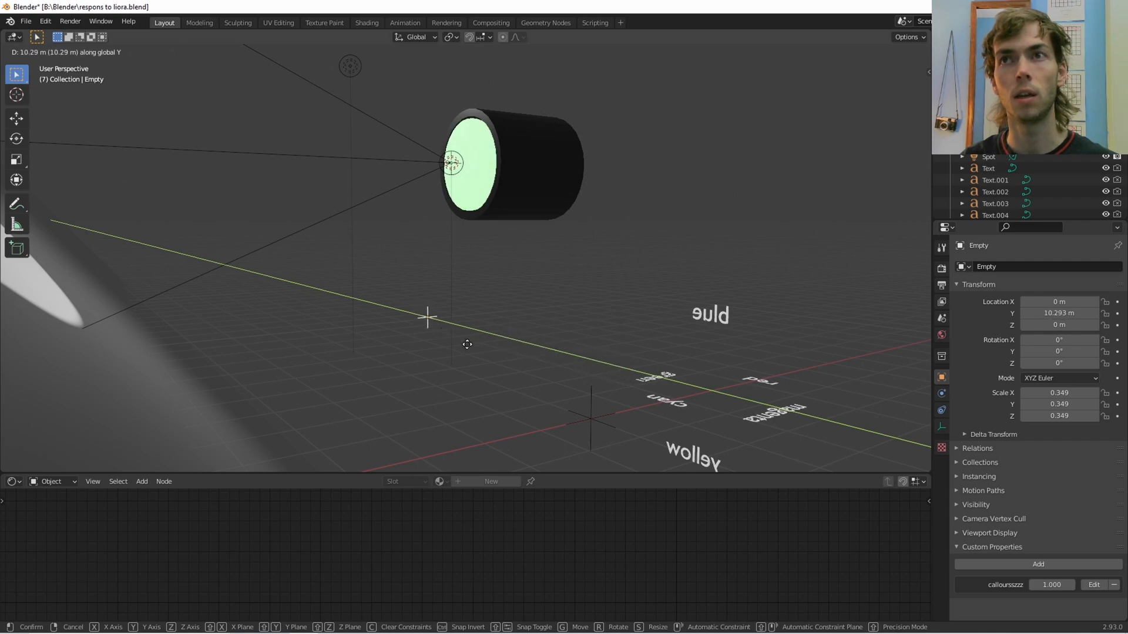
mouse_move(833, 430)
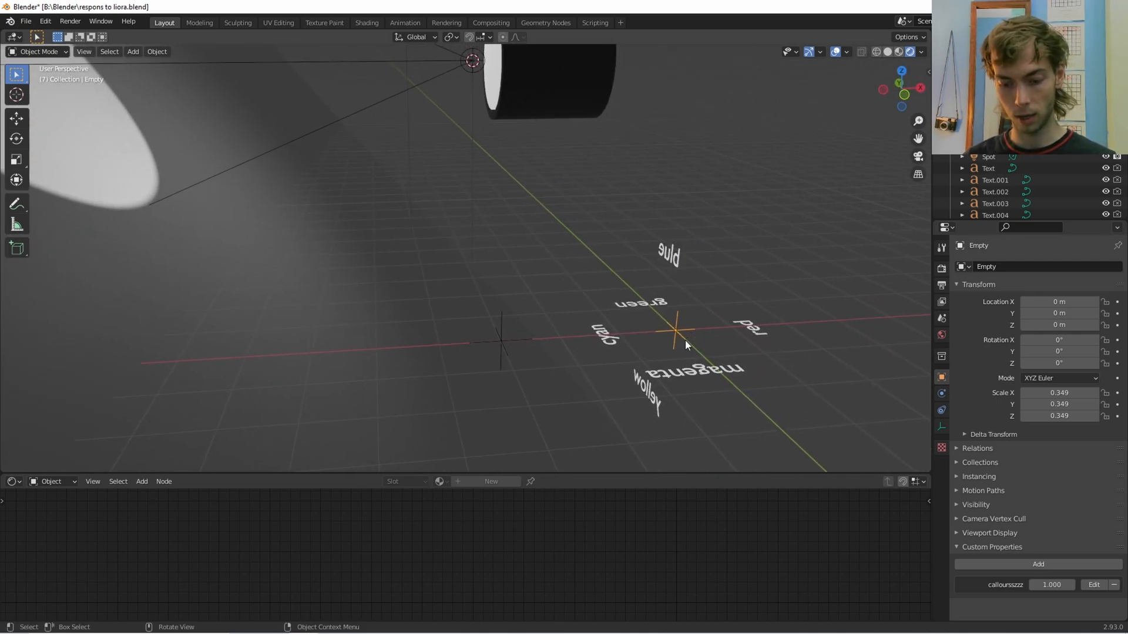
key("g")
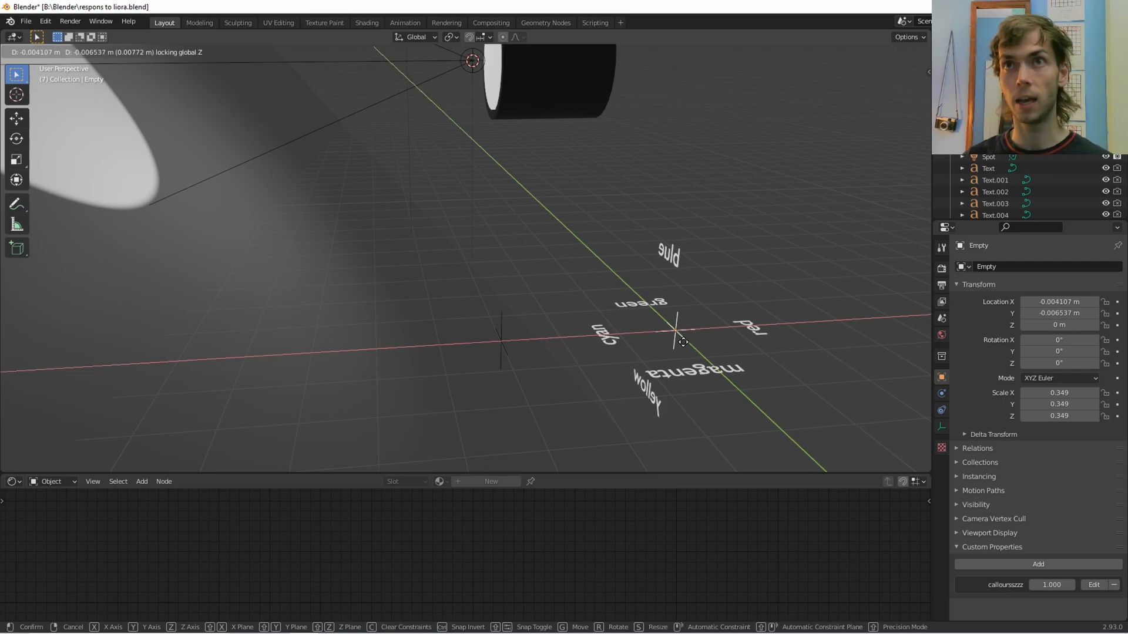
mouse_move(523, 305)
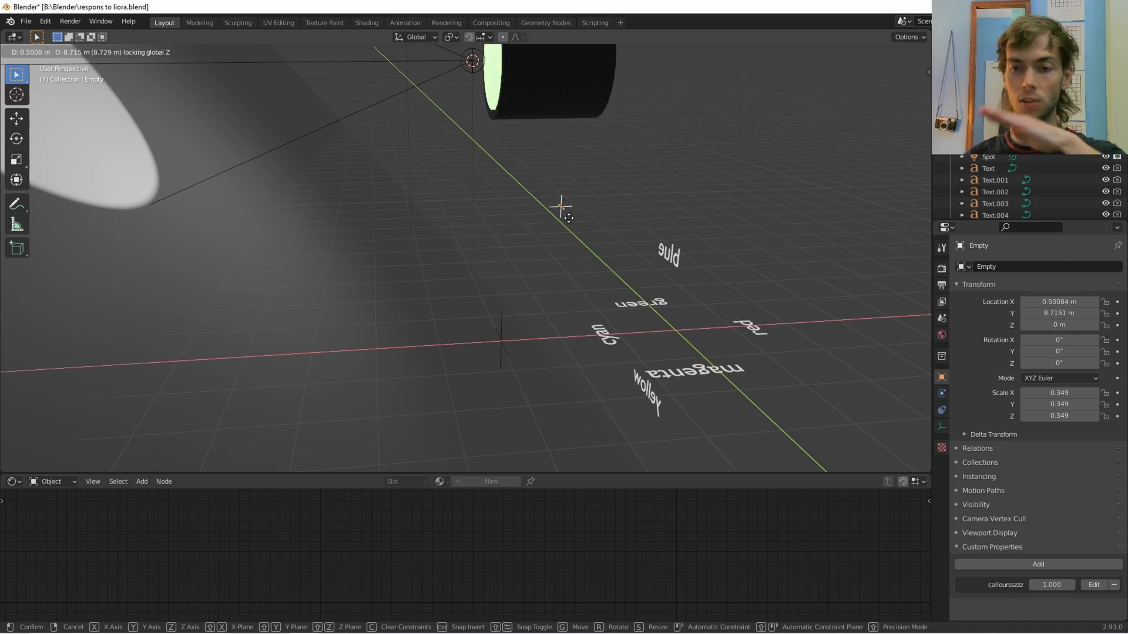
mouse_move(714, 293)
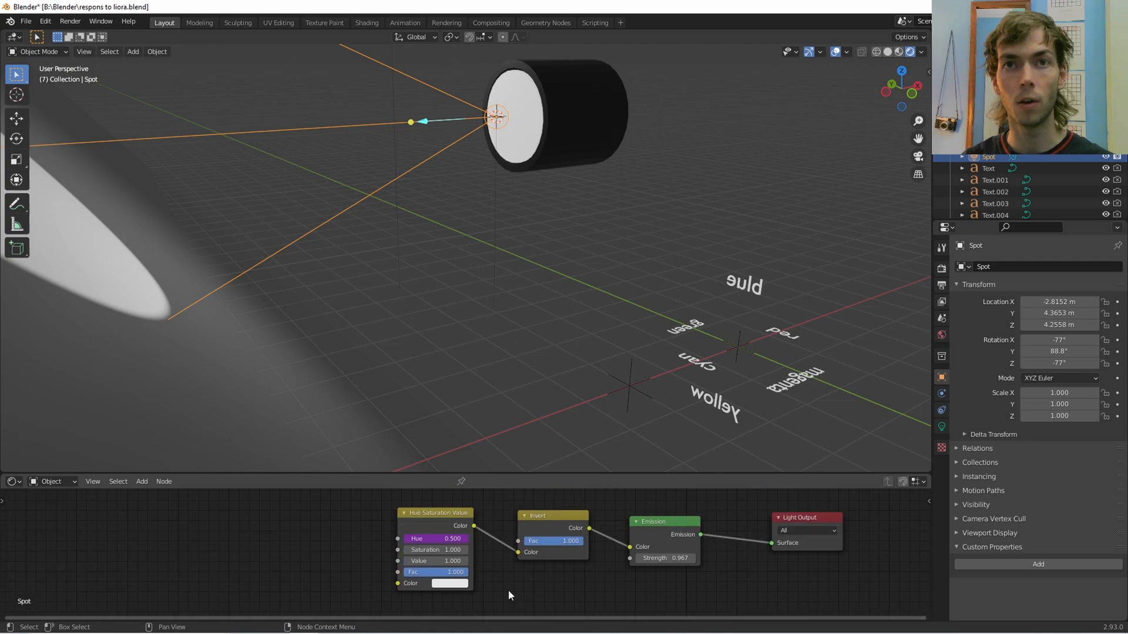
Delete the spotlight's Hue/Saturation and Invert nodes and set Emission Strength to 2.267.
right_click(416, 538)
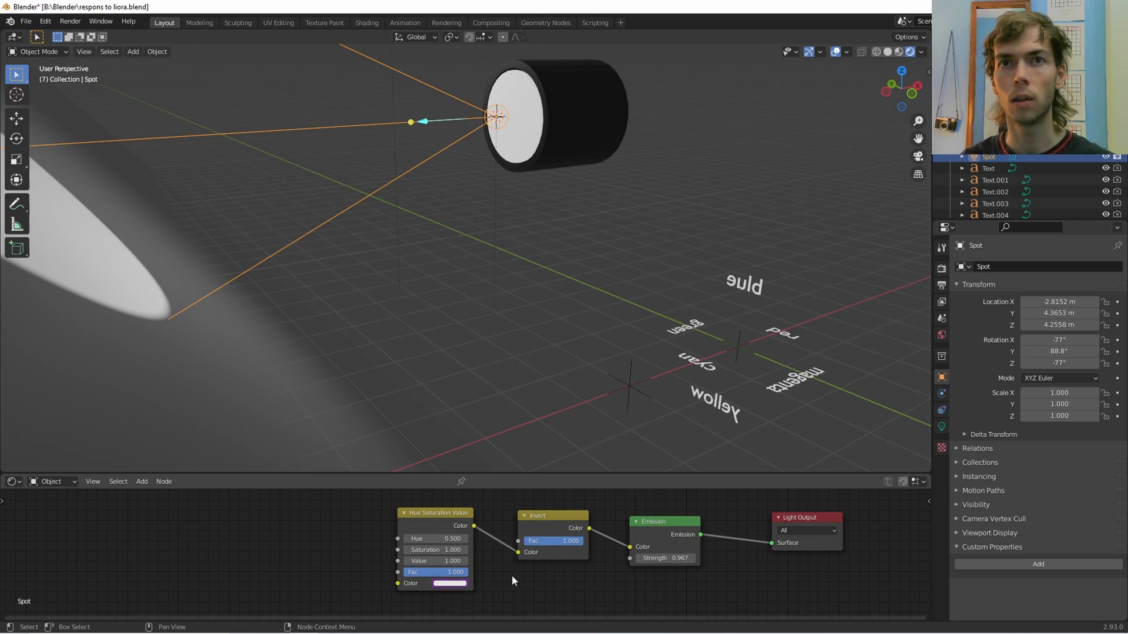
scroll("down", 3)
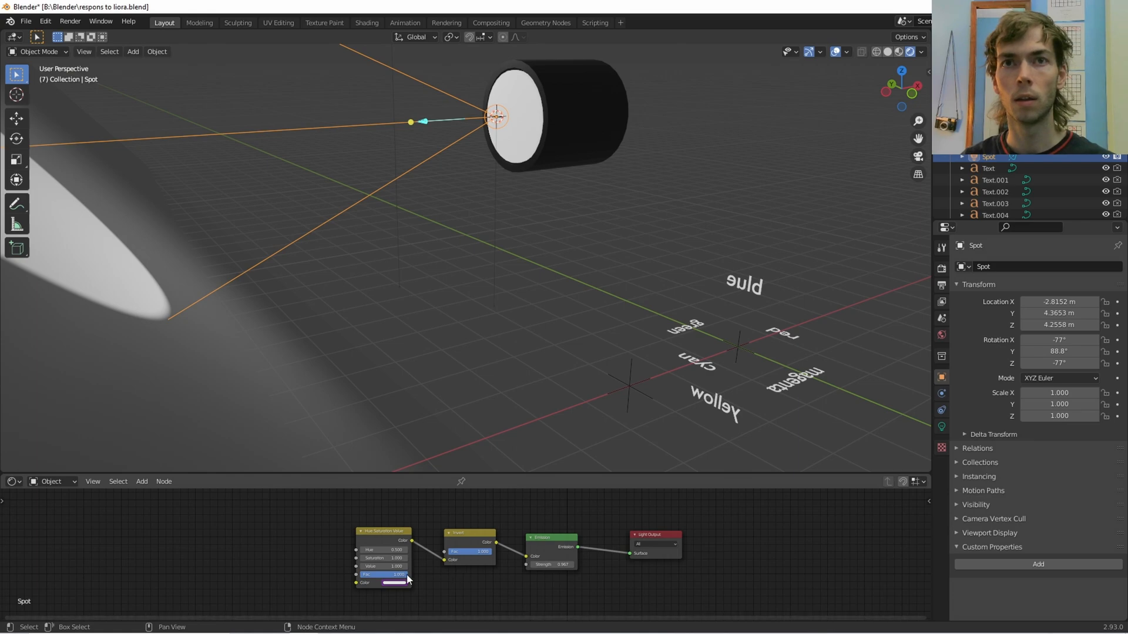
mouse_move(366, 583)
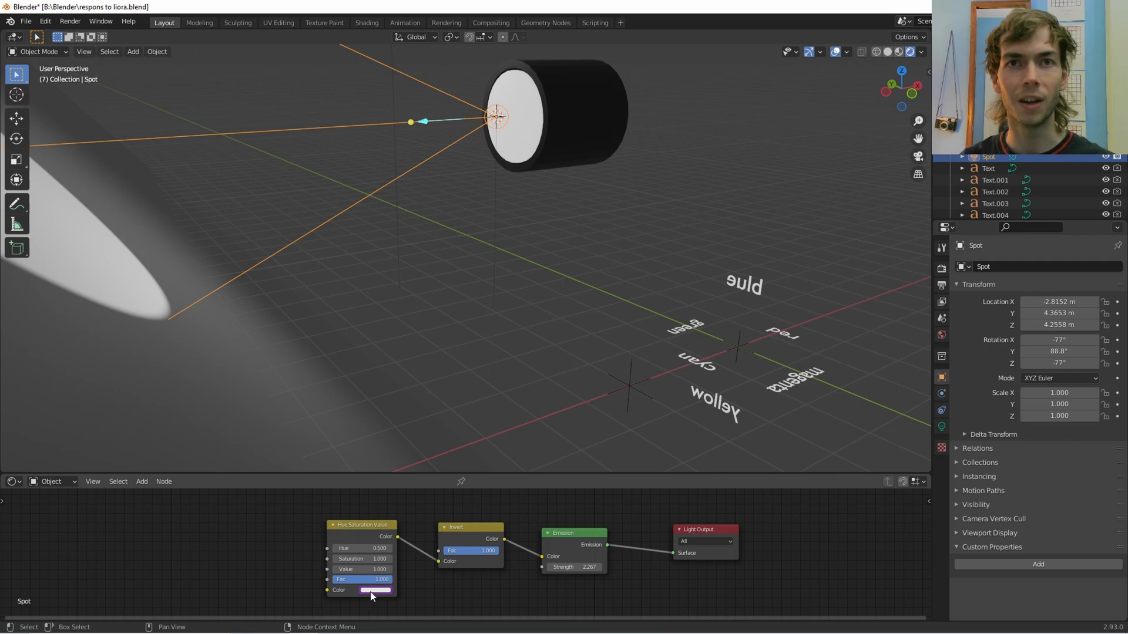
left_click(374, 590)
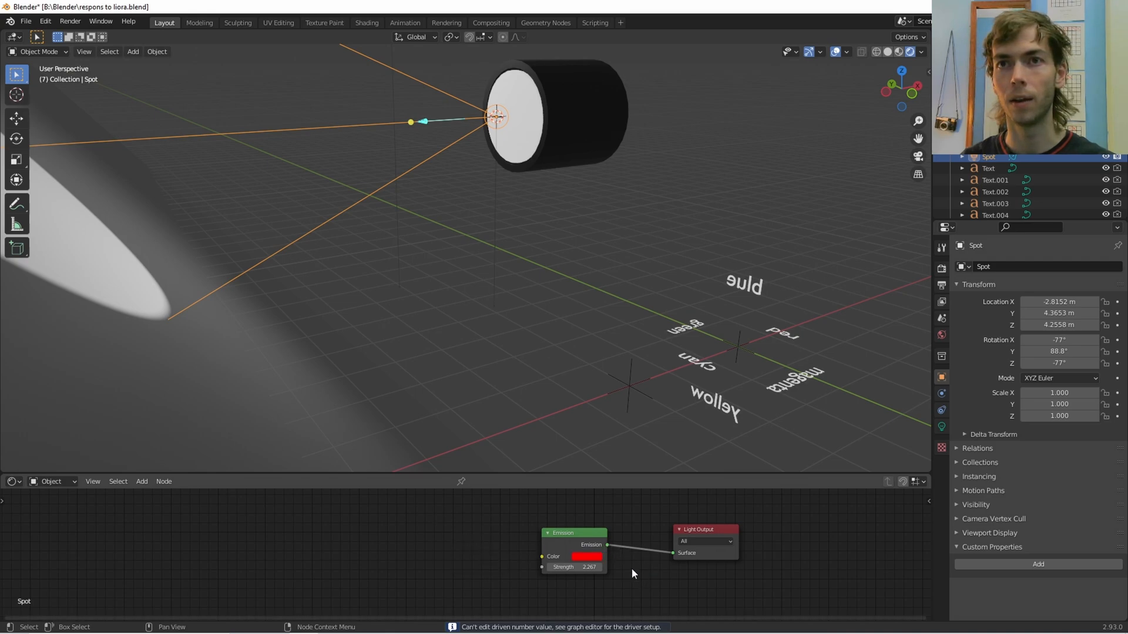
left_click(586, 557)
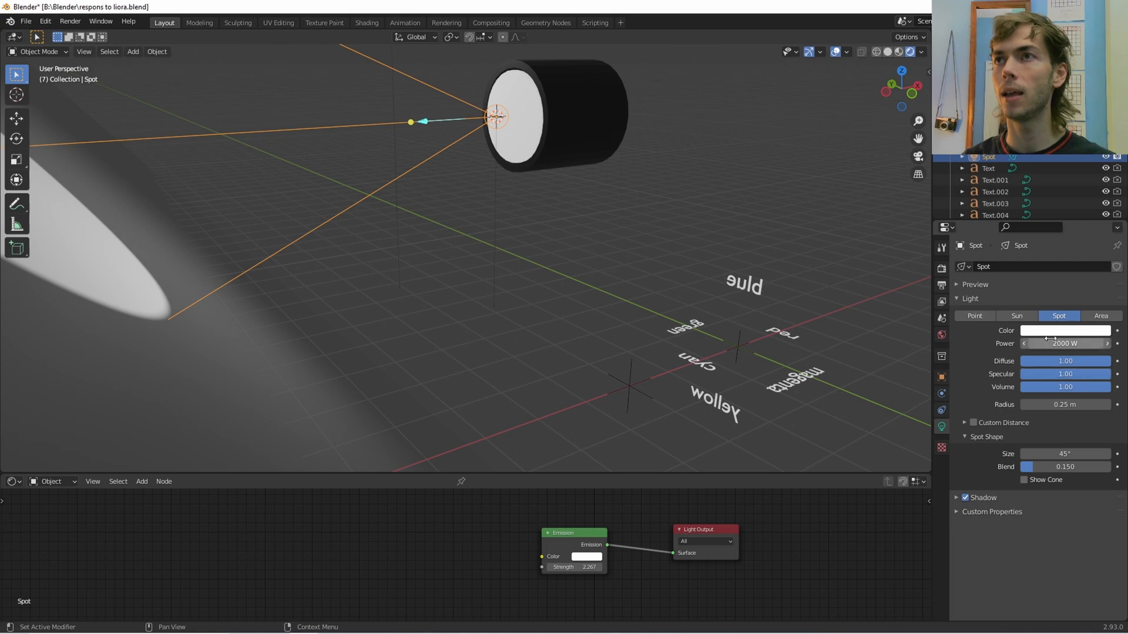
Add a driver to the spotlight's light Color.
right_click(1065, 330)
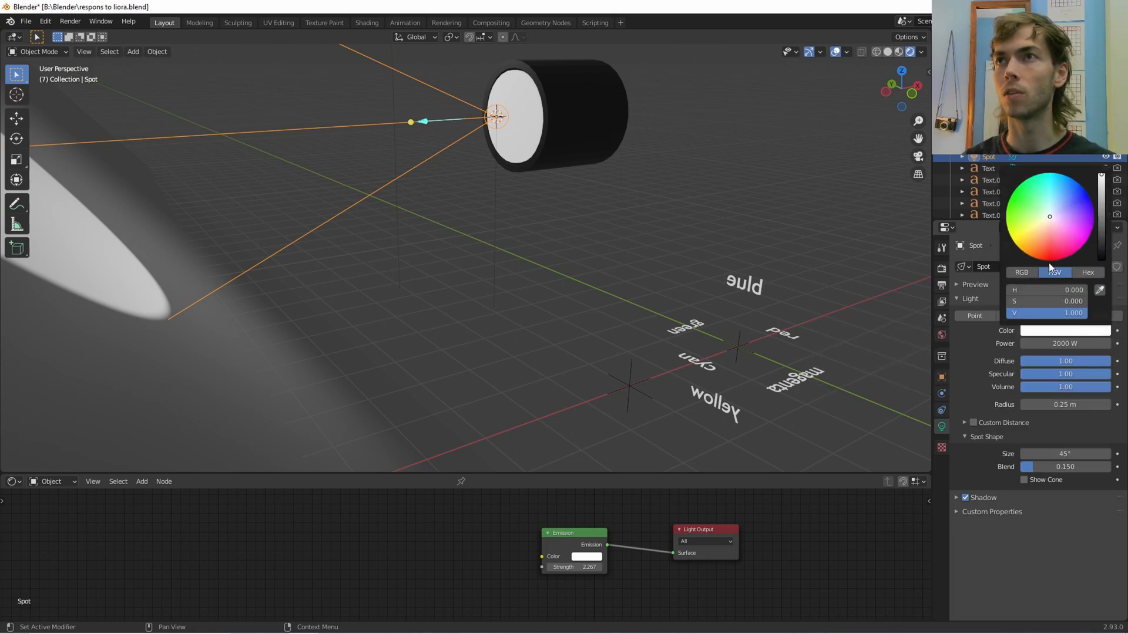
left_click(1018, 217)
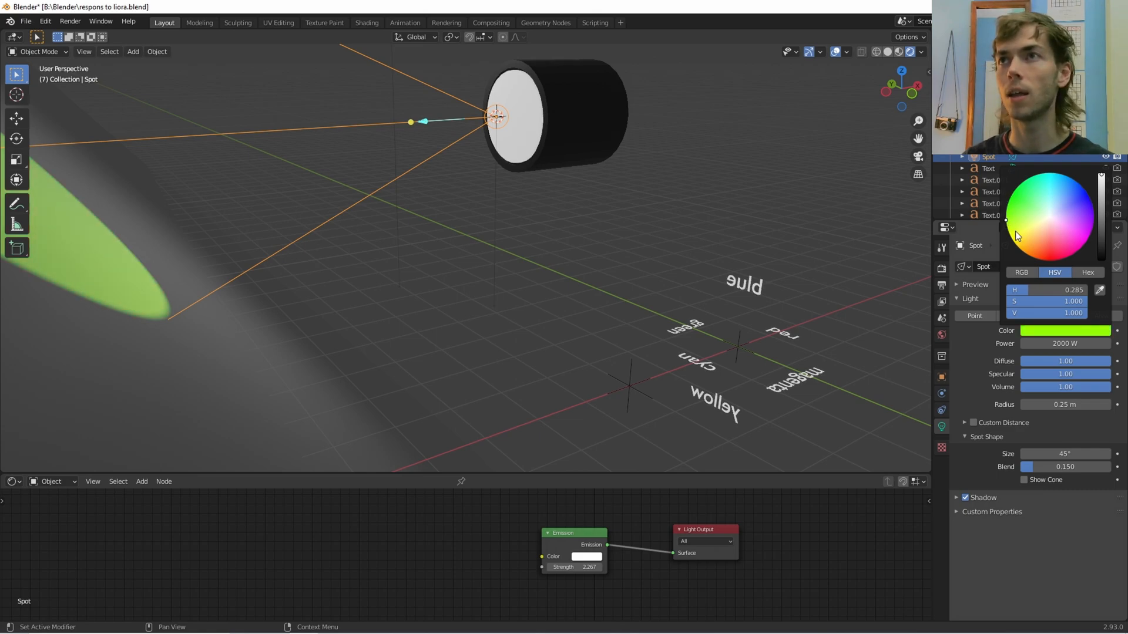
right_click(1064, 330)
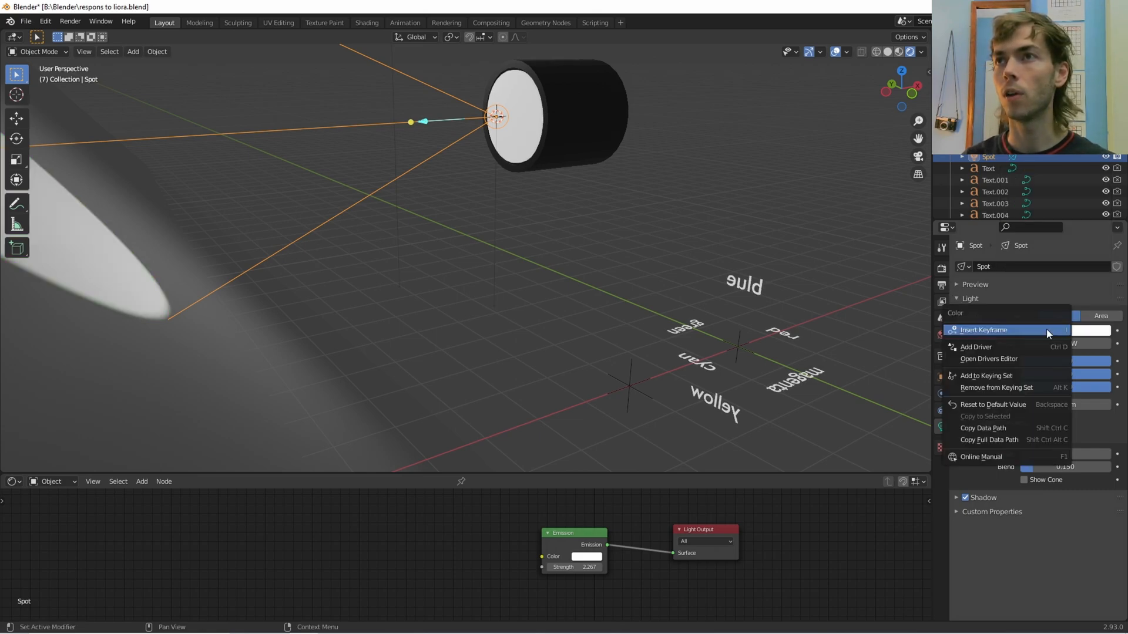
left_click(988, 359)
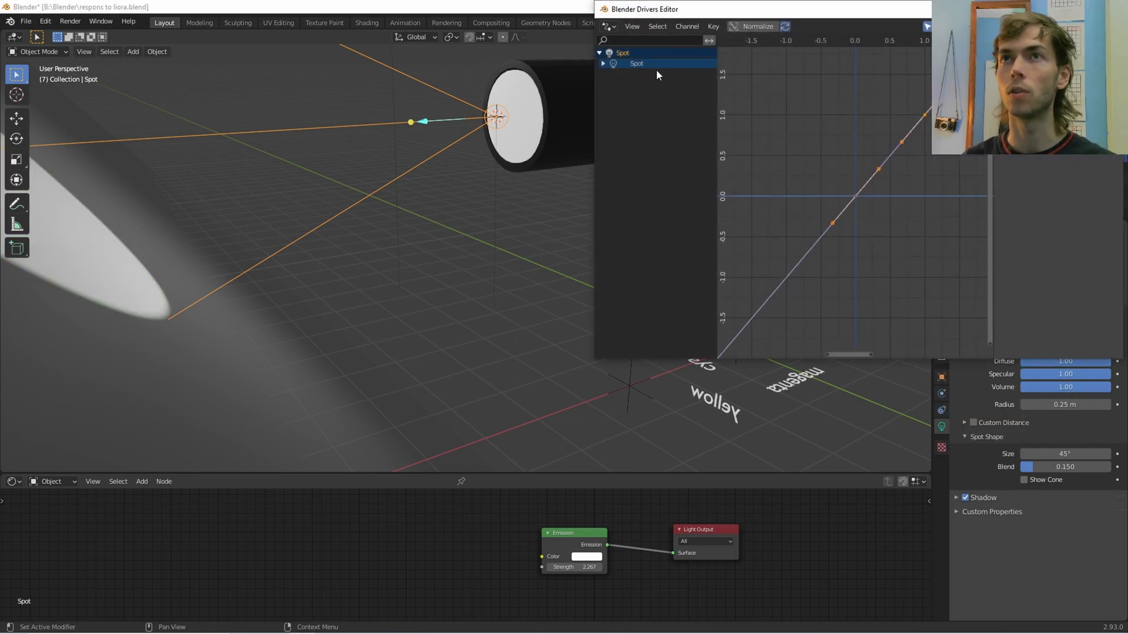
left_click(603, 63)
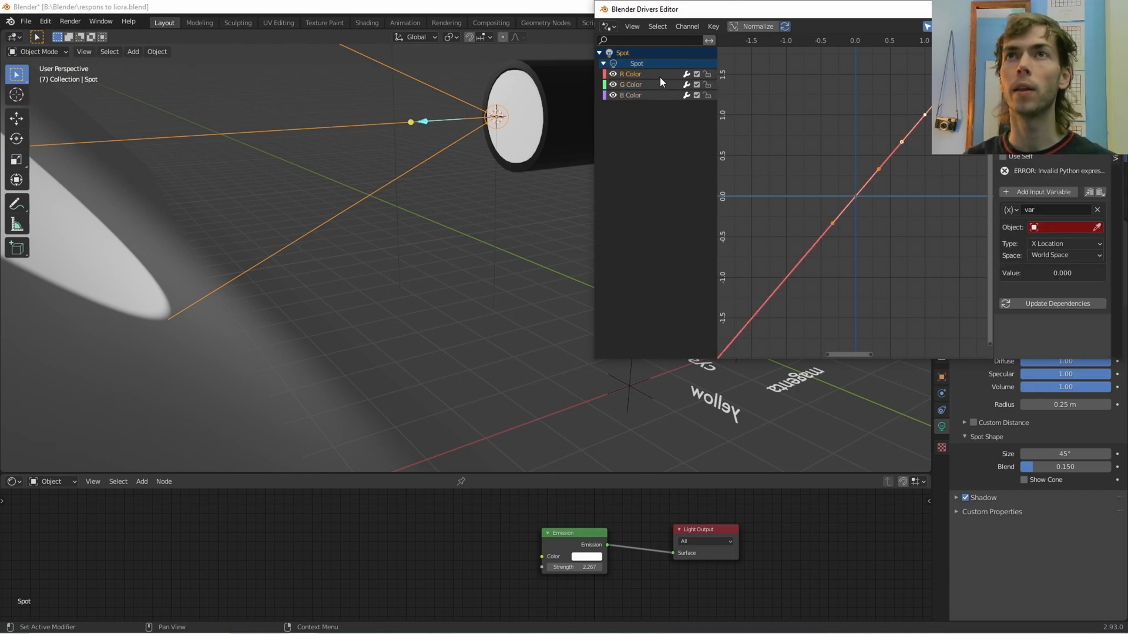
Point the spotlight's R, G, B driver variables at the Empty's location axes.
left_click(1064, 228)
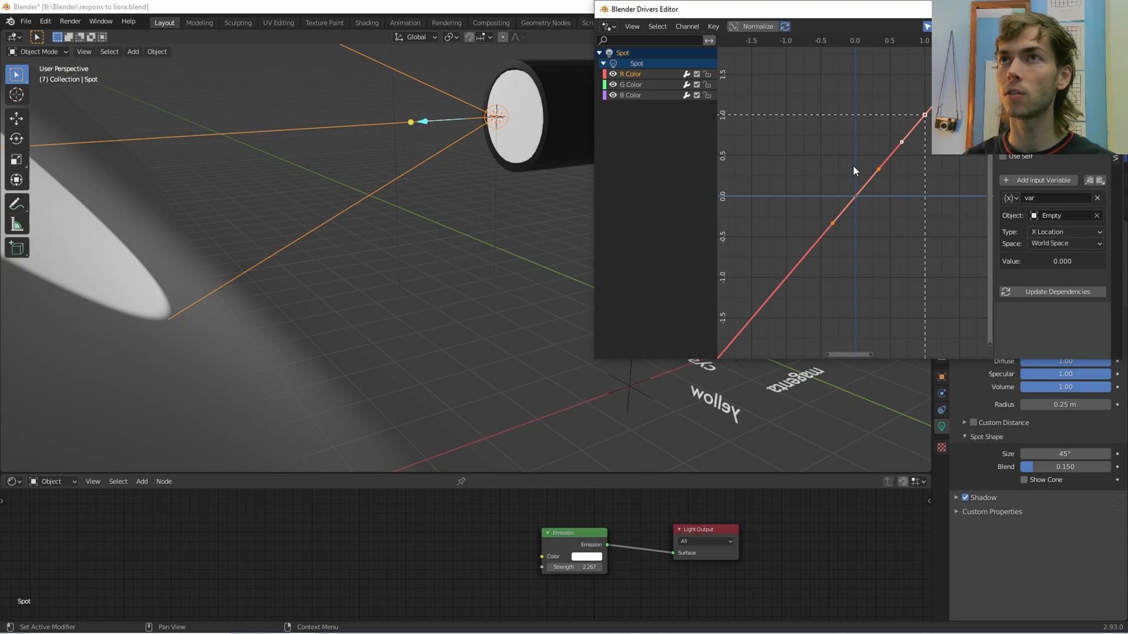
left_click(1034, 215)
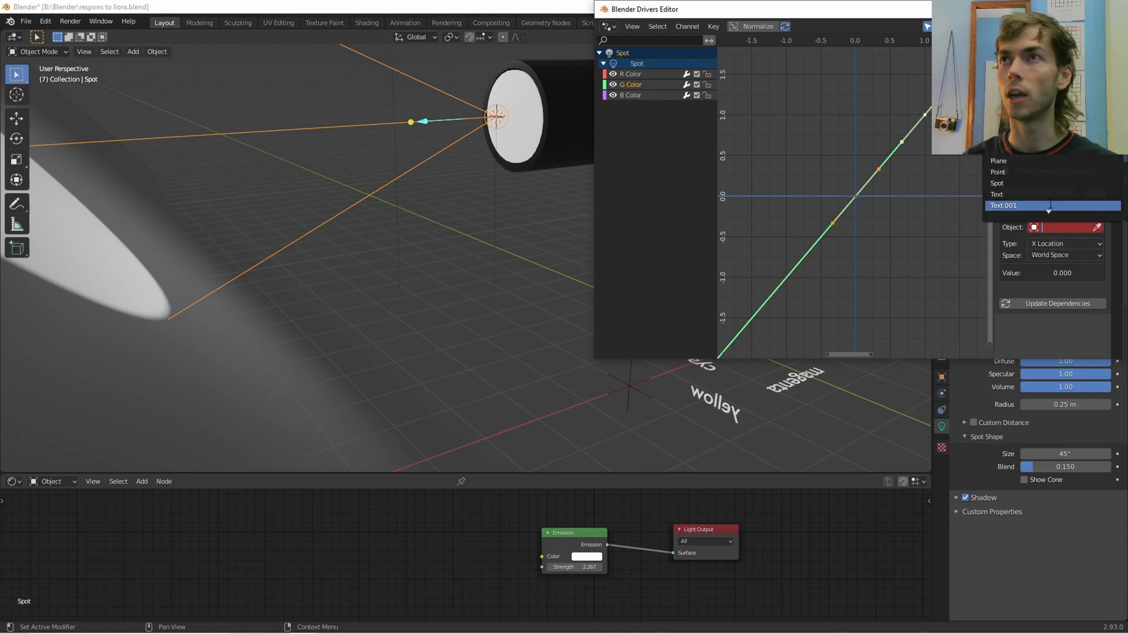
left_click(1064, 244)
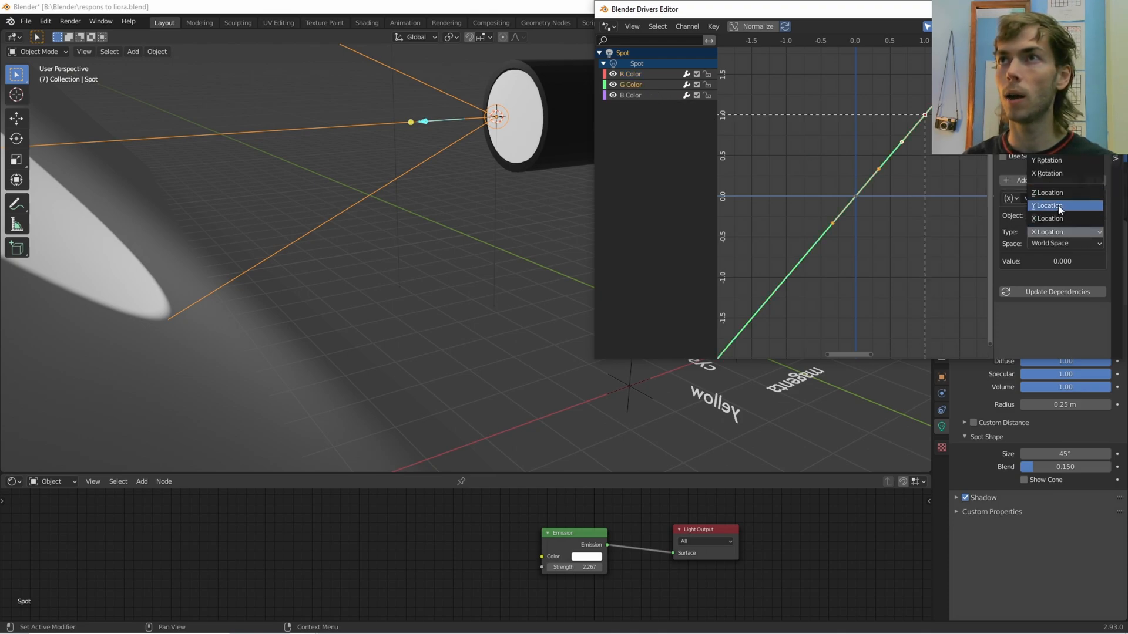
left_click(1047, 218)
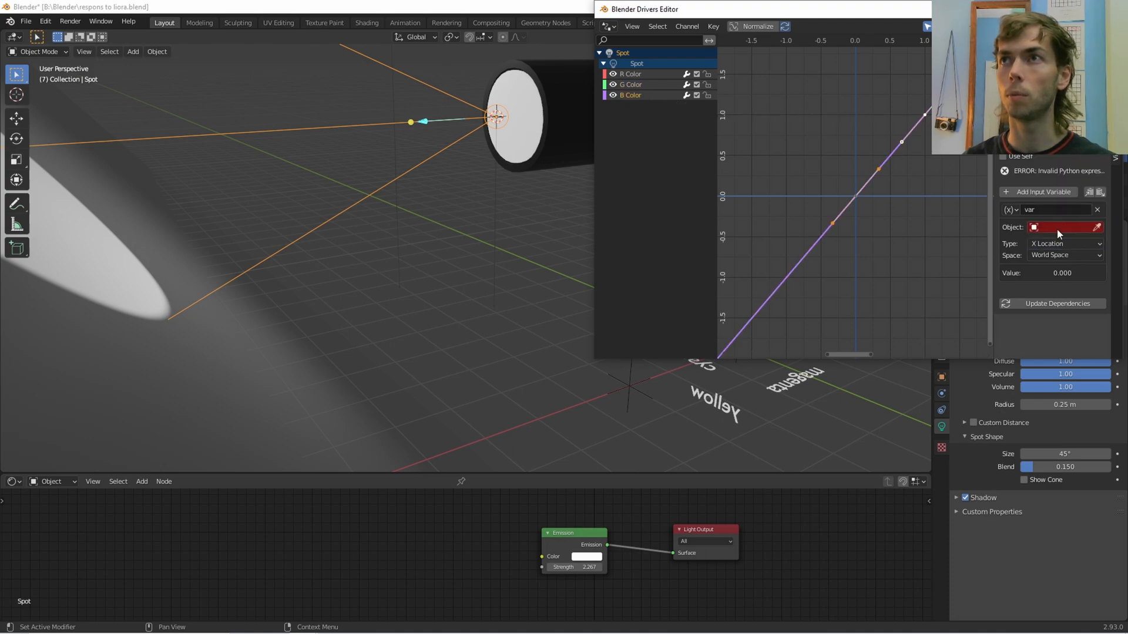
left_click(1064, 228)
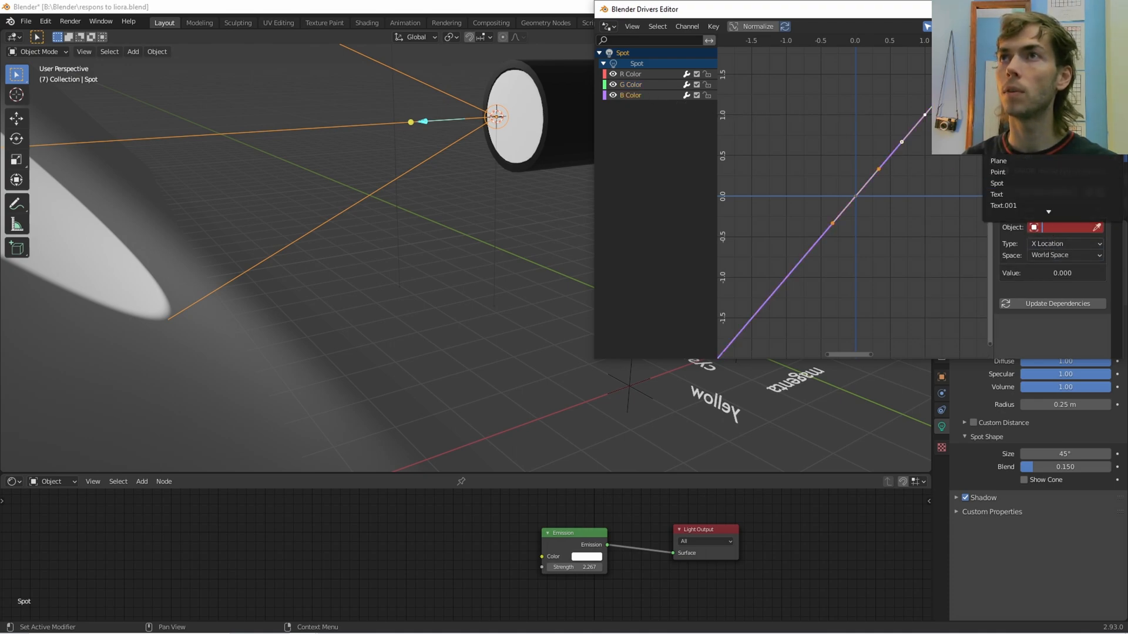
left_click(1064, 243)
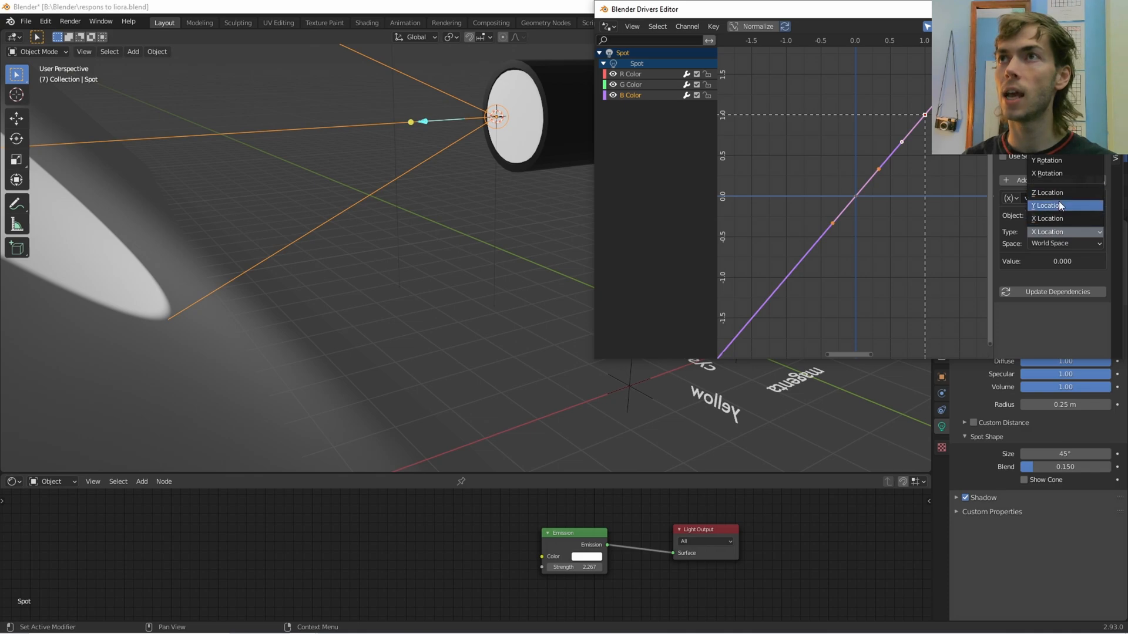
left_click(554, 251)
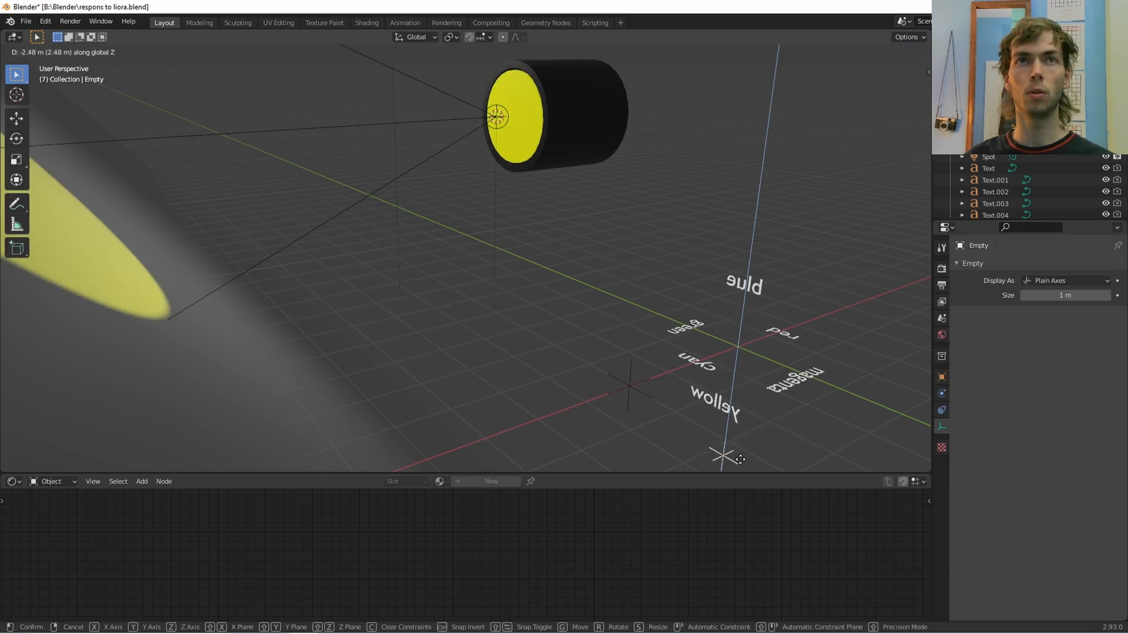
Move the Empty along Z, X and Y to watch the beam recolour, then recentre it.
left_click(730, 353)
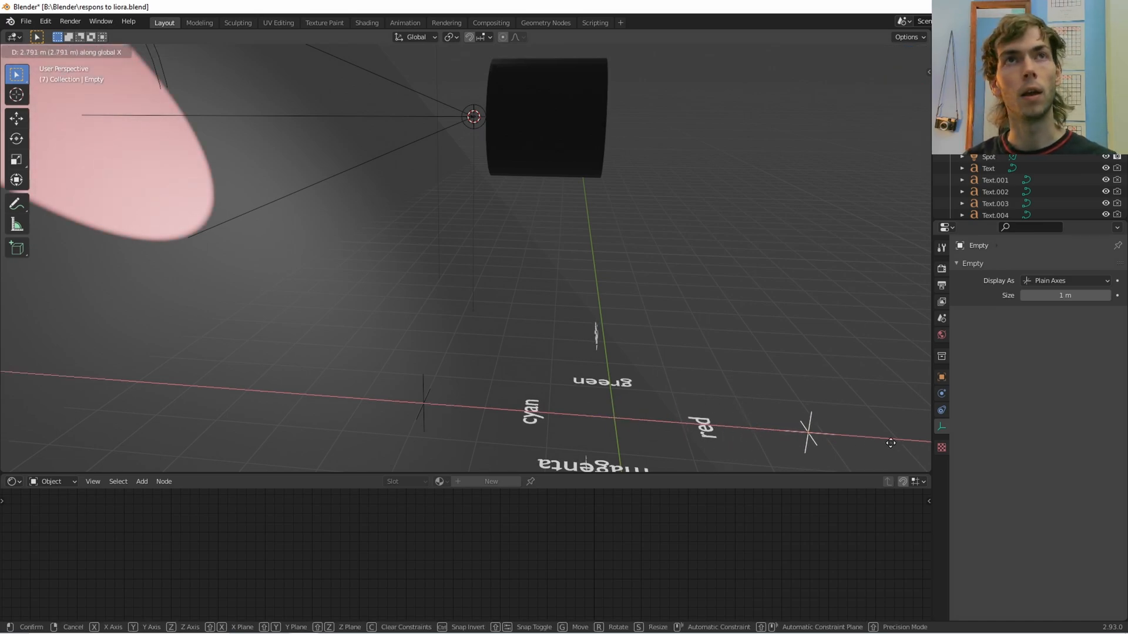
mouse_move(768, 75)
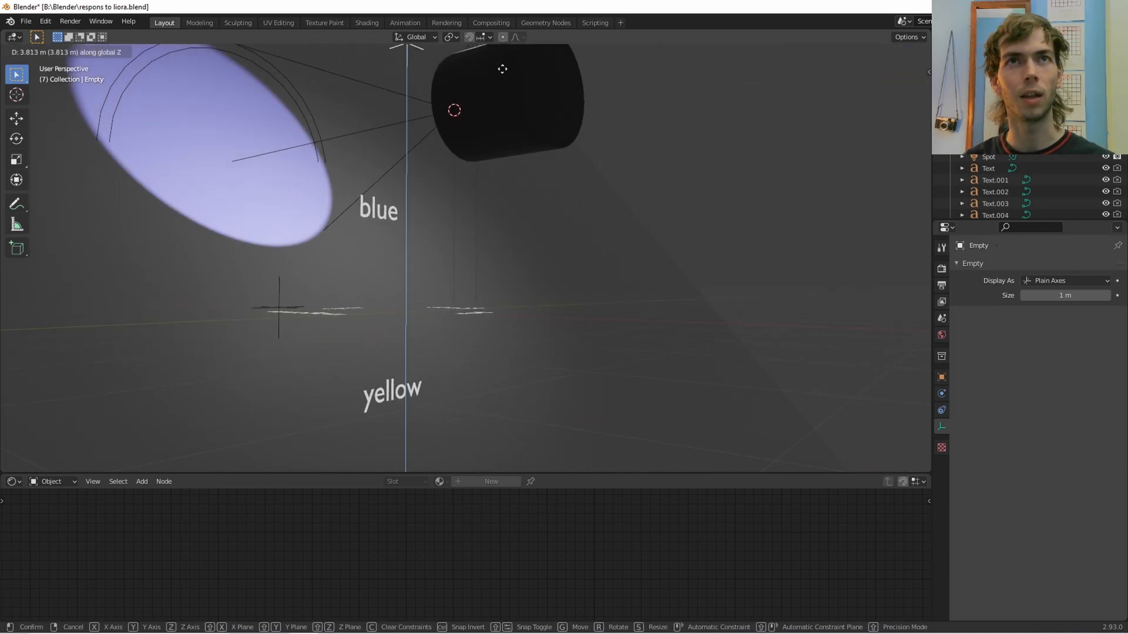
left_click(523, 77)
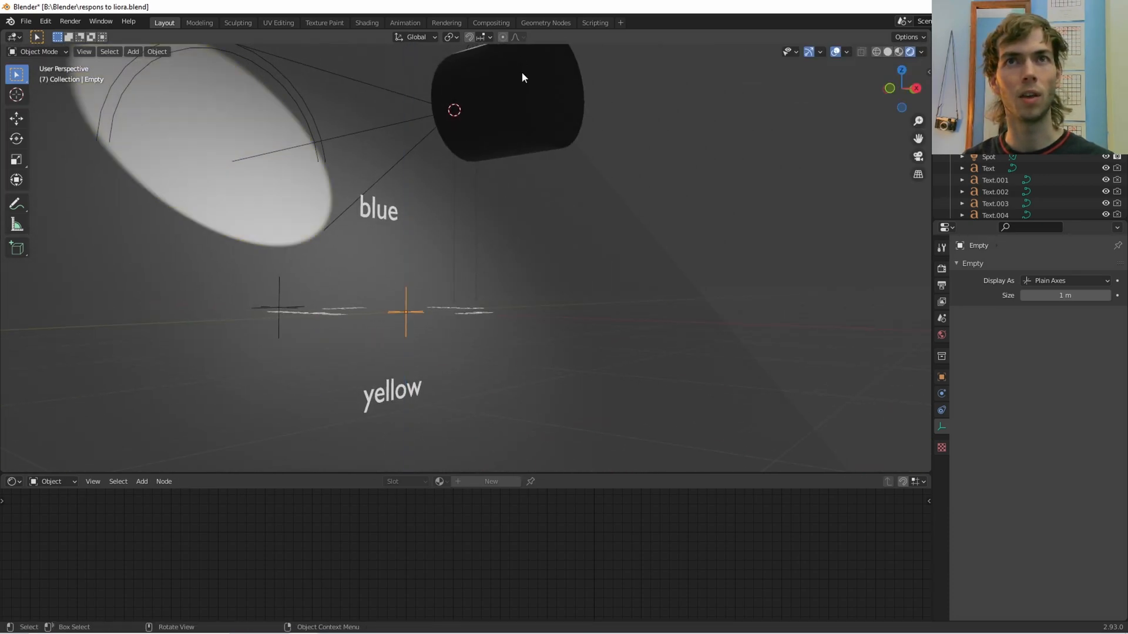
key("g")
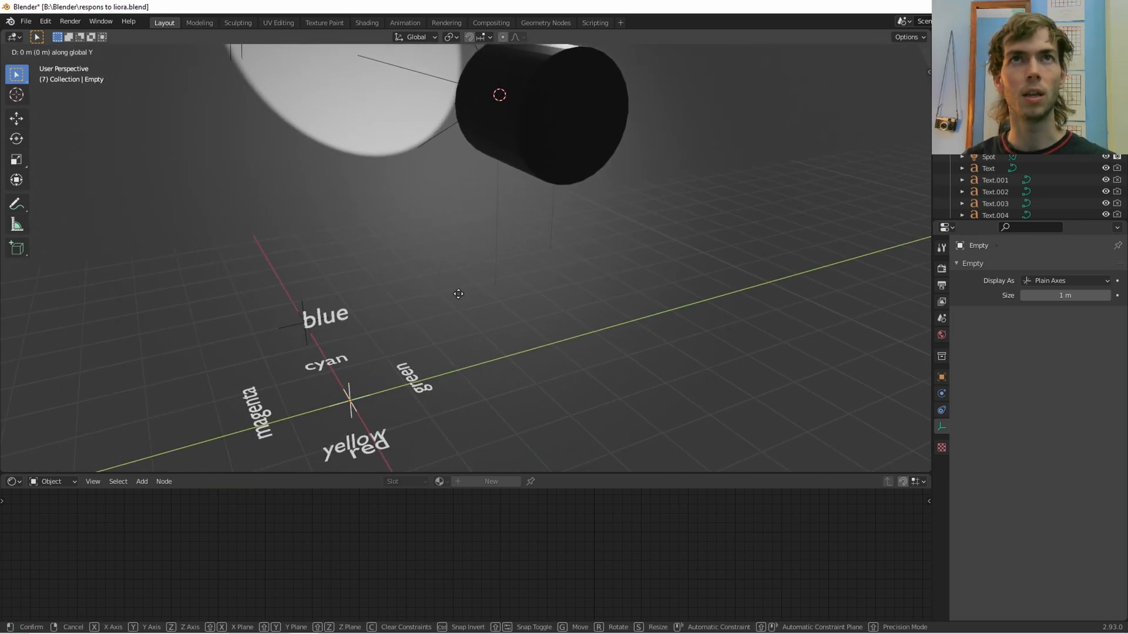
mouse_move(169, 353)
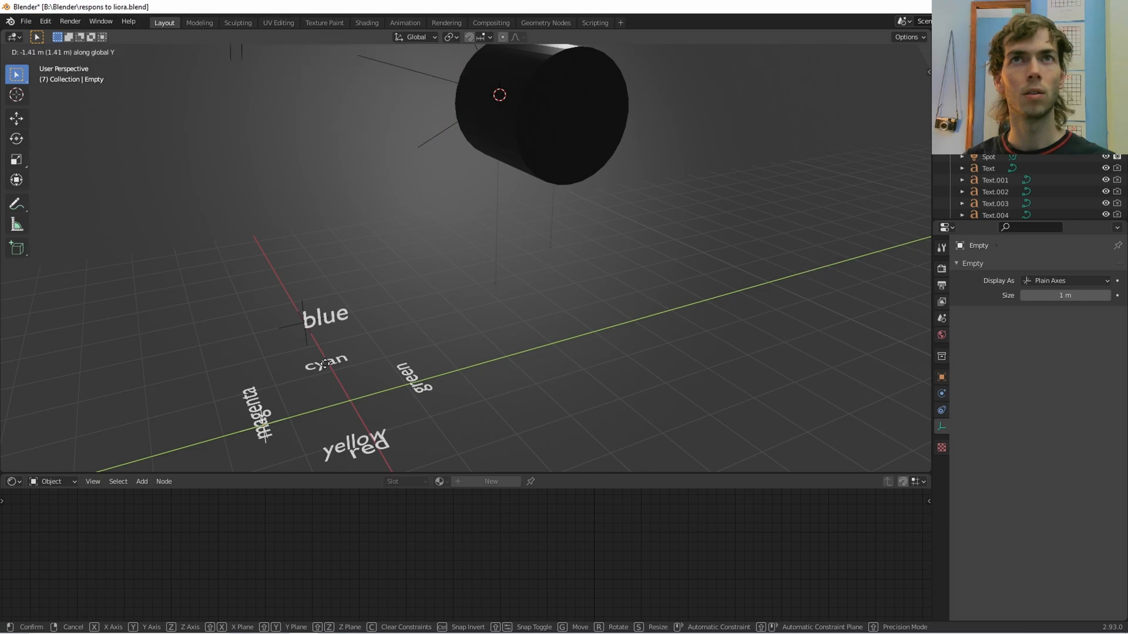
mouse_move(617, 345)
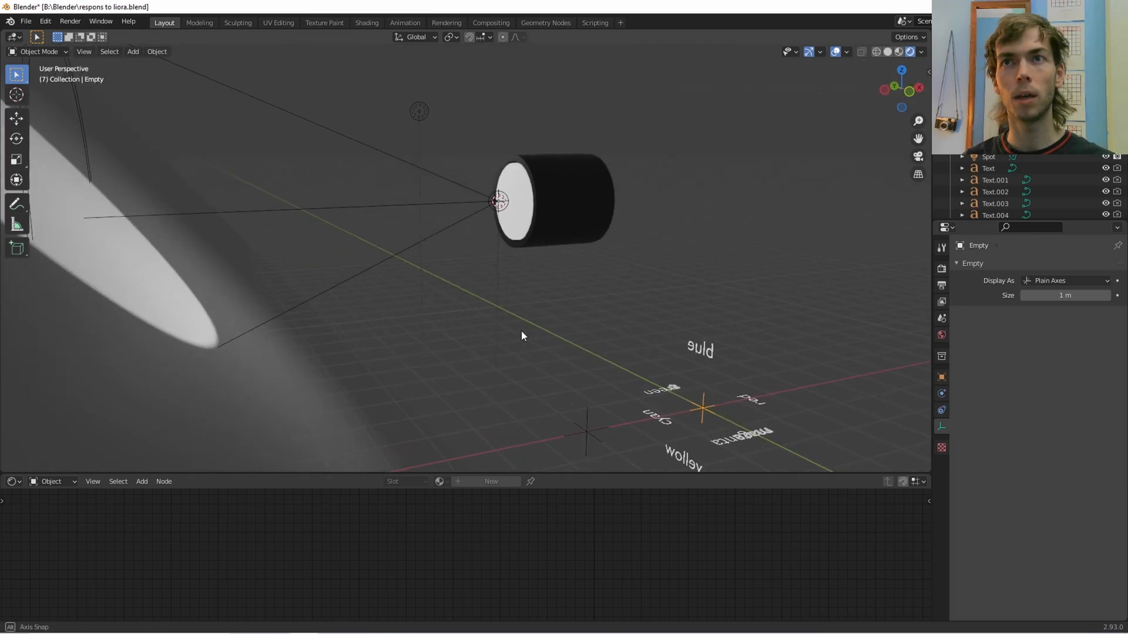
key("g")
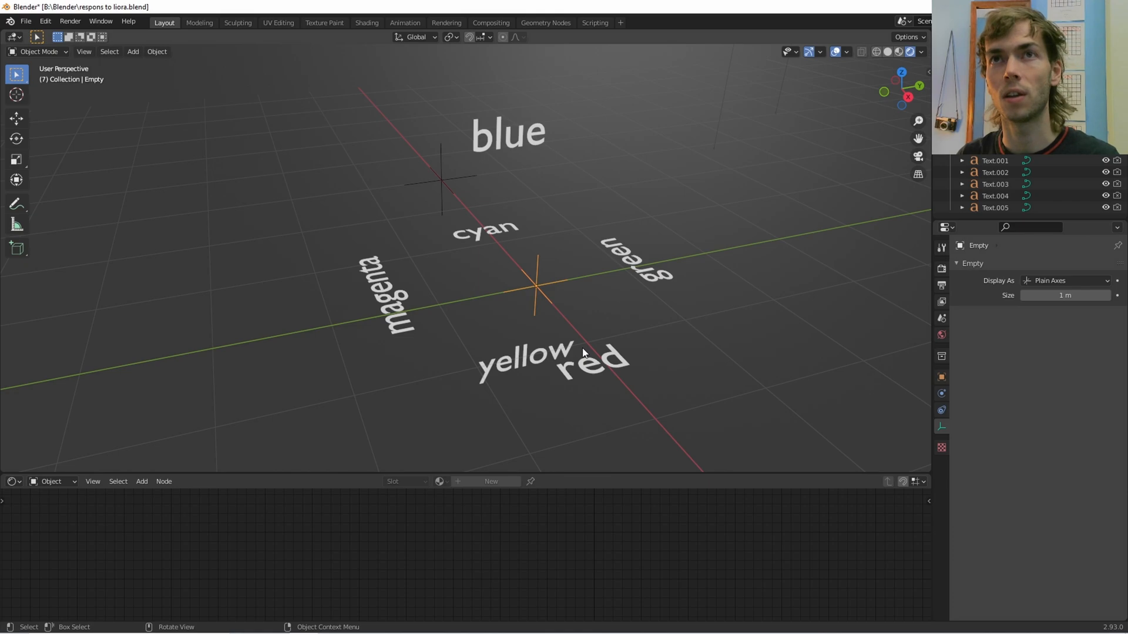
key("g")
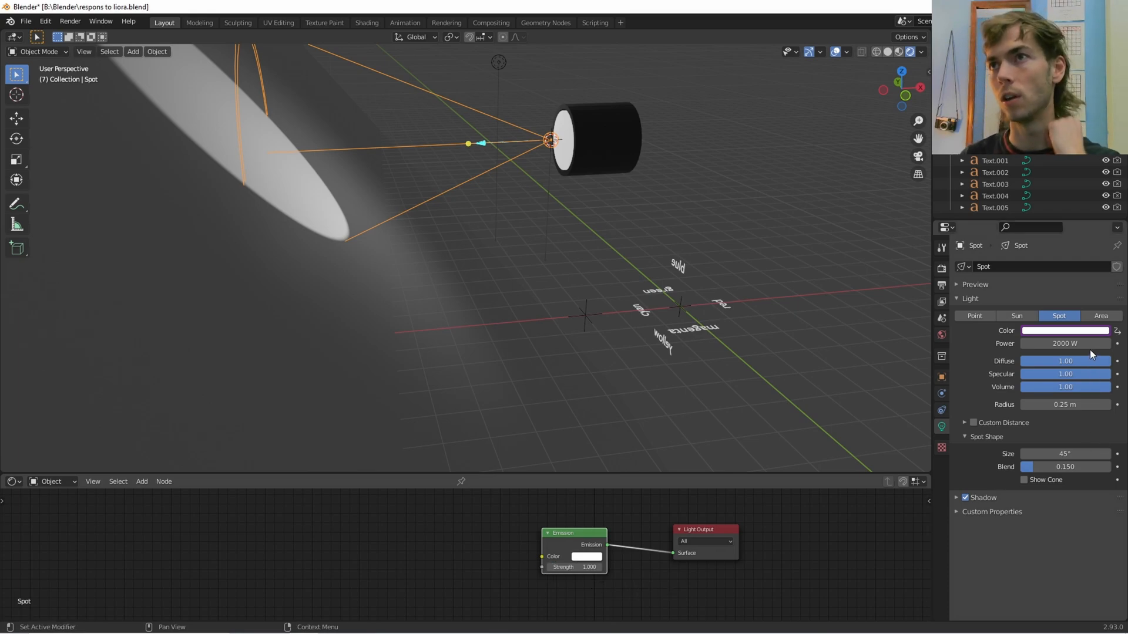
mouse_move(1065, 343)
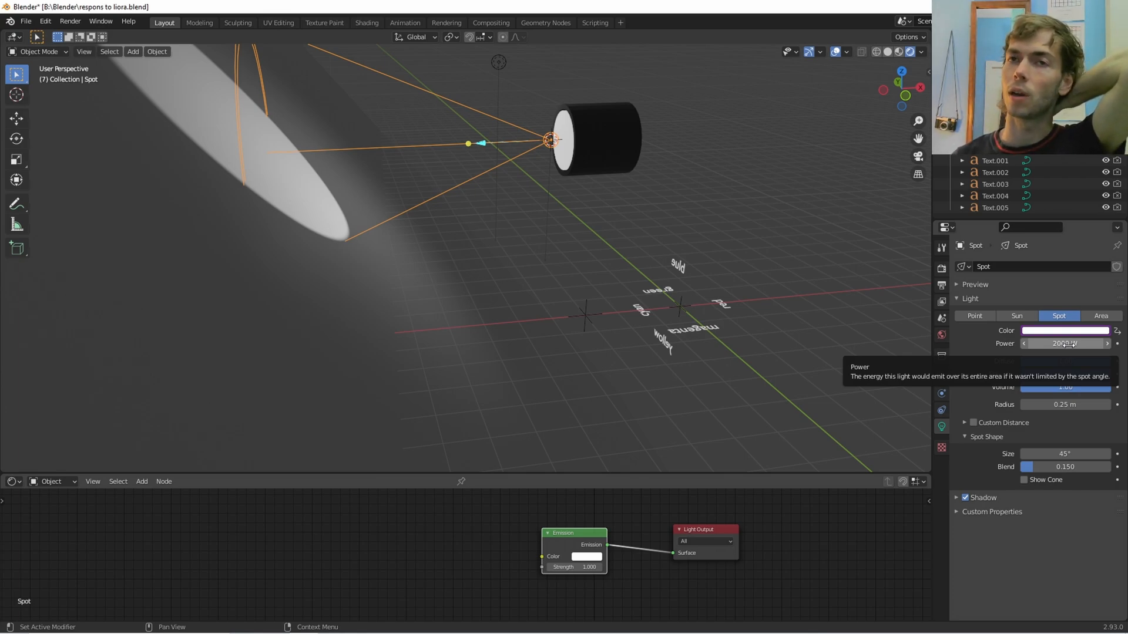
left_click(1064, 330)
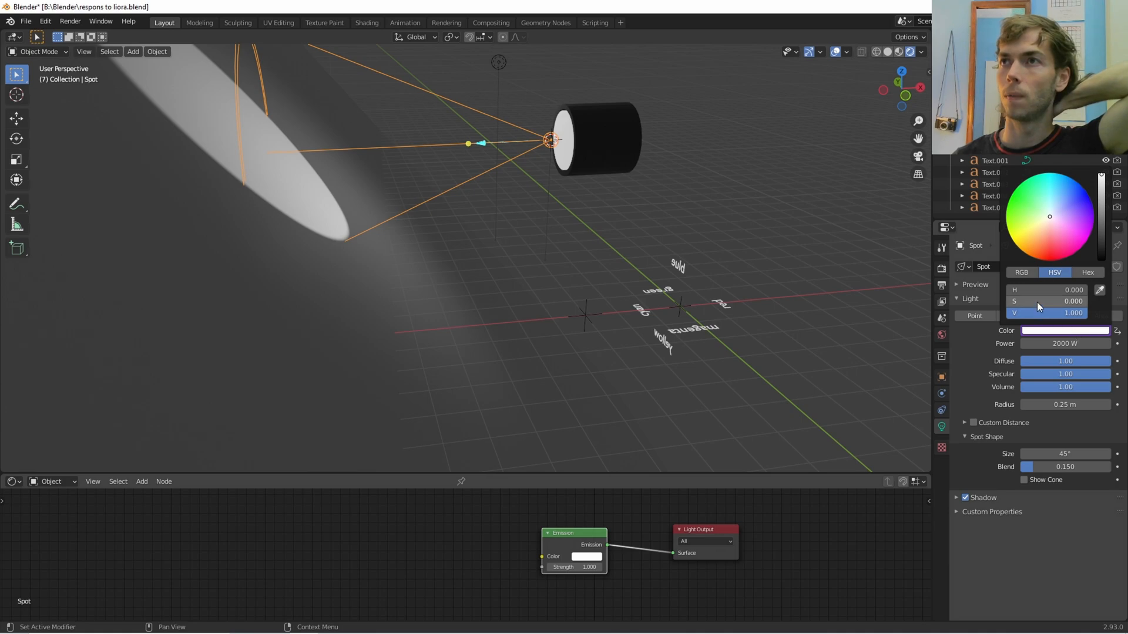
mouse_move(1048, 302)
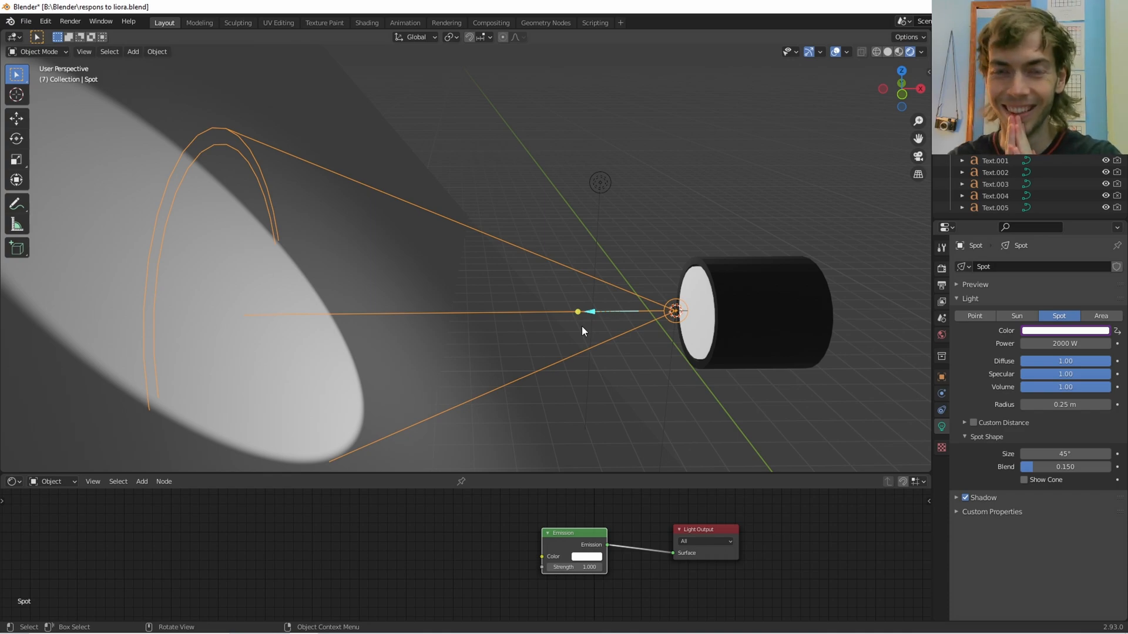
mouse_move(2, 400)
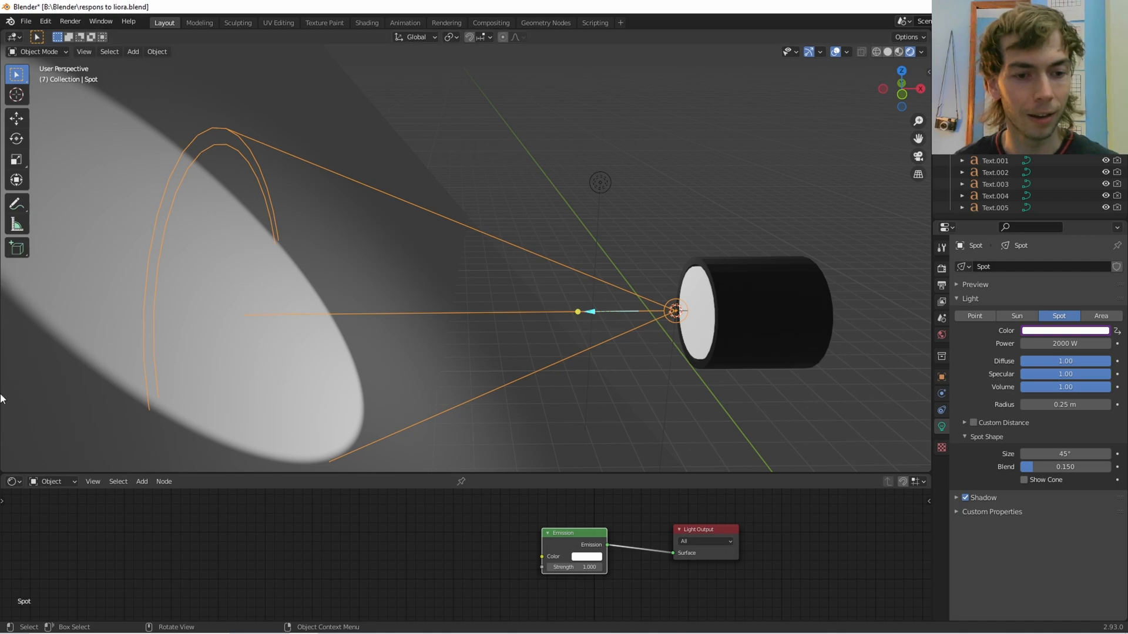